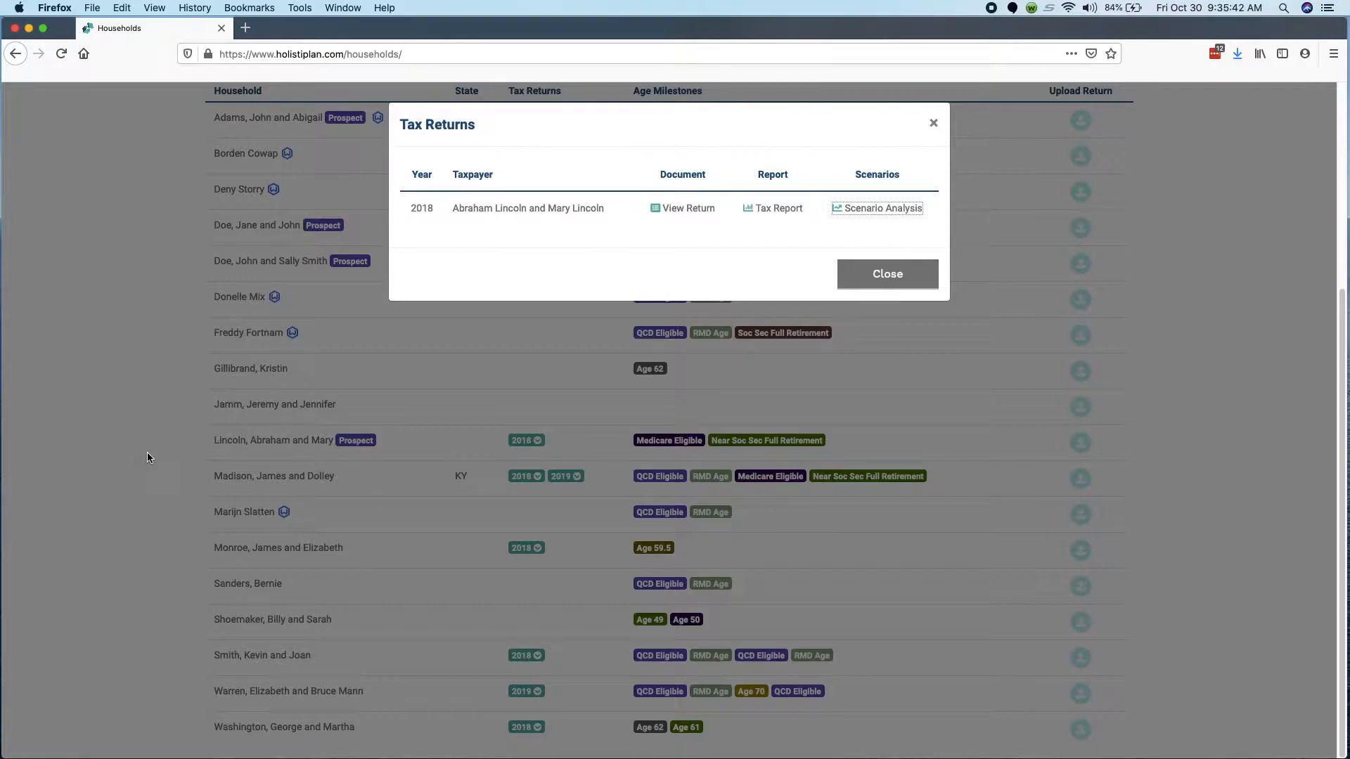
pyautogui.moveTo(314, 403)
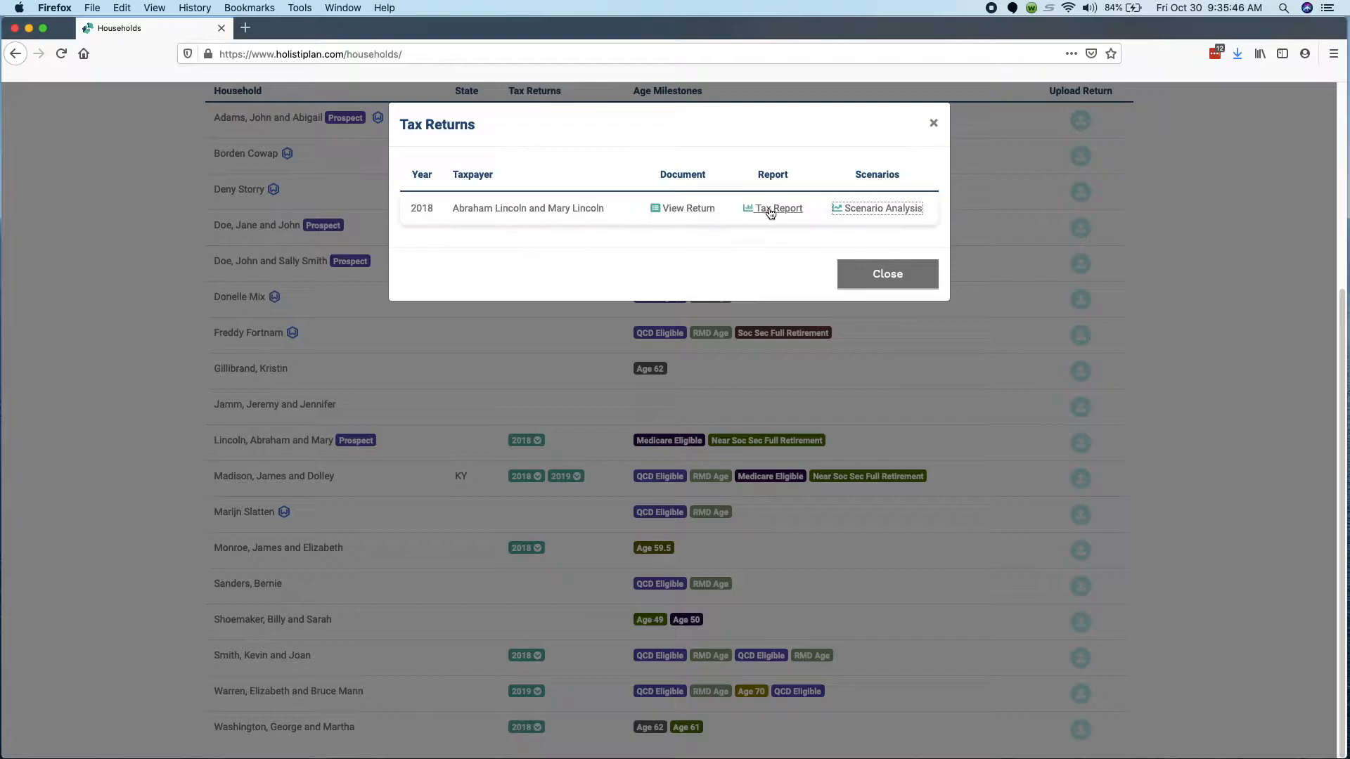
# - Open the Tax Report link for Abraham and Mary Lincoln's 2018 return
pyautogui.click(778, 208)
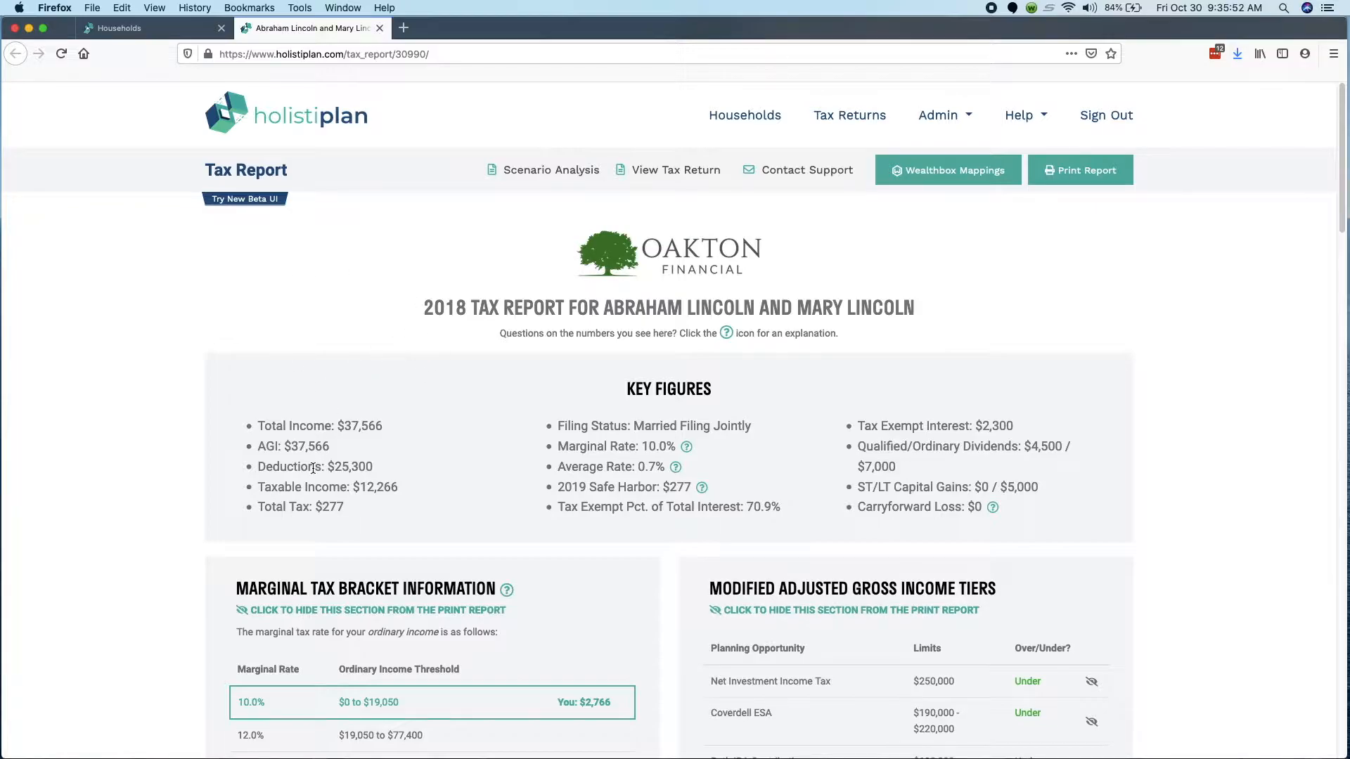
# - Review the 2018 key figures and bracket tables, then go to Scenario Analysis
pyautogui.scroll(-3)
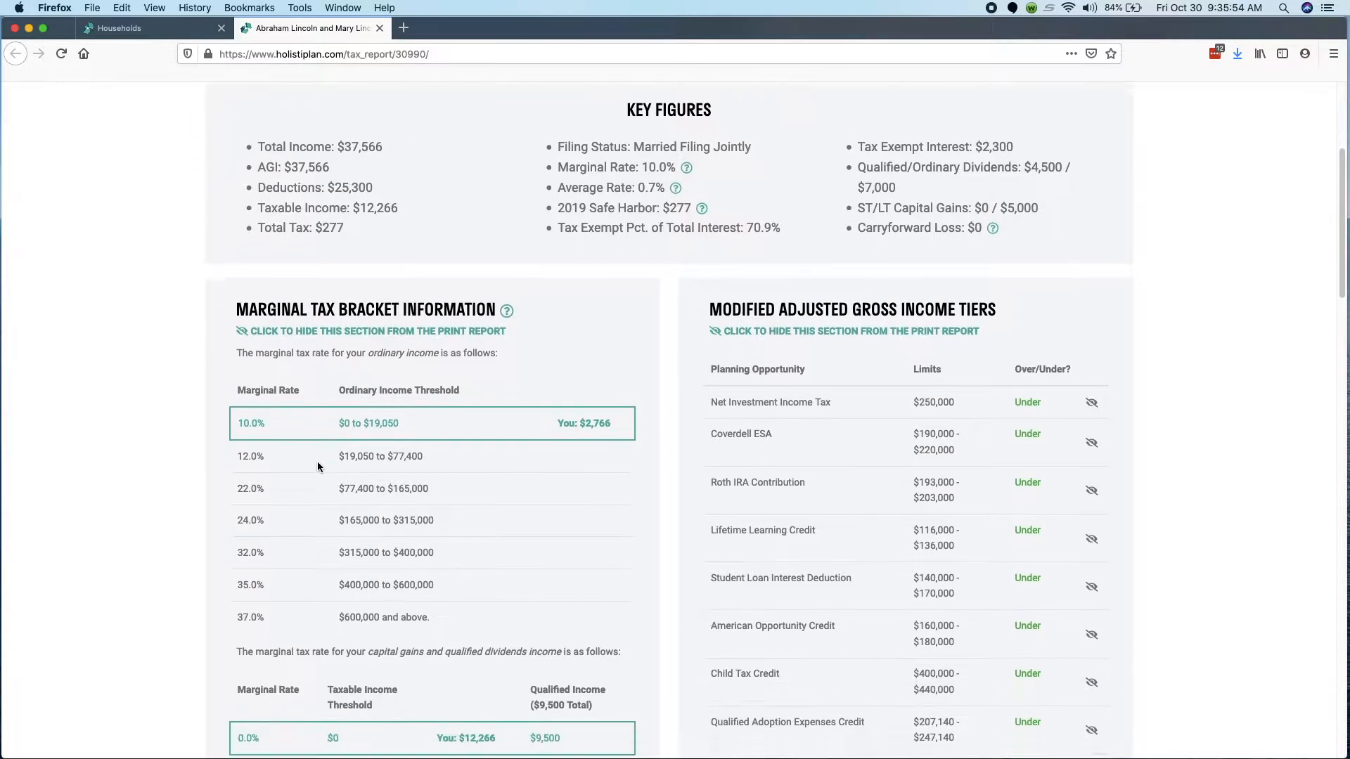
pyautogui.scroll(-3)
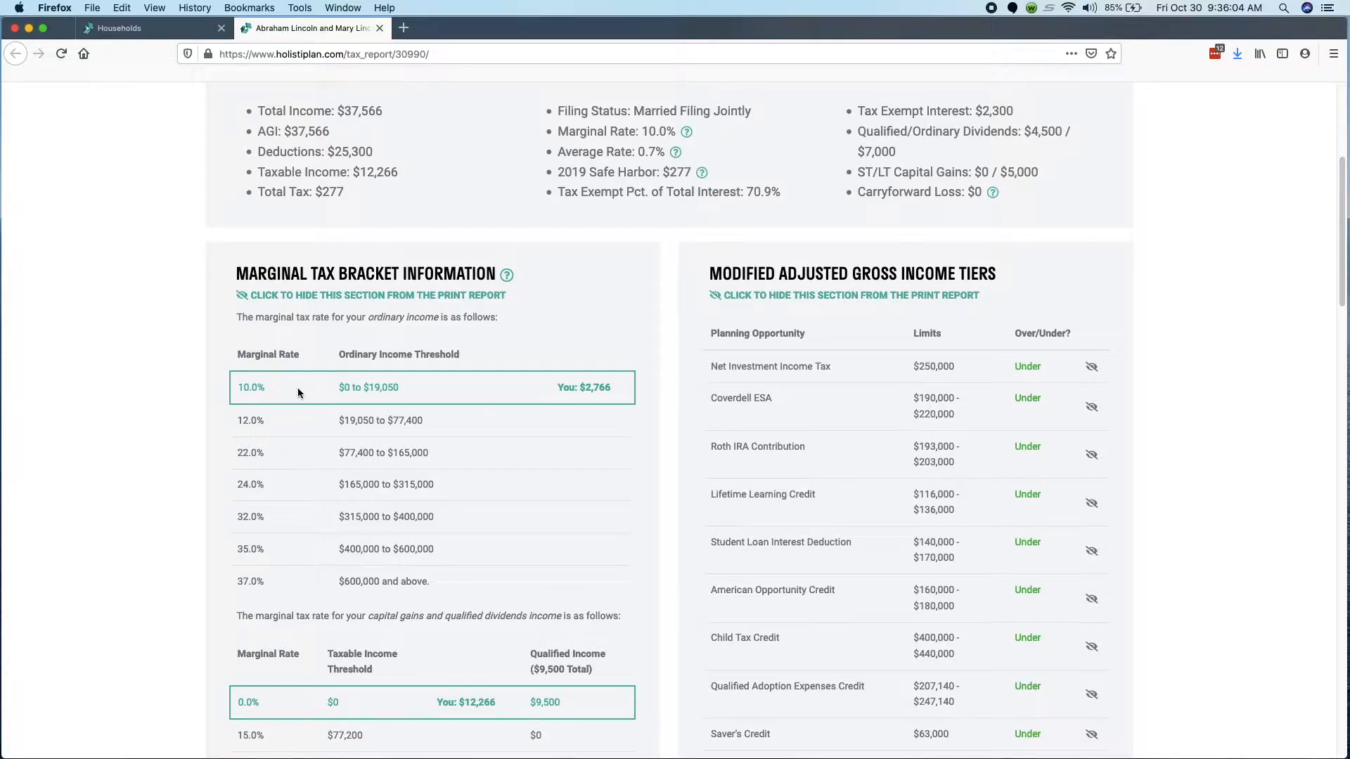
pyautogui.scroll(-3)
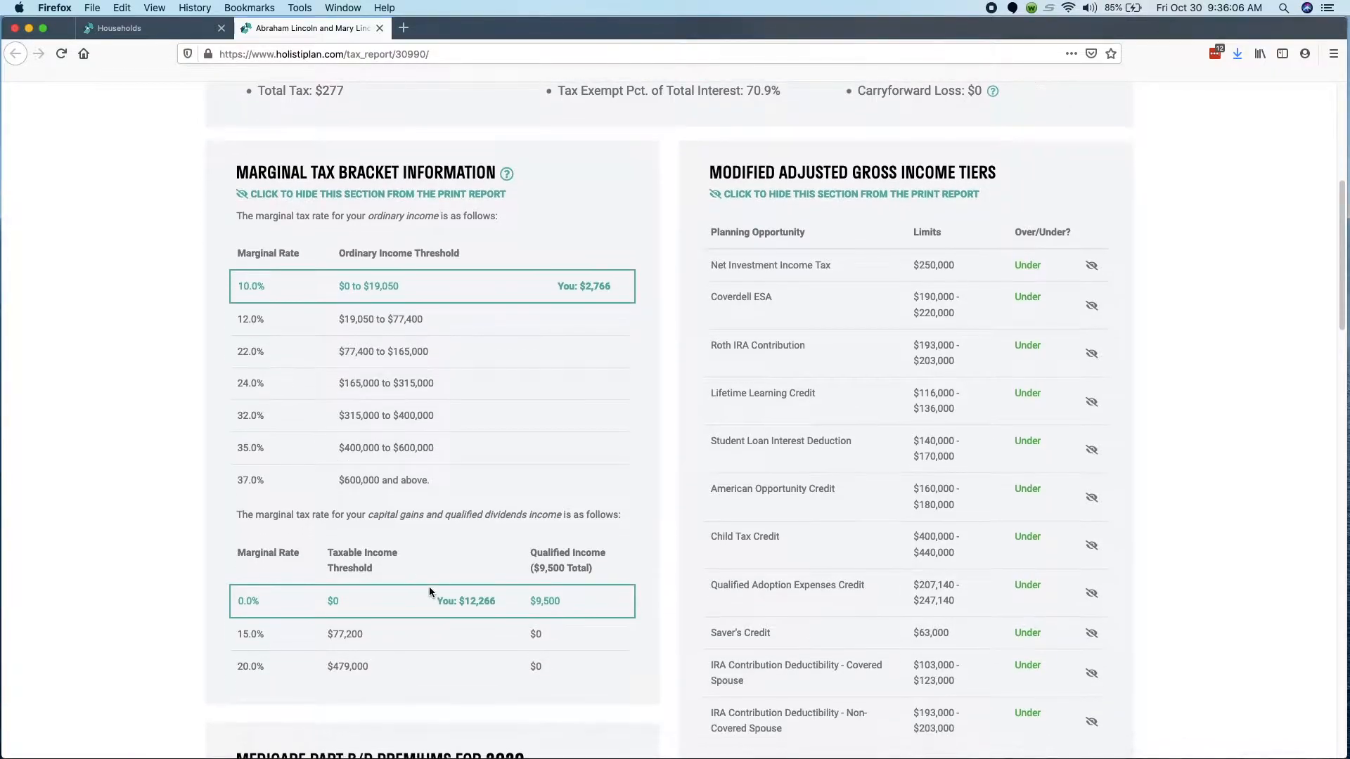
pyautogui.moveTo(521, 608)
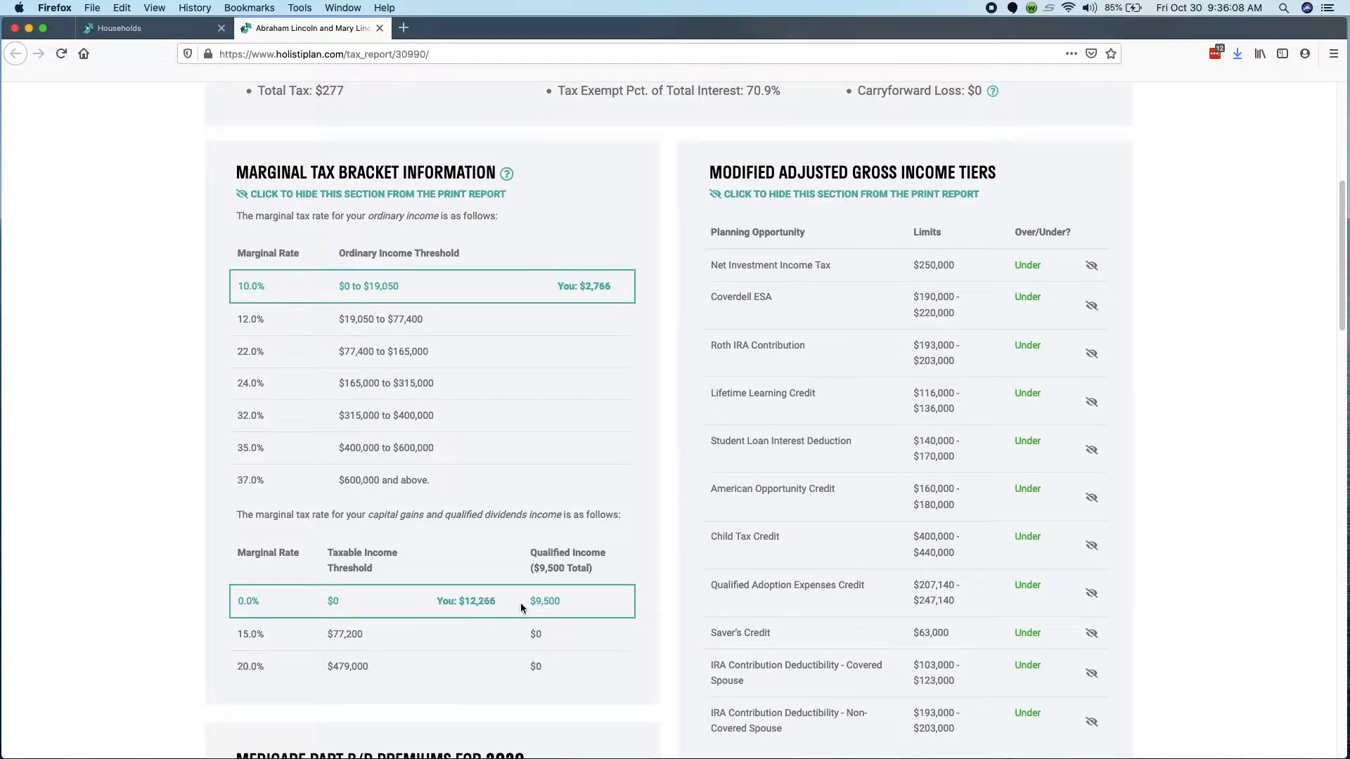
pyautogui.moveTo(479, 601)
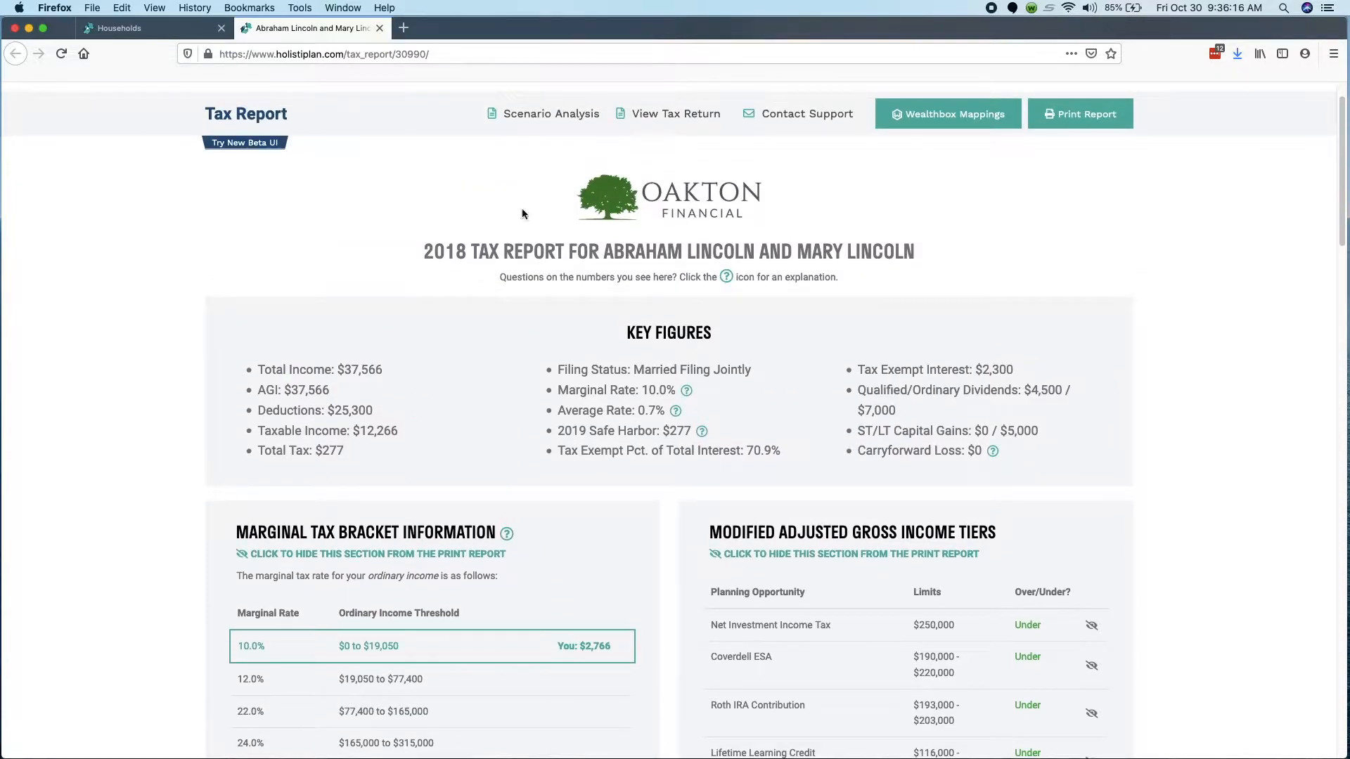
pyautogui.click(552, 112)
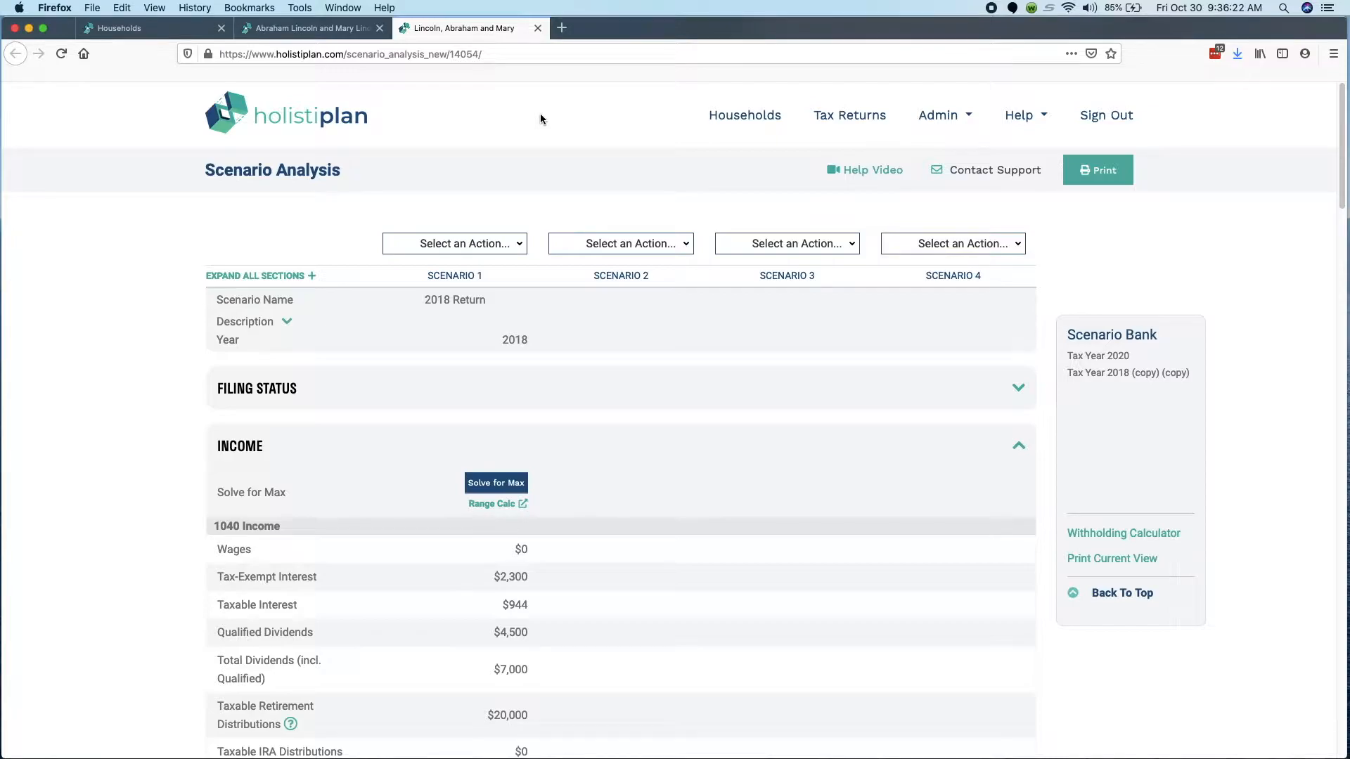
pyautogui.moveTo(551, 160)
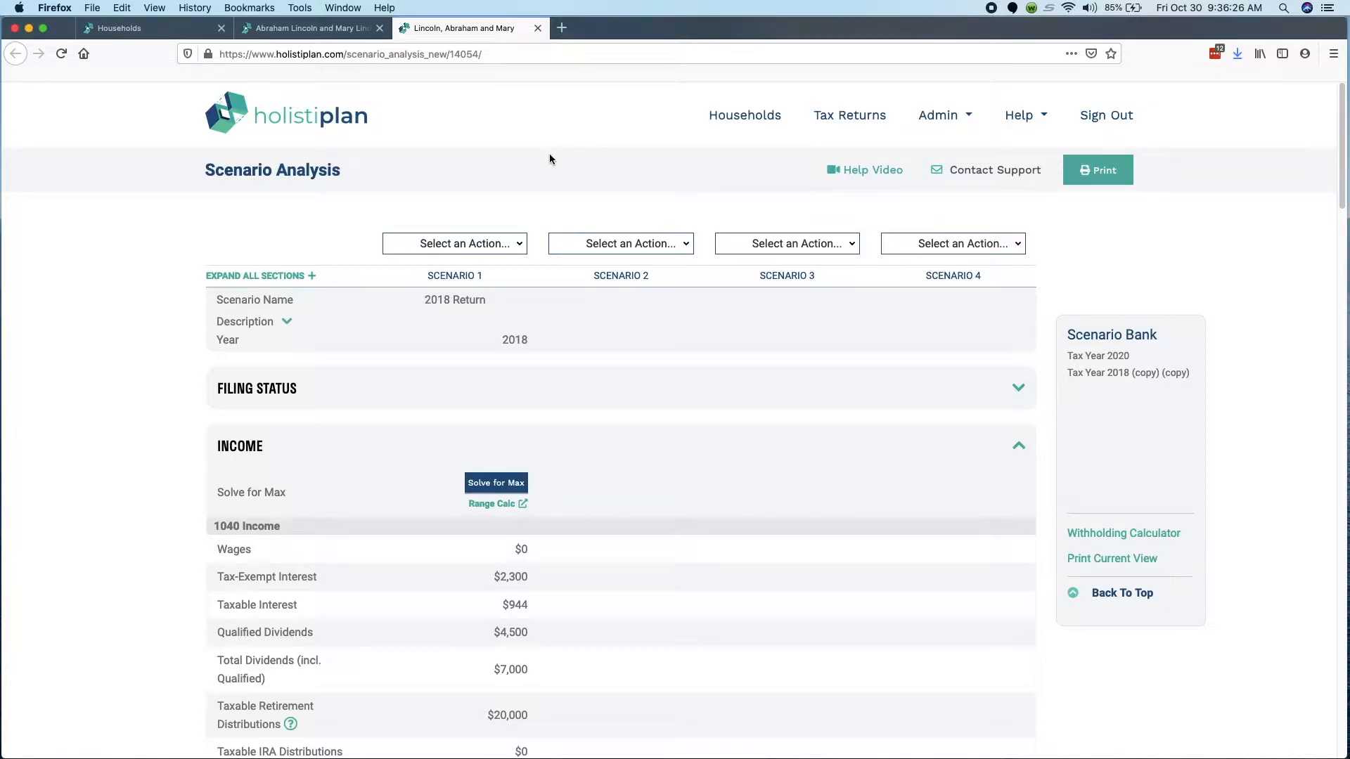
pyautogui.moveTo(588, 187)
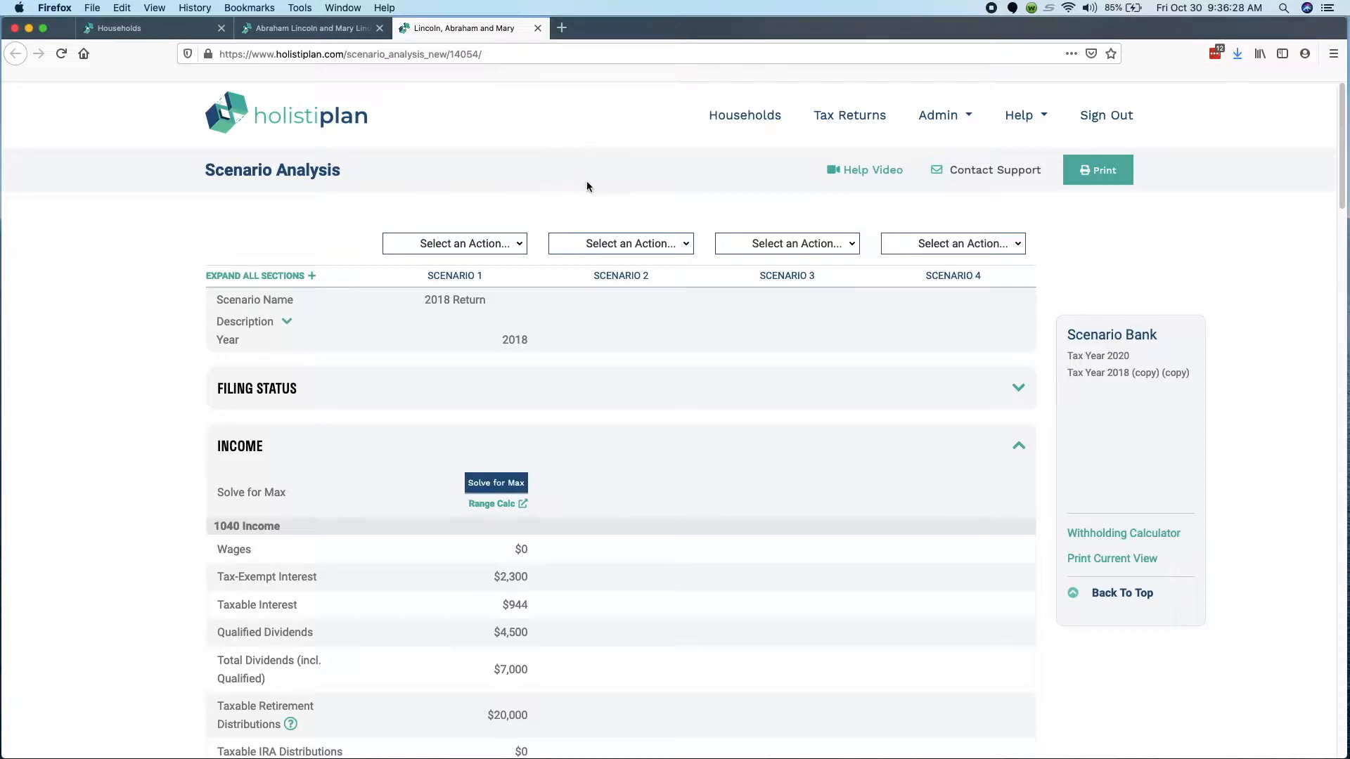
pyautogui.moveTo(688, 249)
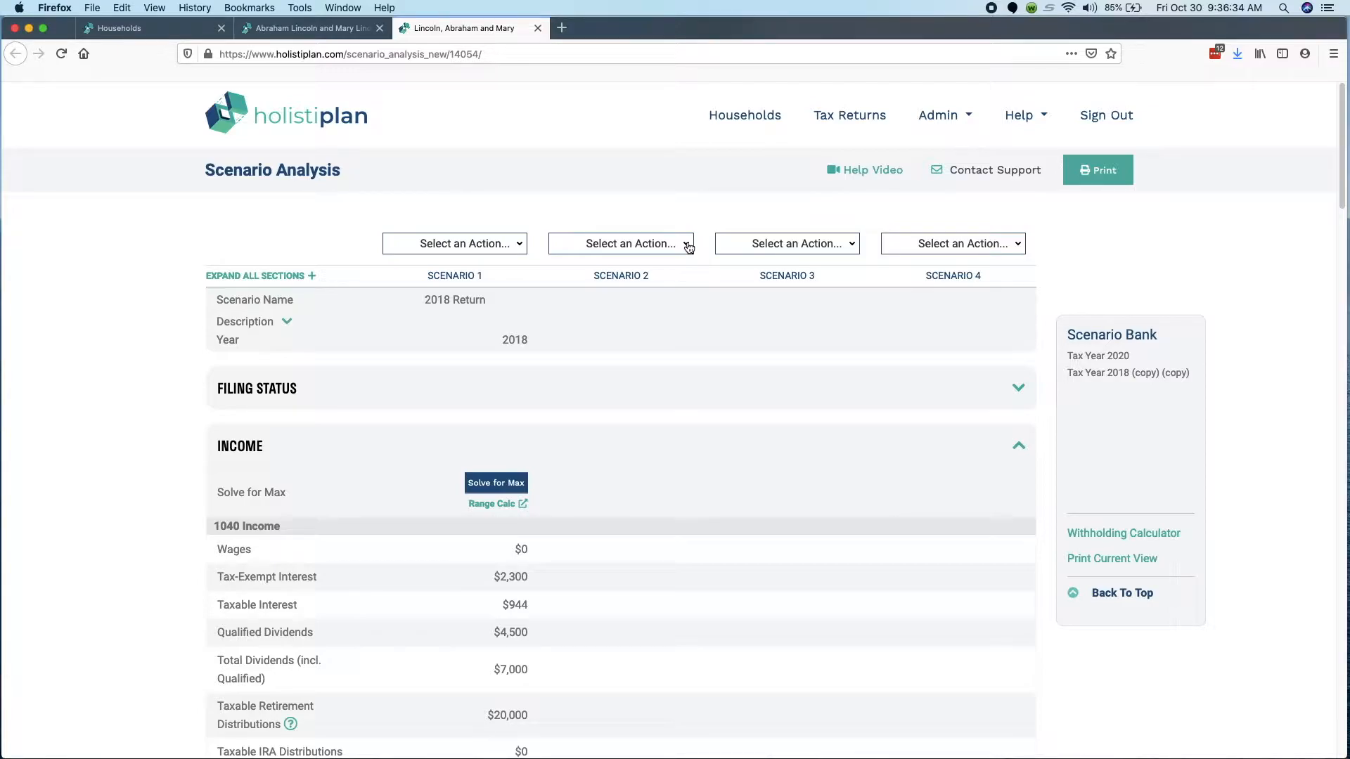
pyautogui.moveTo(469, 304)
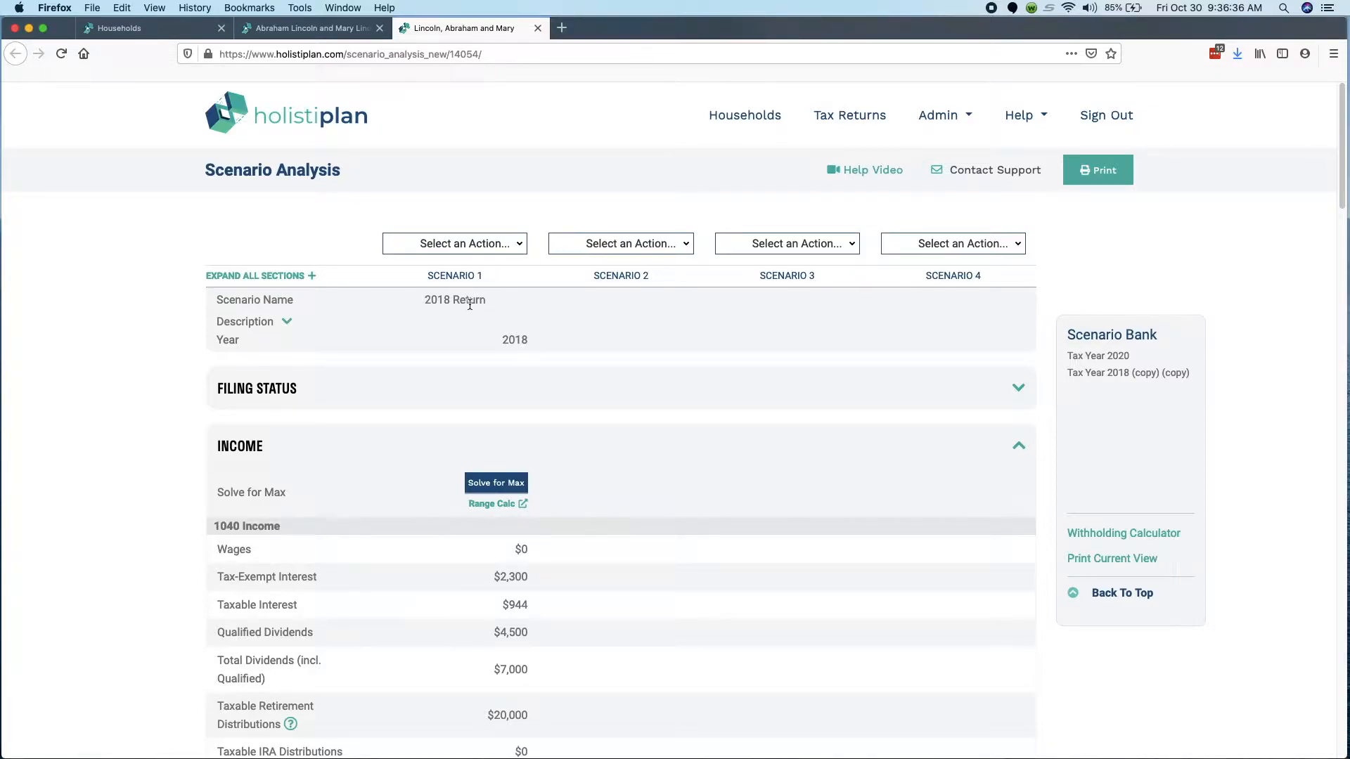
# - Copy the 2018 return into Scenario 2, set its year to 2020, and name it Baseline
pyautogui.click(620, 242)
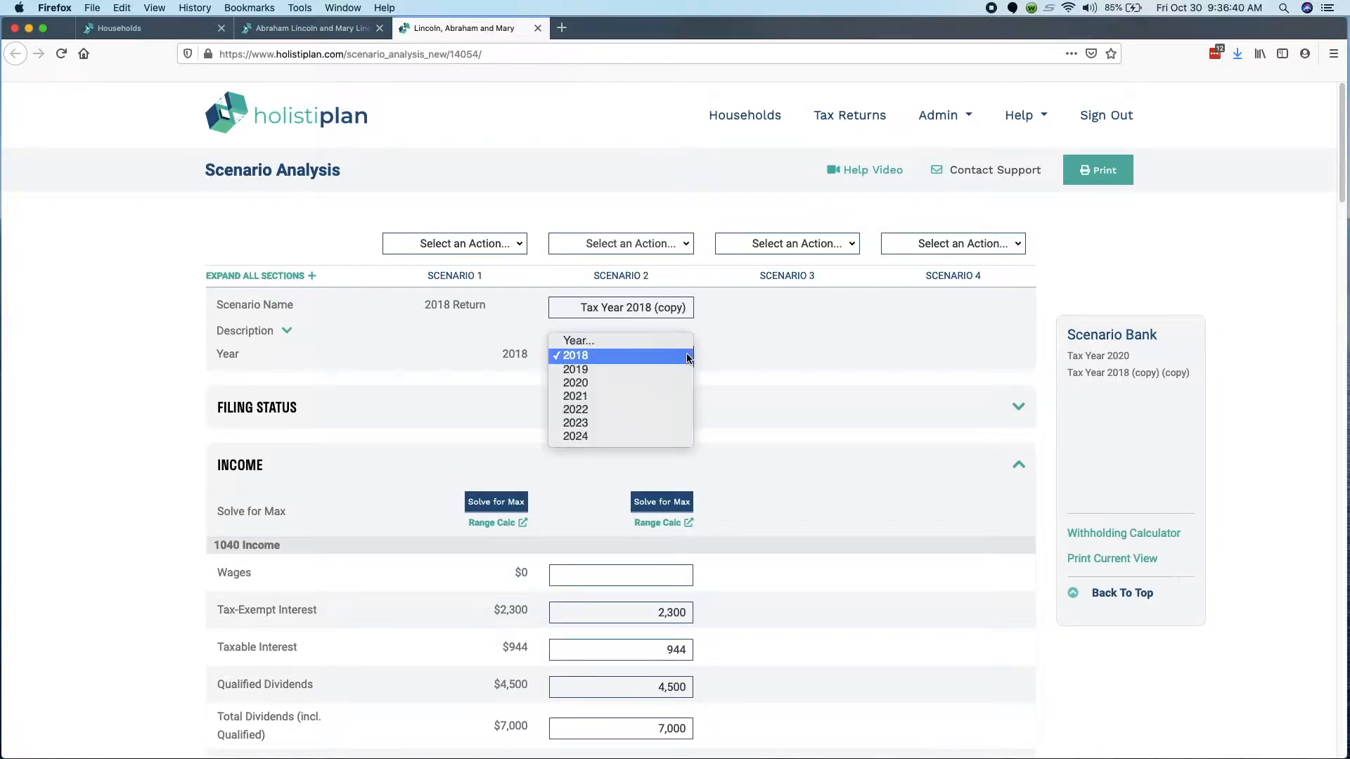
pyautogui.click(575, 383)
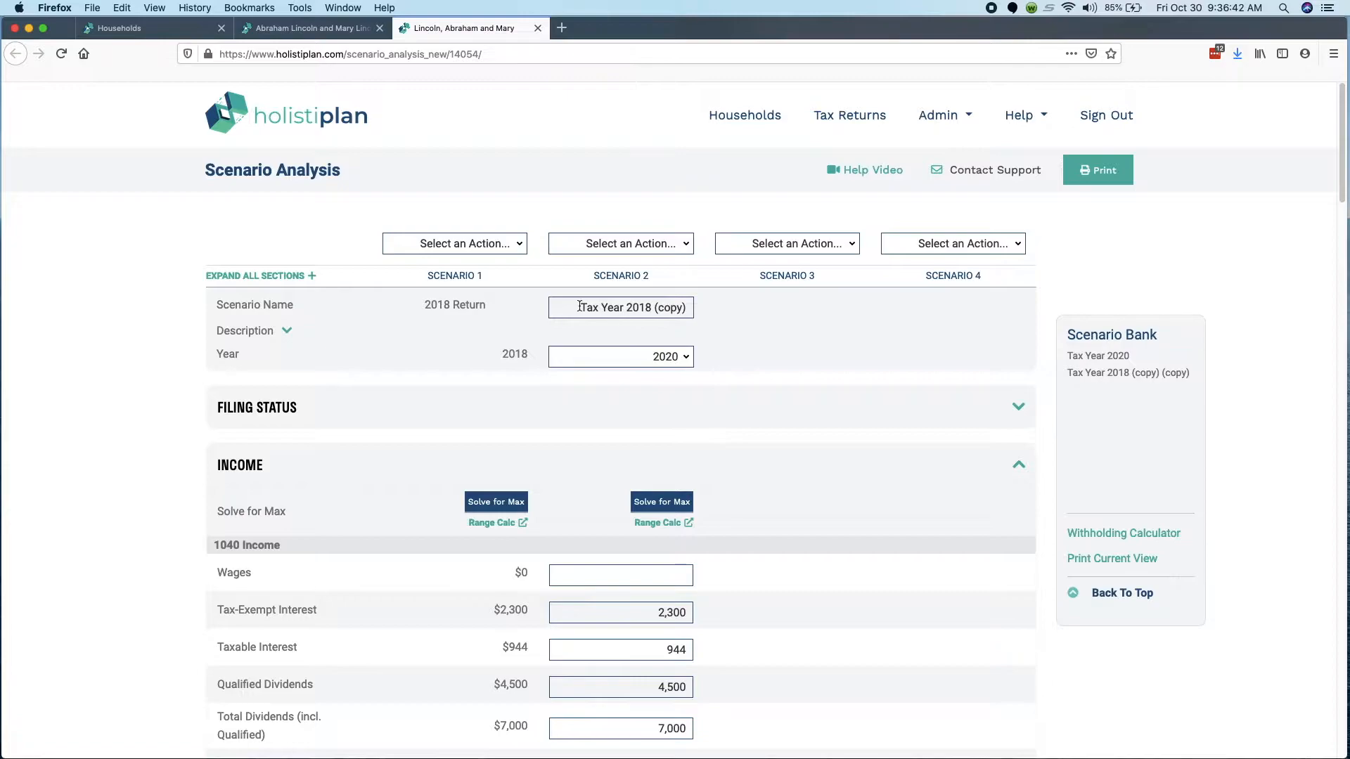
pyautogui.write('Baseline')
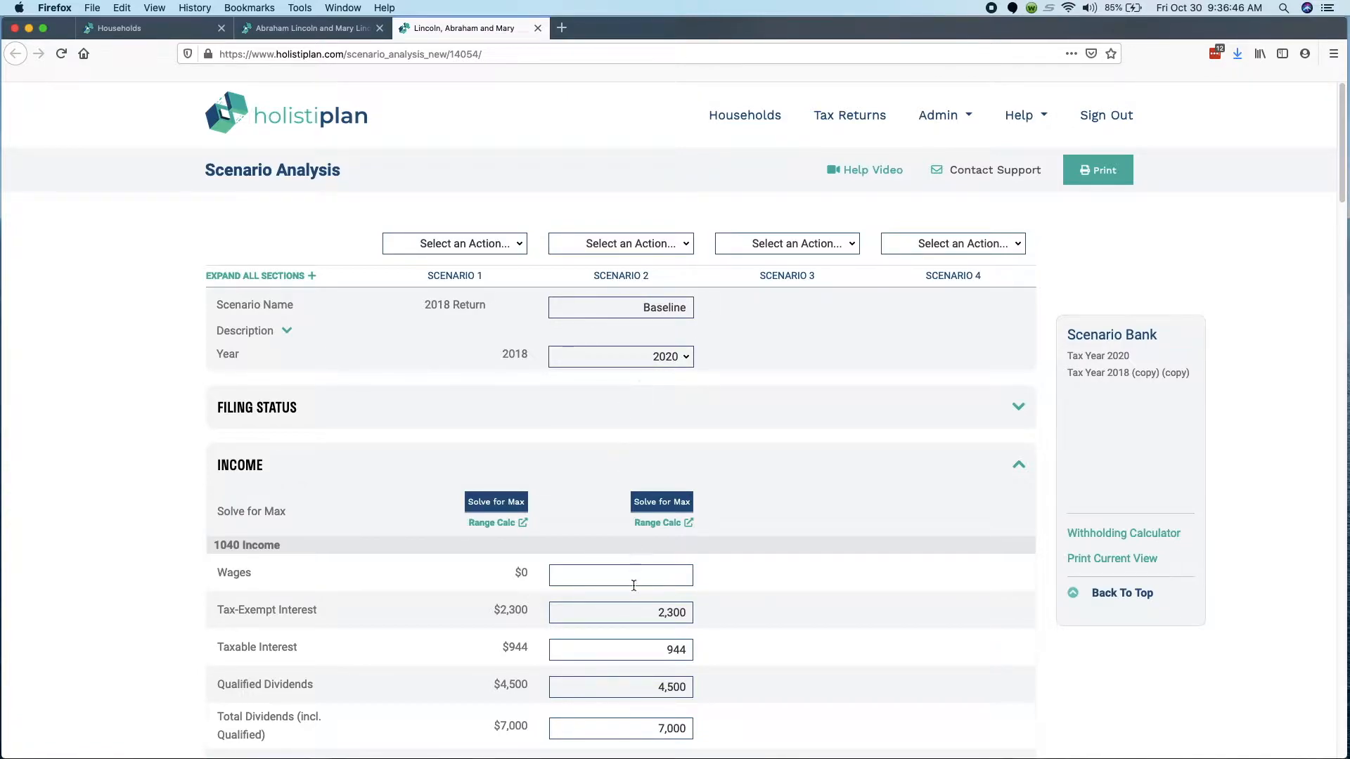
# - Compare Baseline's $197 total tax against the 2018 return's $277
pyautogui.scroll(-3)
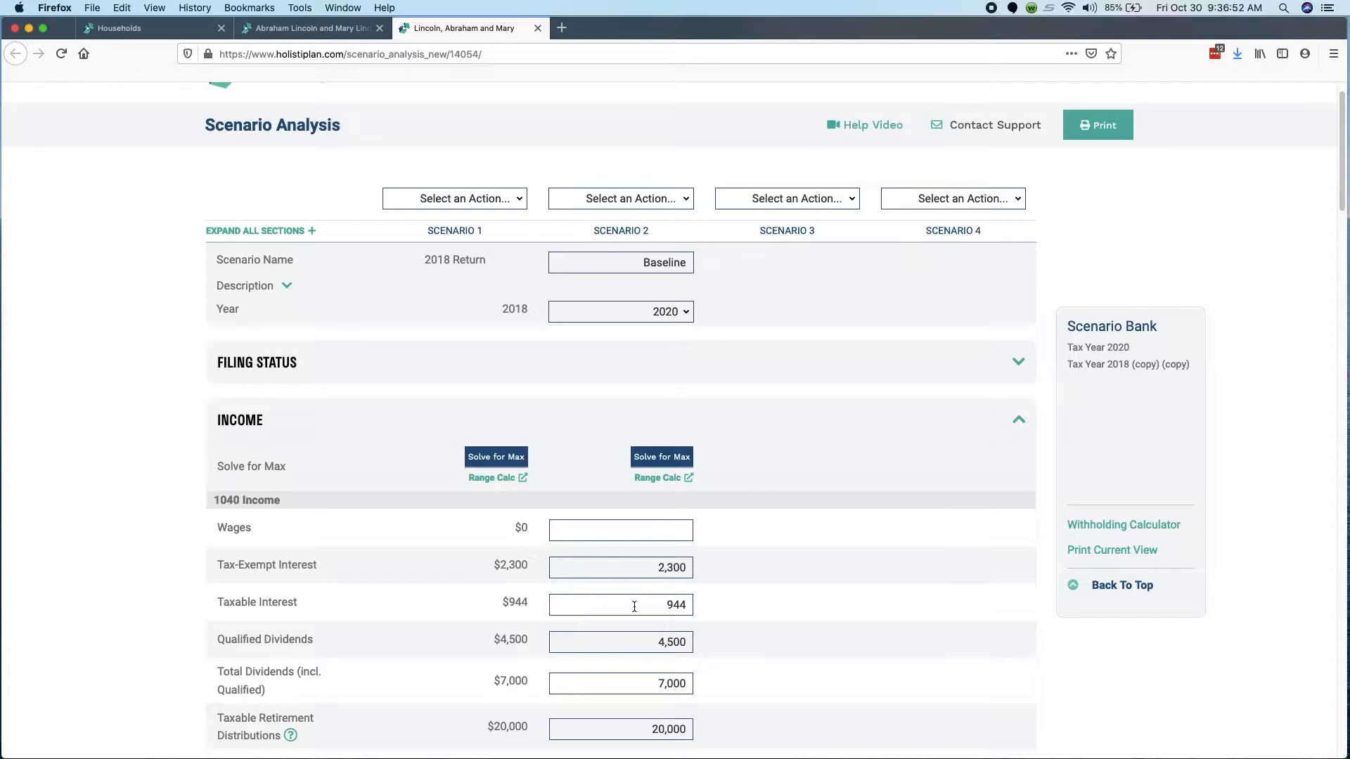
pyautogui.scroll(-3)
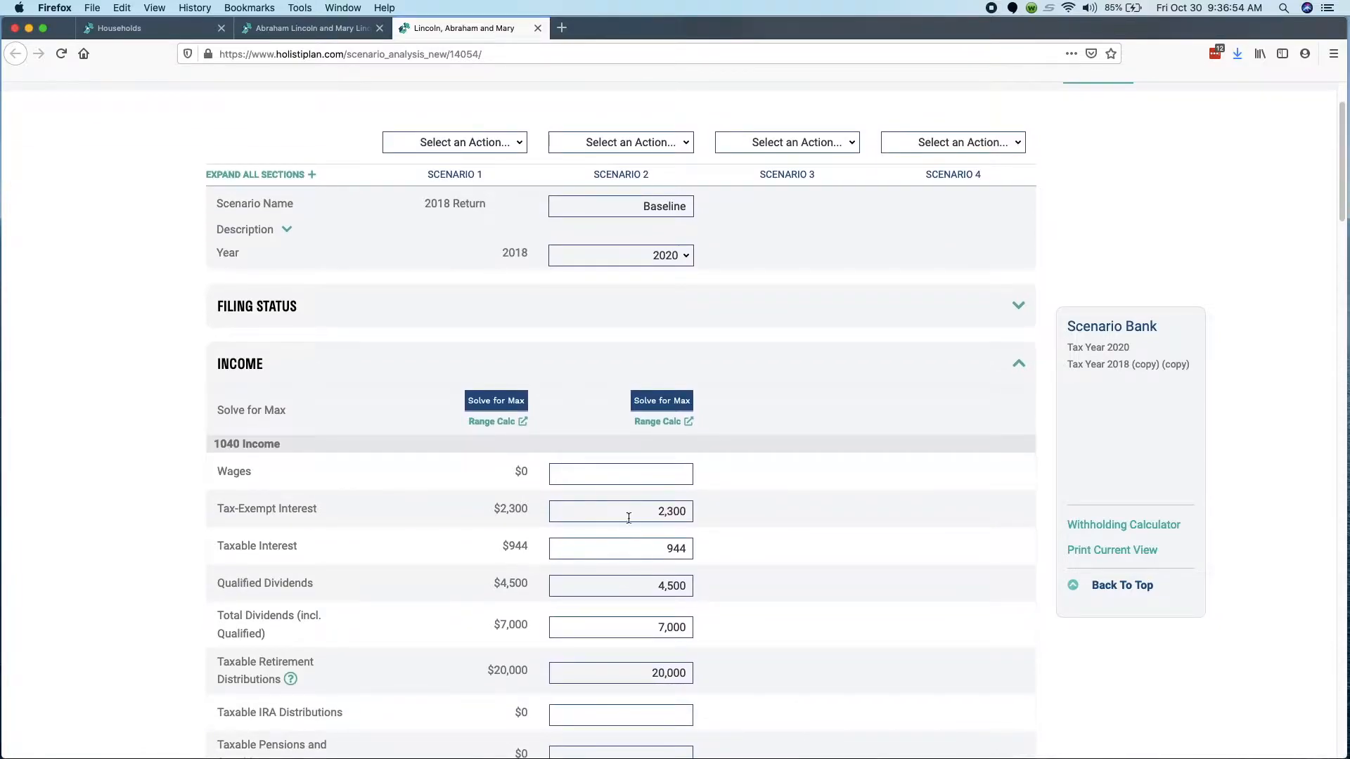
pyautogui.moveTo(615, 474)
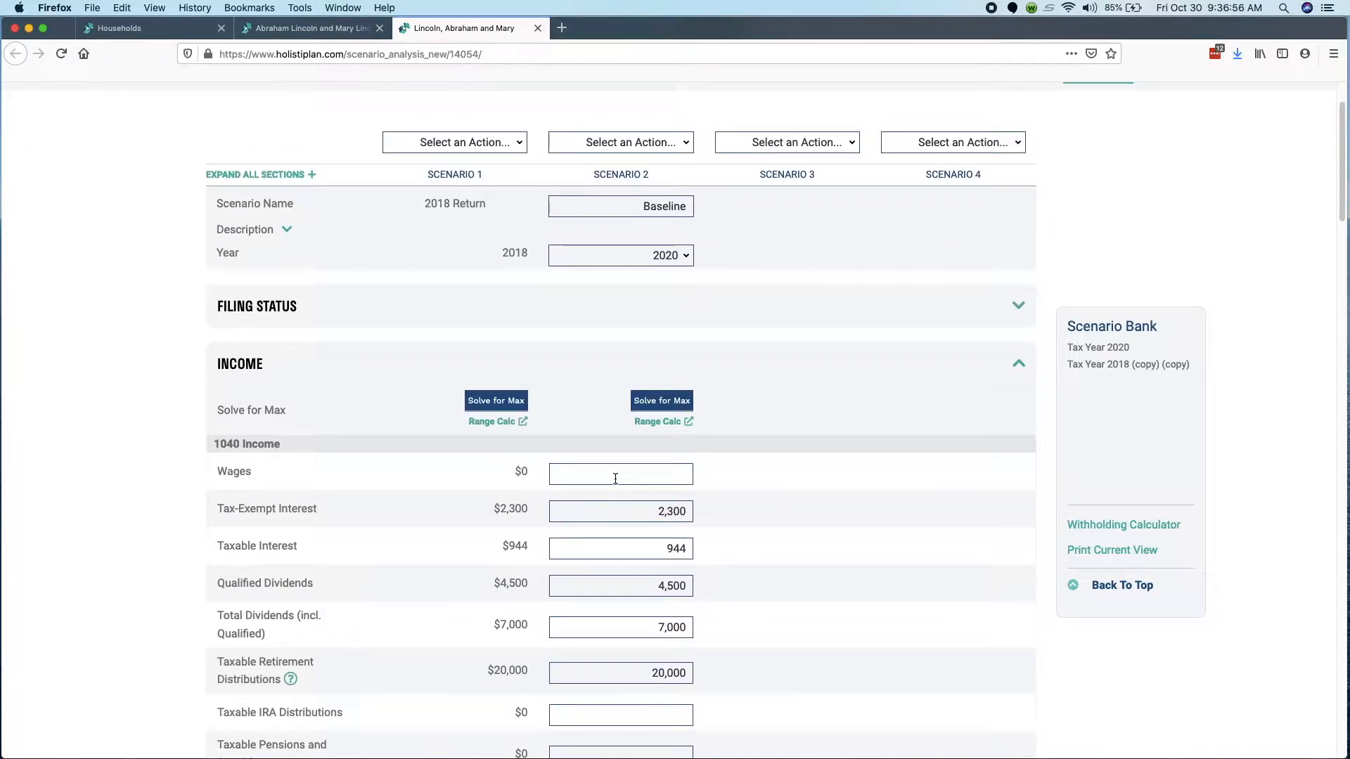
pyautogui.scroll(-3)
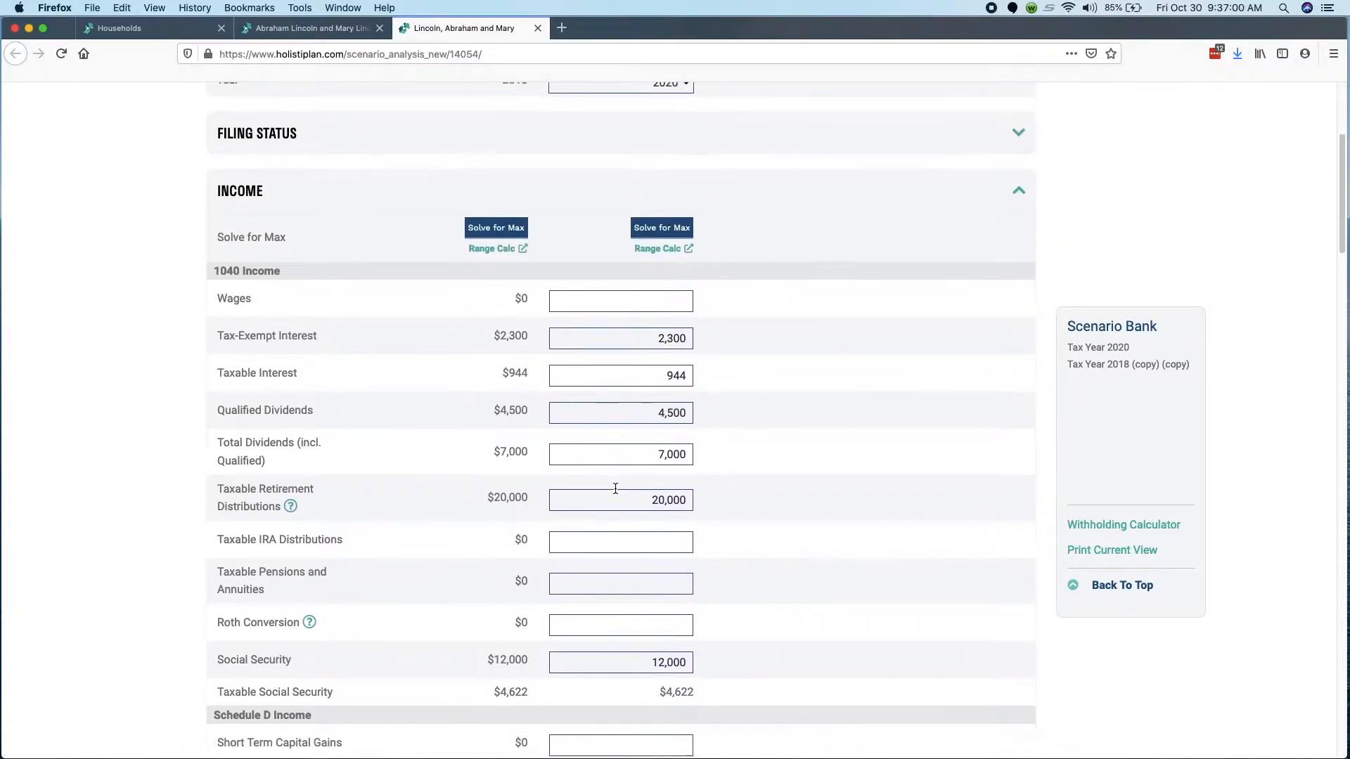
pyautogui.scroll(-3)
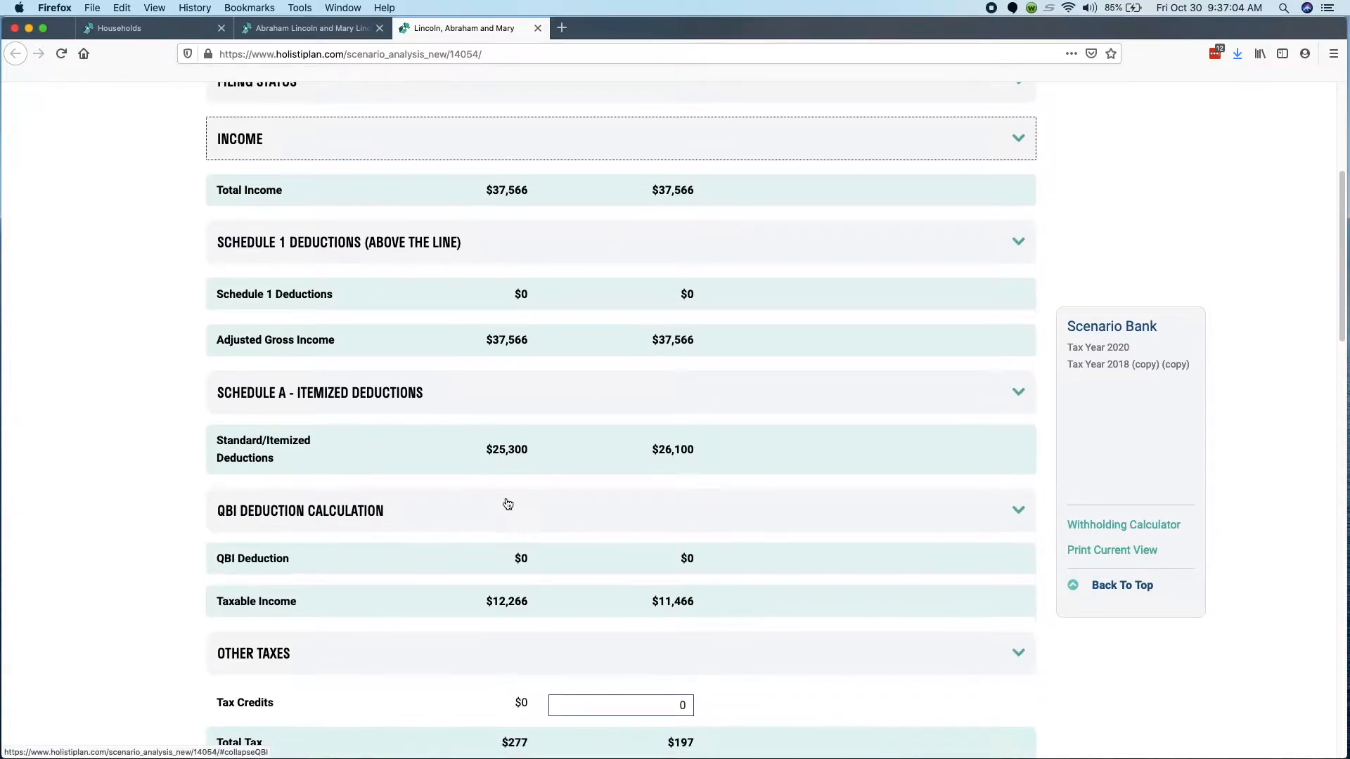
pyautogui.scroll(-3)
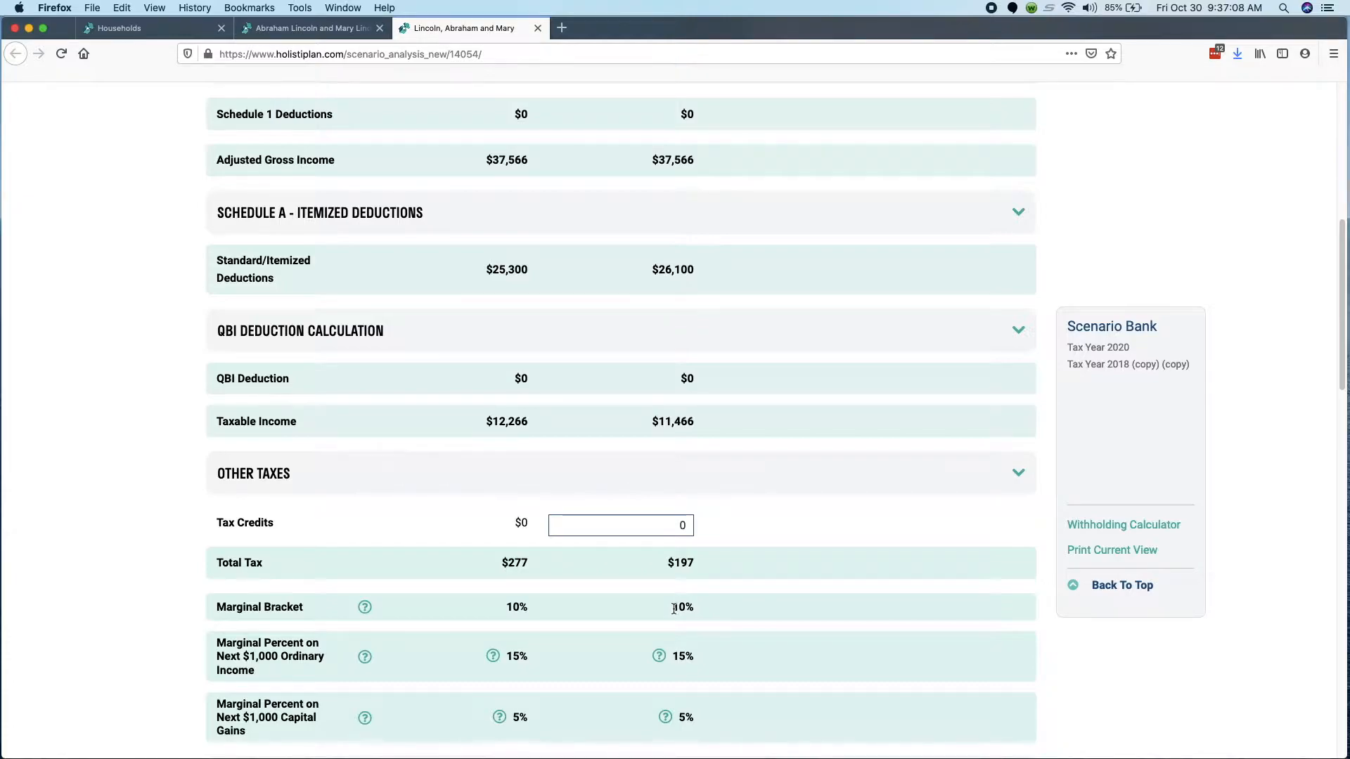
pyautogui.moveTo(686, 660)
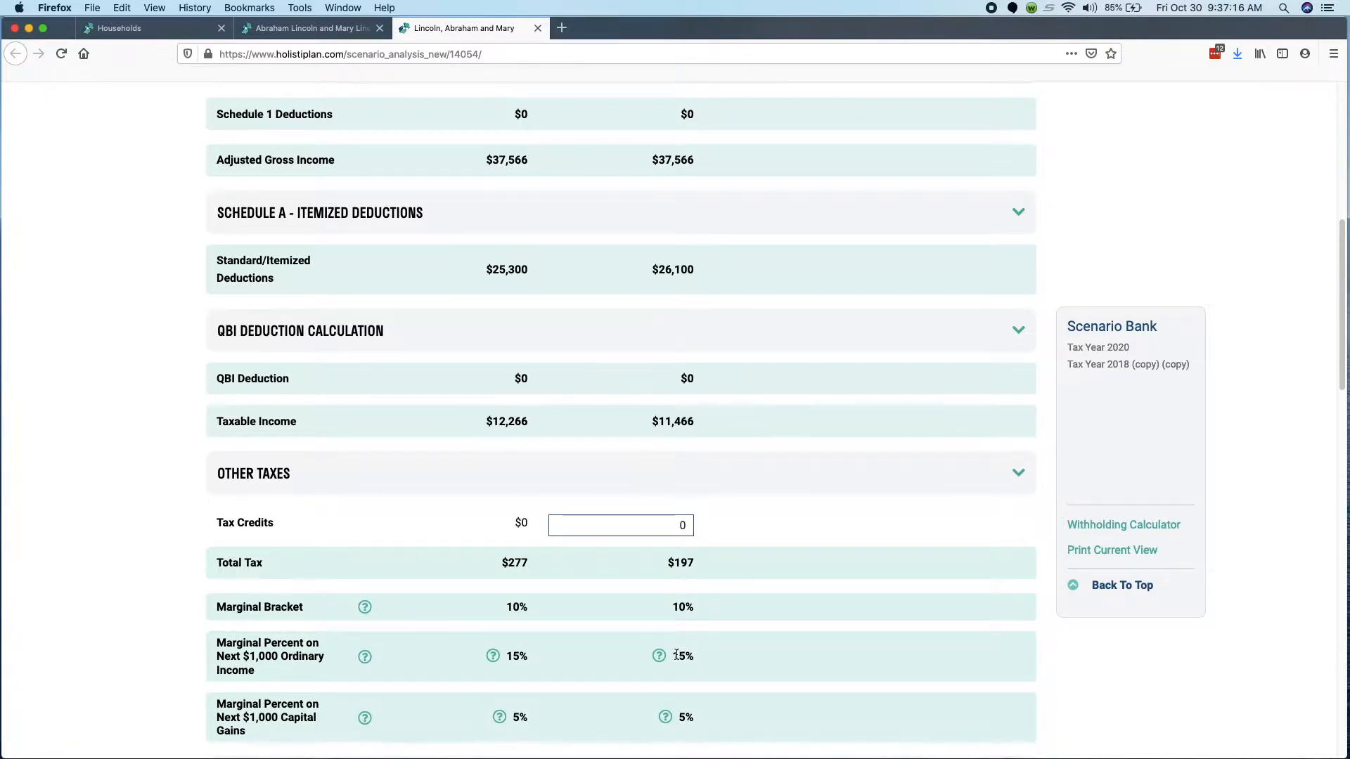
pyautogui.moveTo(695, 659)
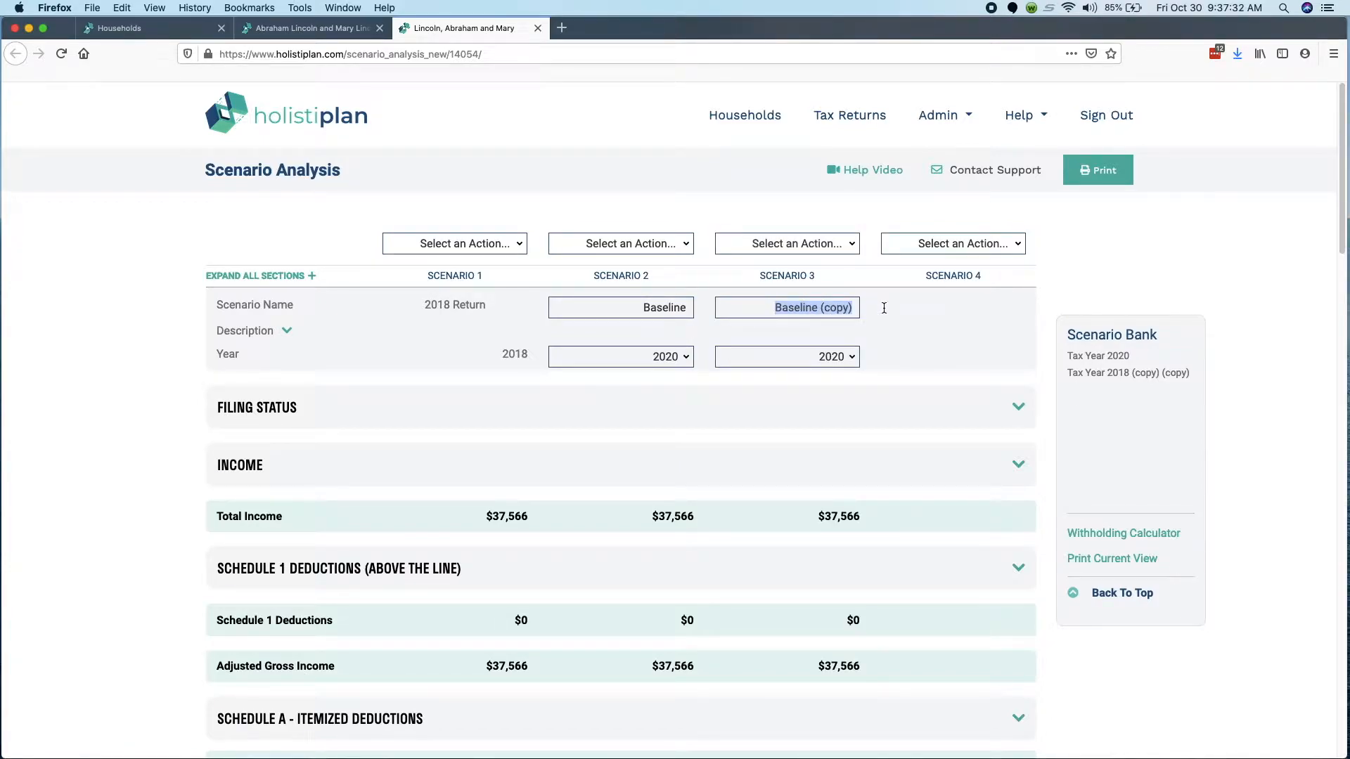
# - Name Scenario 3 'Roth Conversion' and select its Roth Conversion income field
pyautogui.write('Rog')
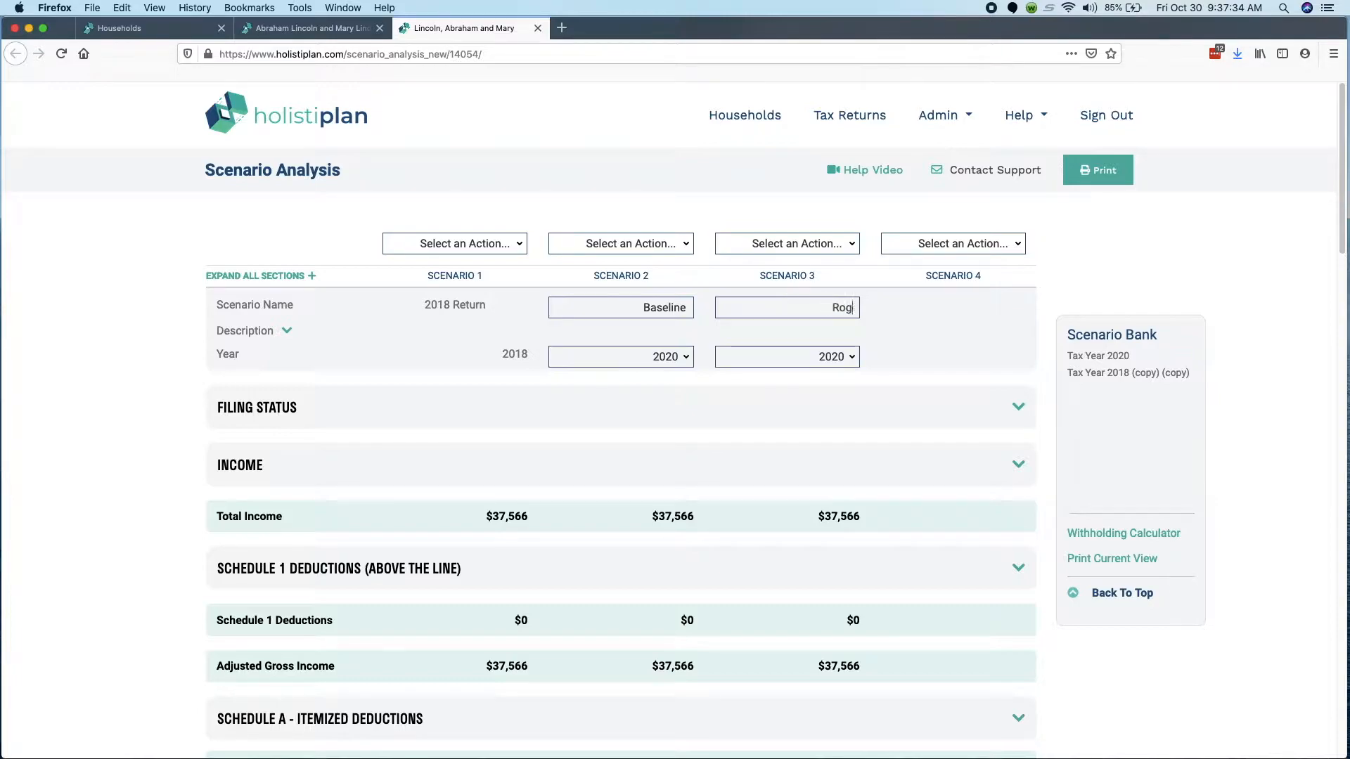
pyautogui.write('Roth Conversion')
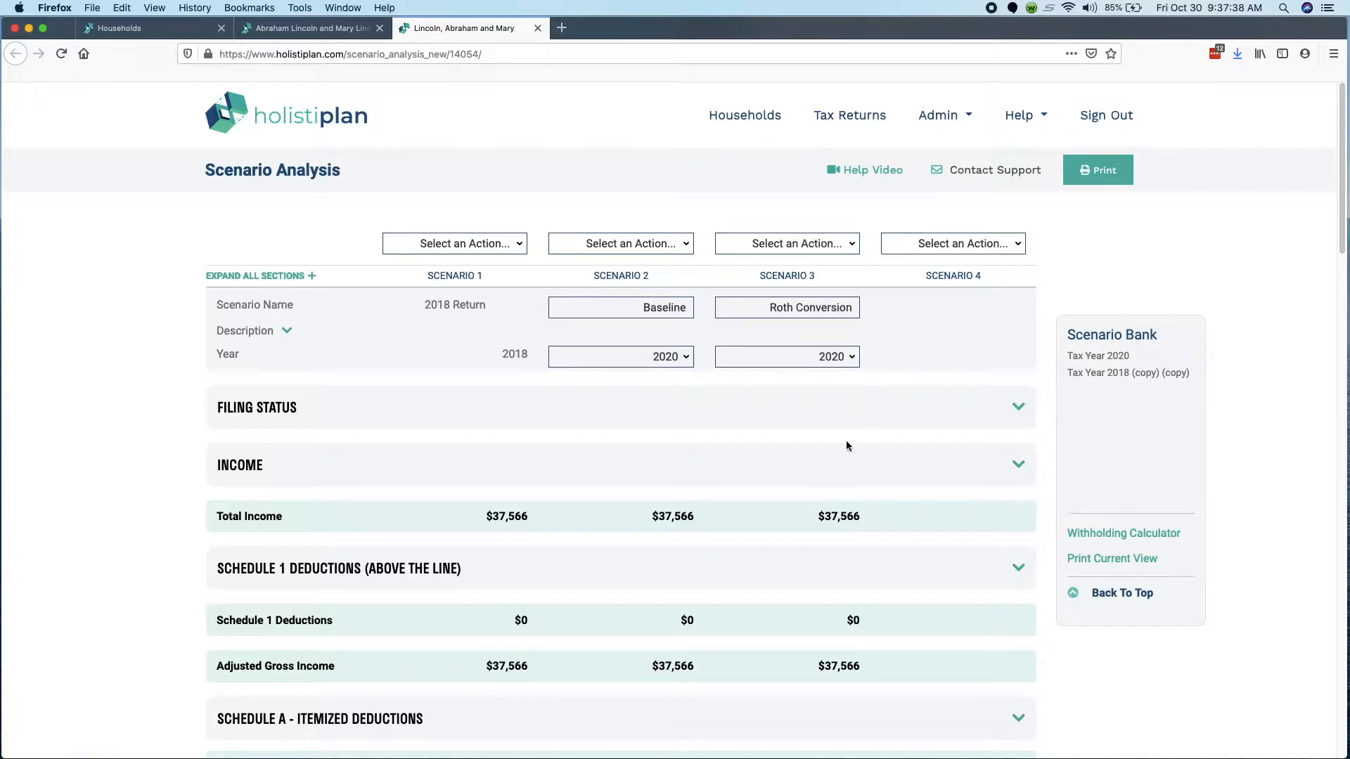
pyautogui.scroll(-3)
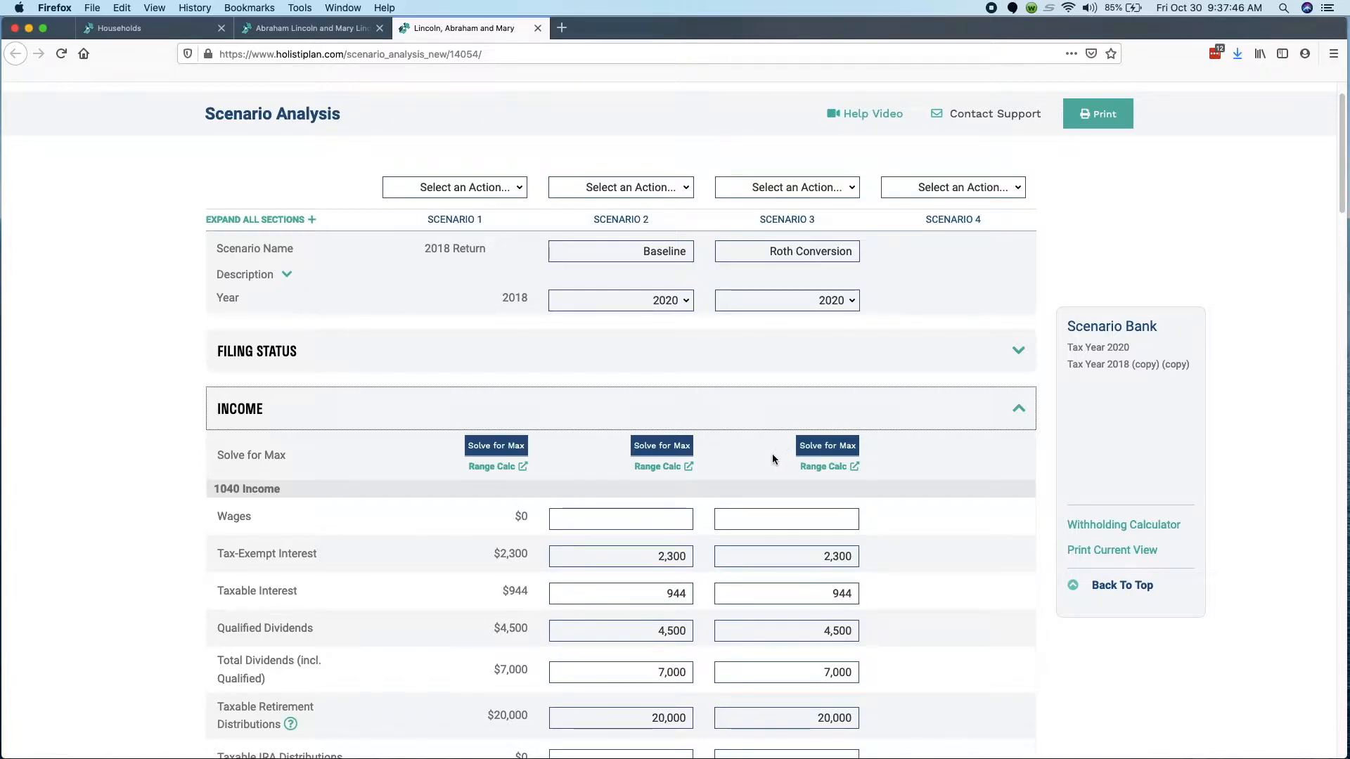
pyautogui.scroll(-3)
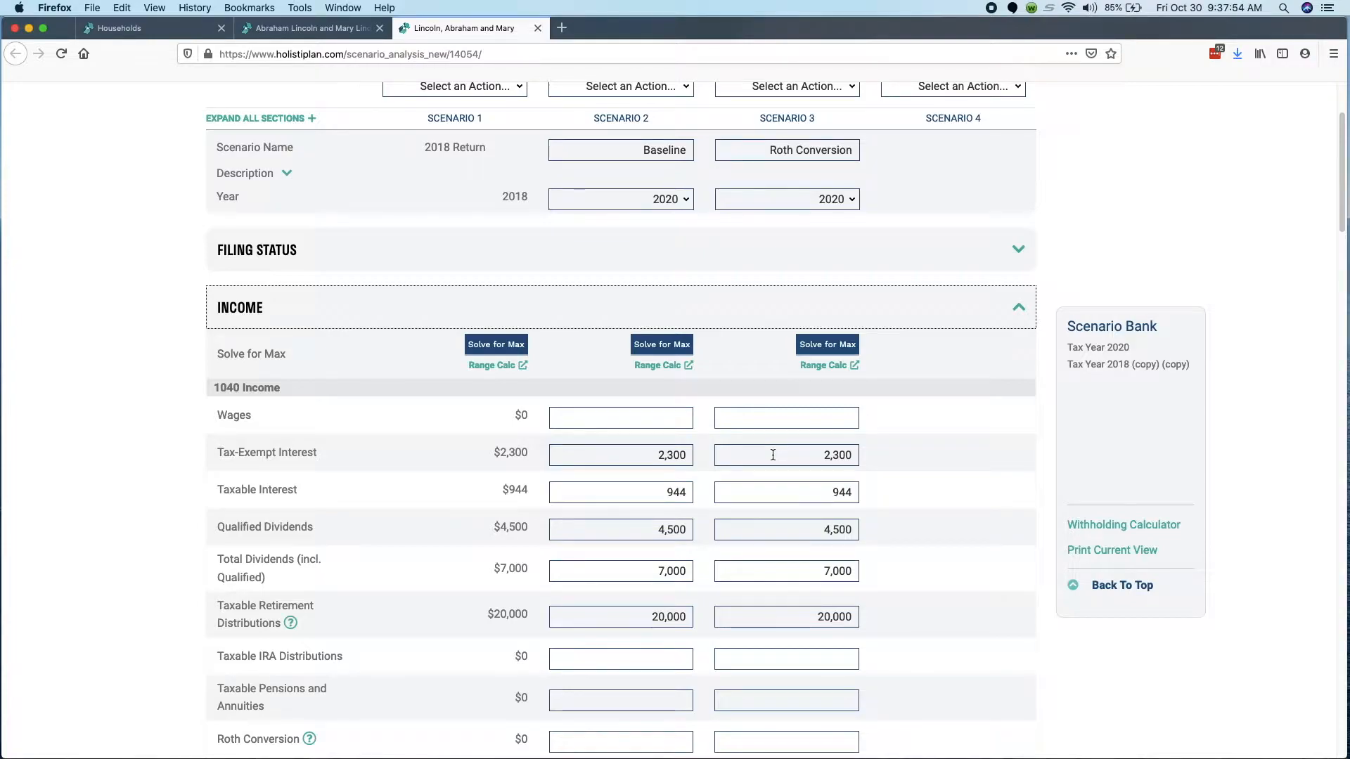
pyautogui.scroll(-3)
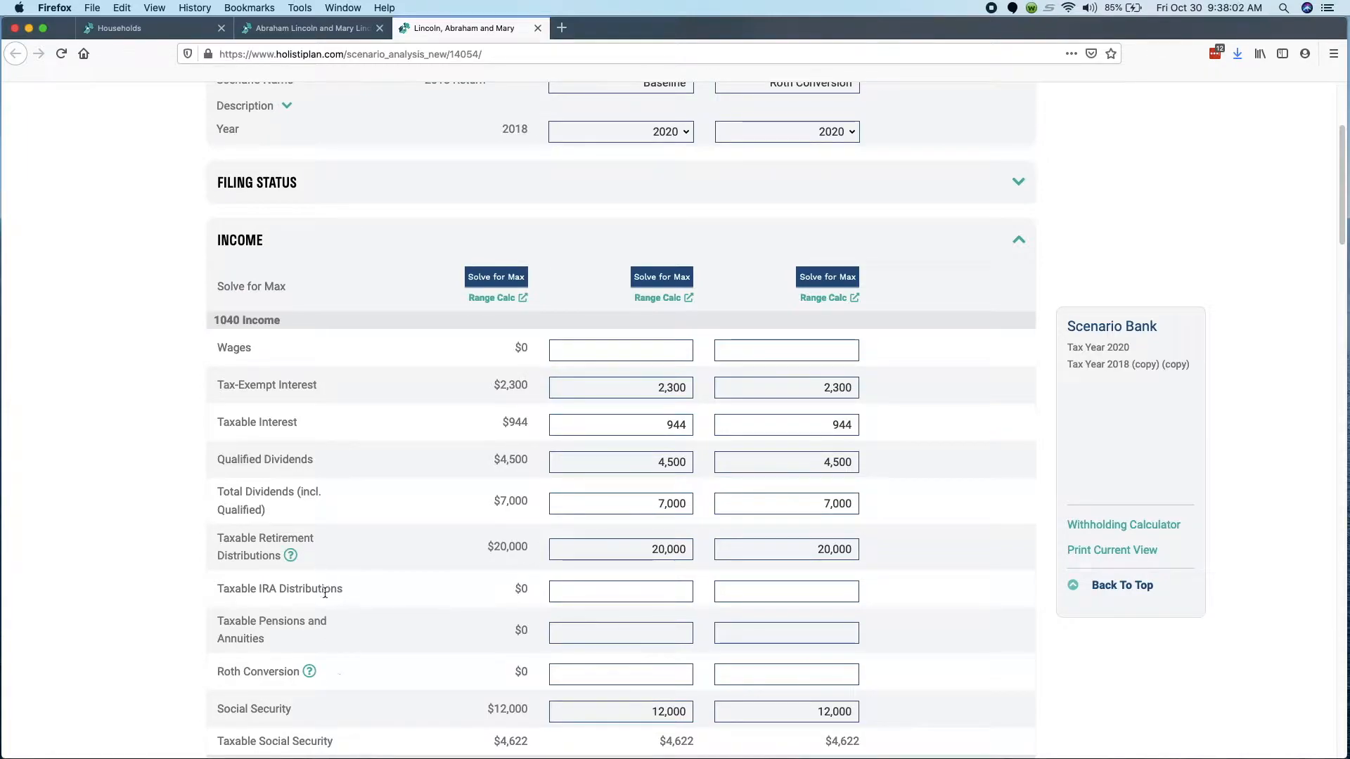
pyautogui.click(785, 675)
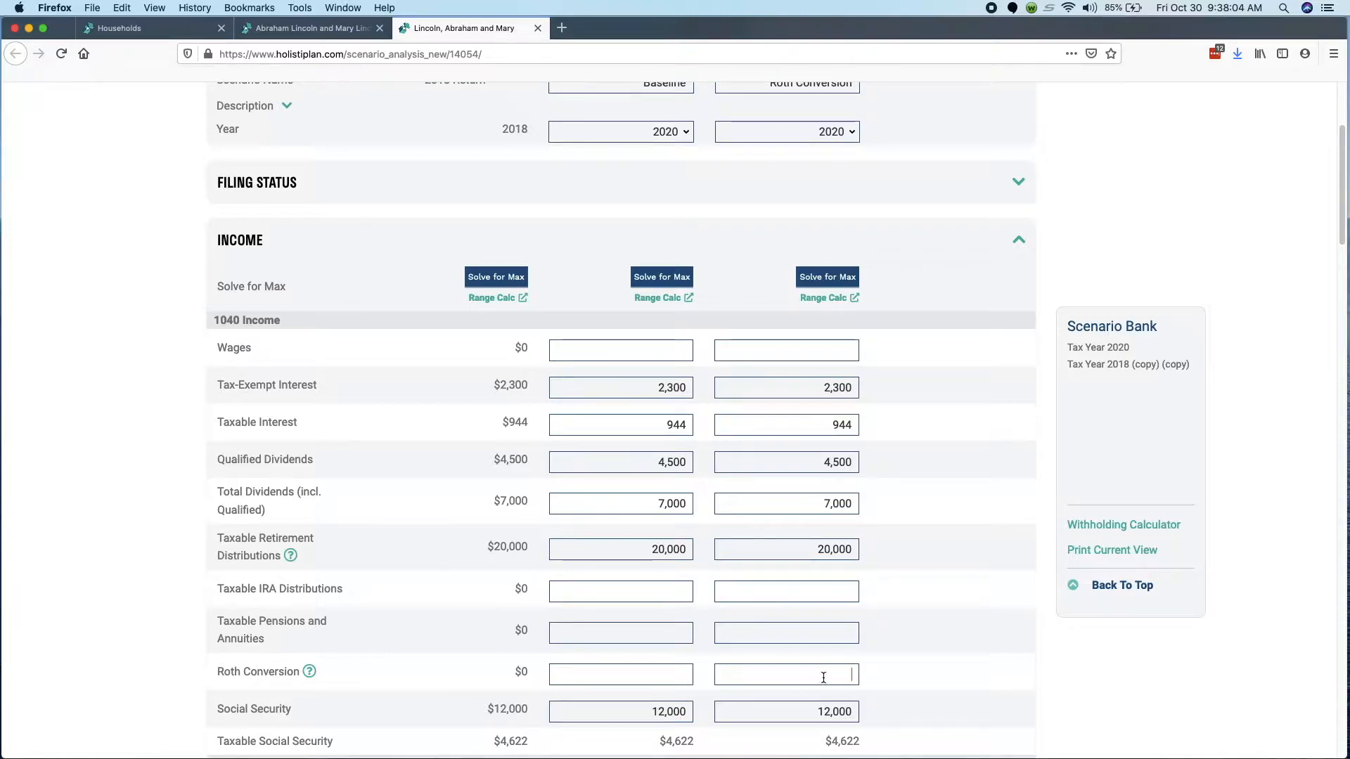
pyautogui.scroll(-3)
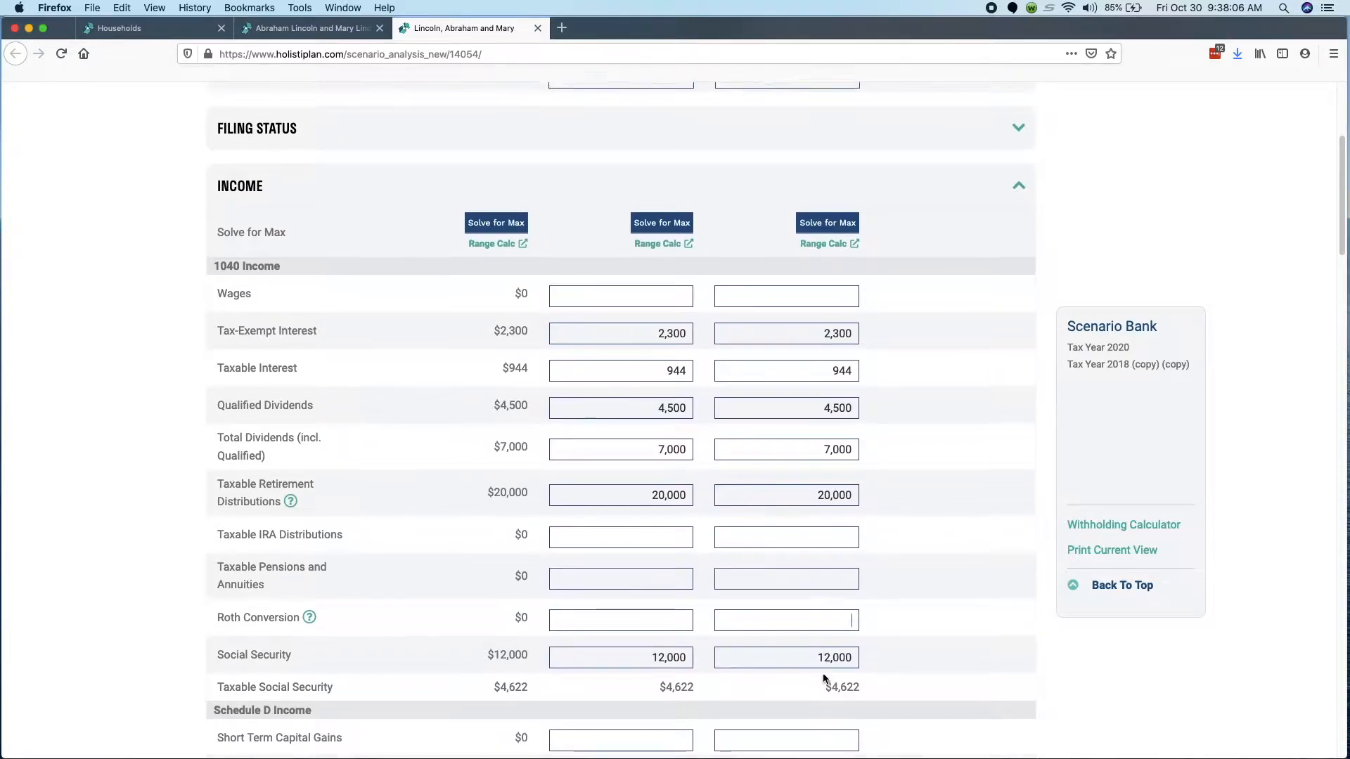
pyautogui.scroll(3)
pyautogui.write('10,000')
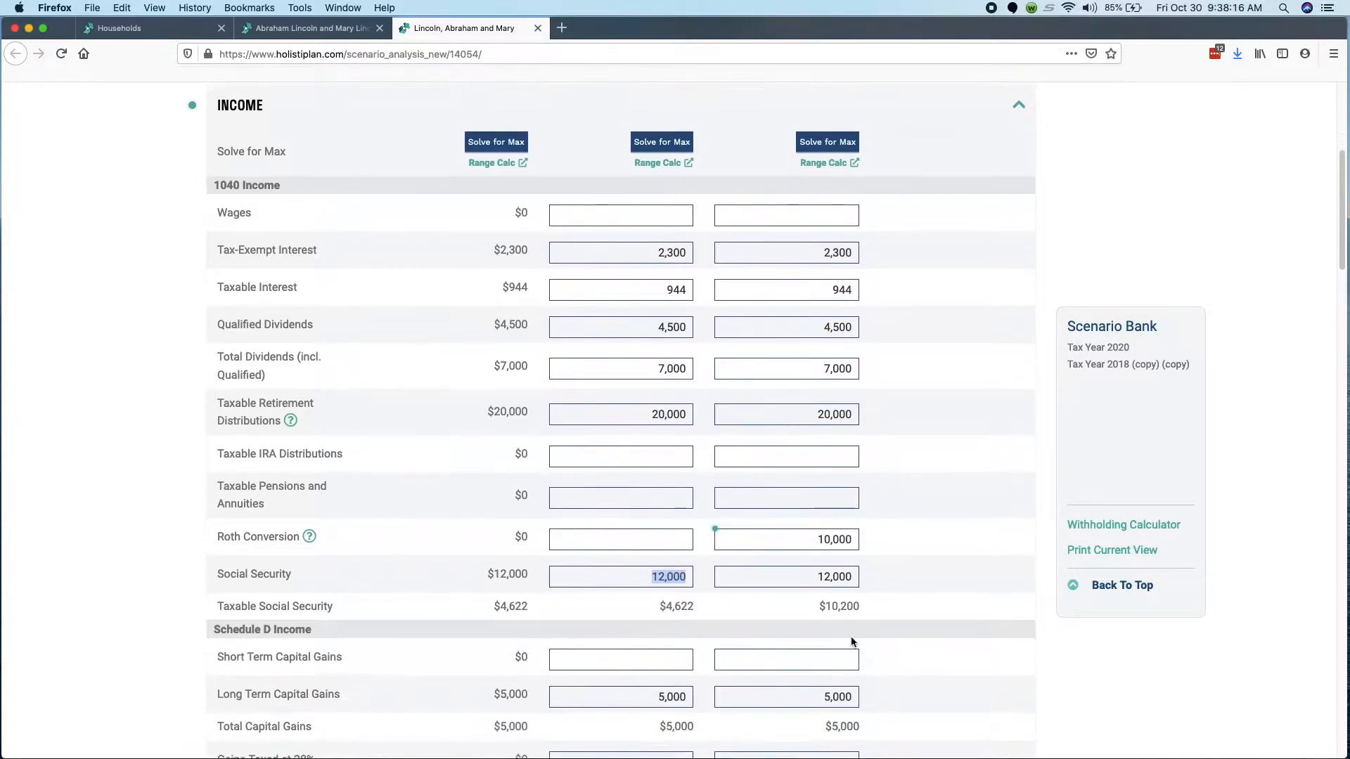
# - Enter a $15,000 conversion and confirm total tax of $2,310 in the 12% bracket
pyautogui.scroll(-3)
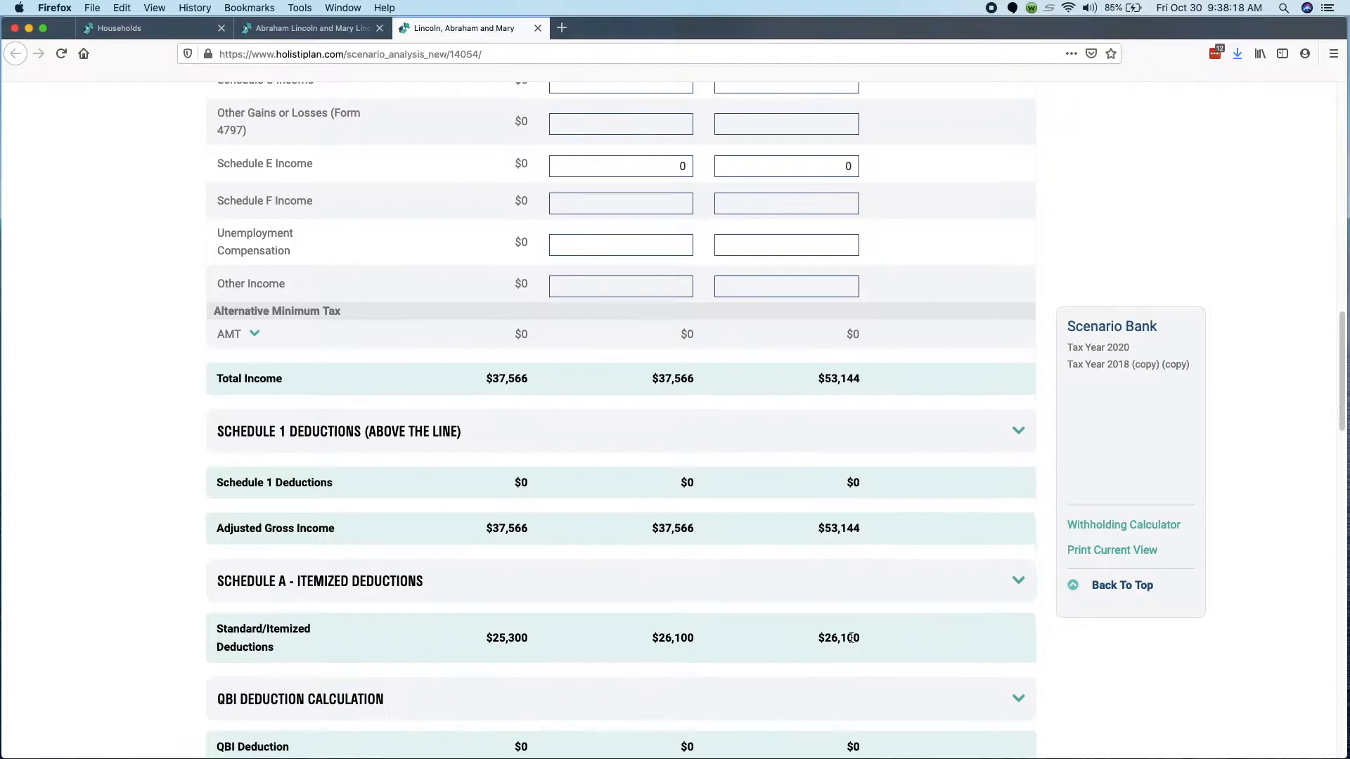
pyautogui.scroll(-3)
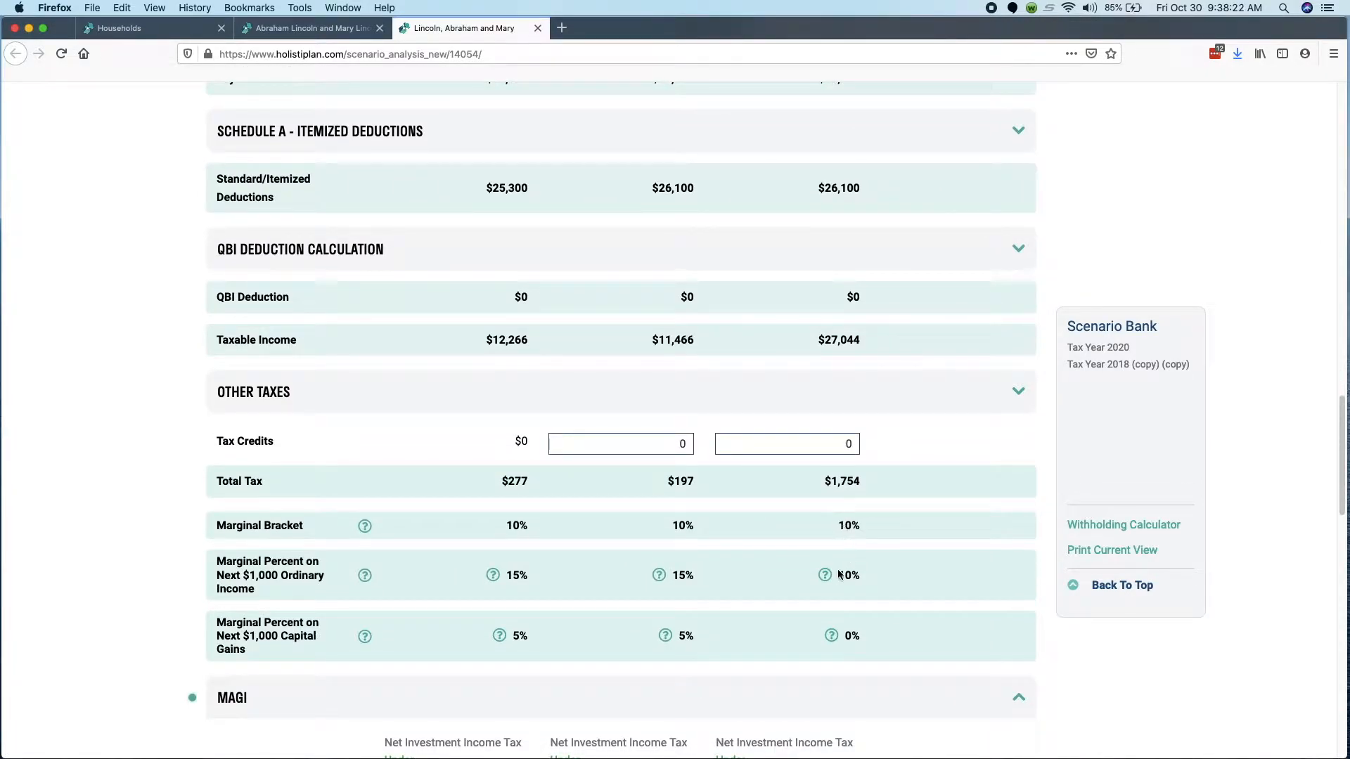
pyautogui.scroll(3)
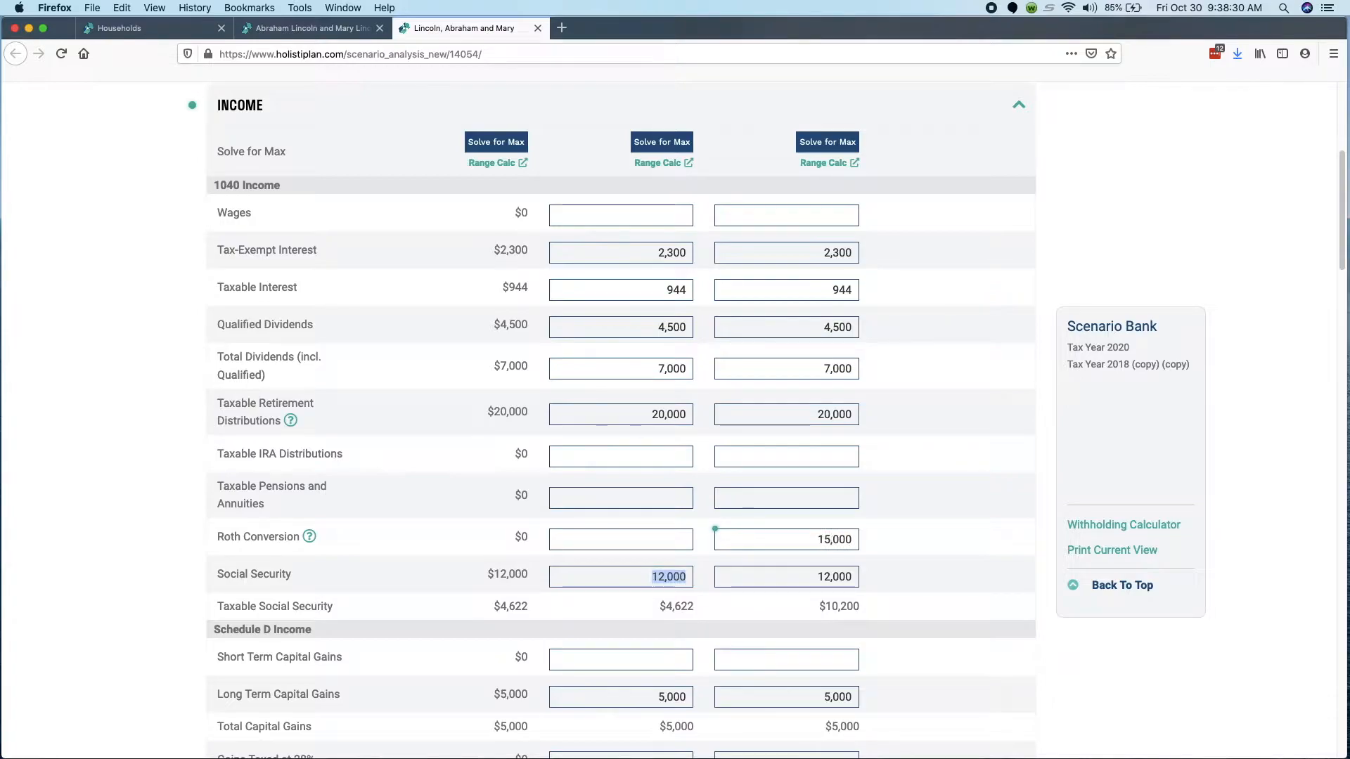
pyautogui.scroll(-3)
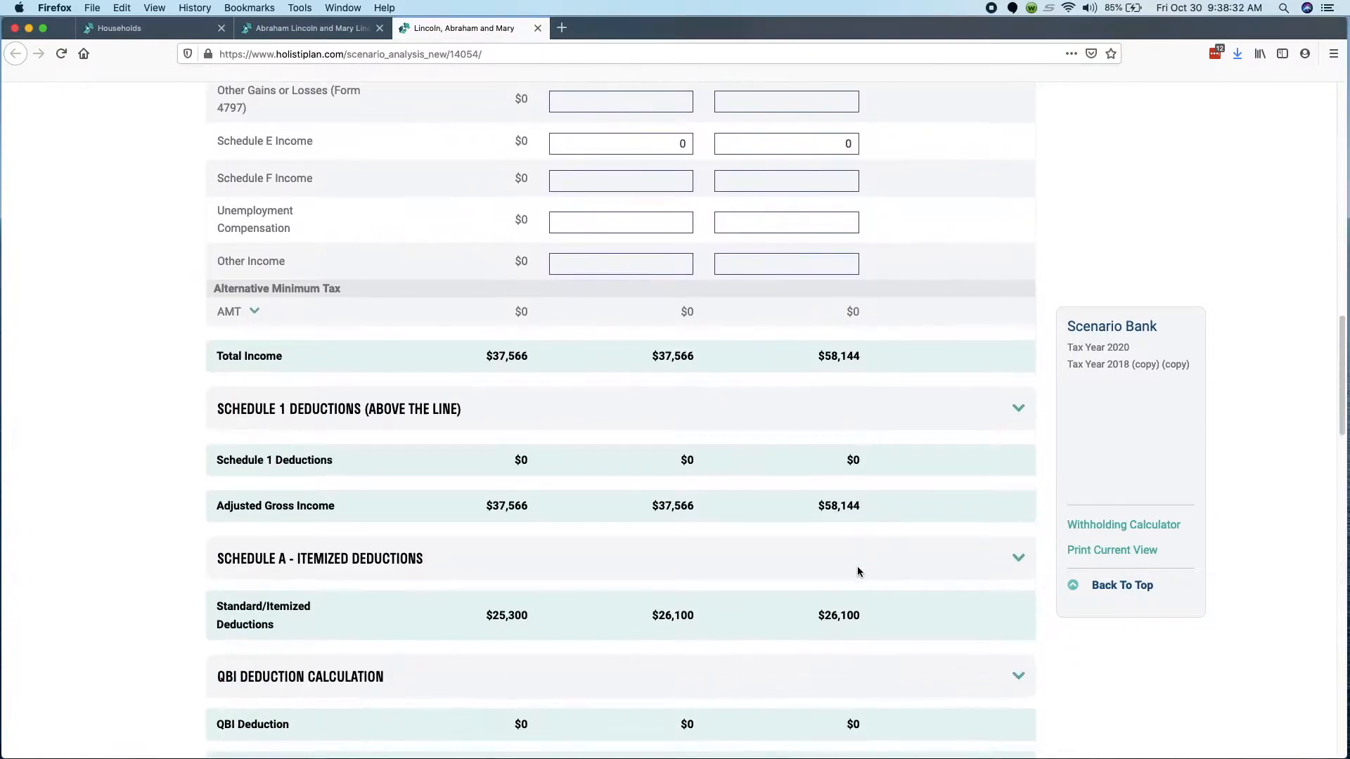
pyautogui.scroll(-3)
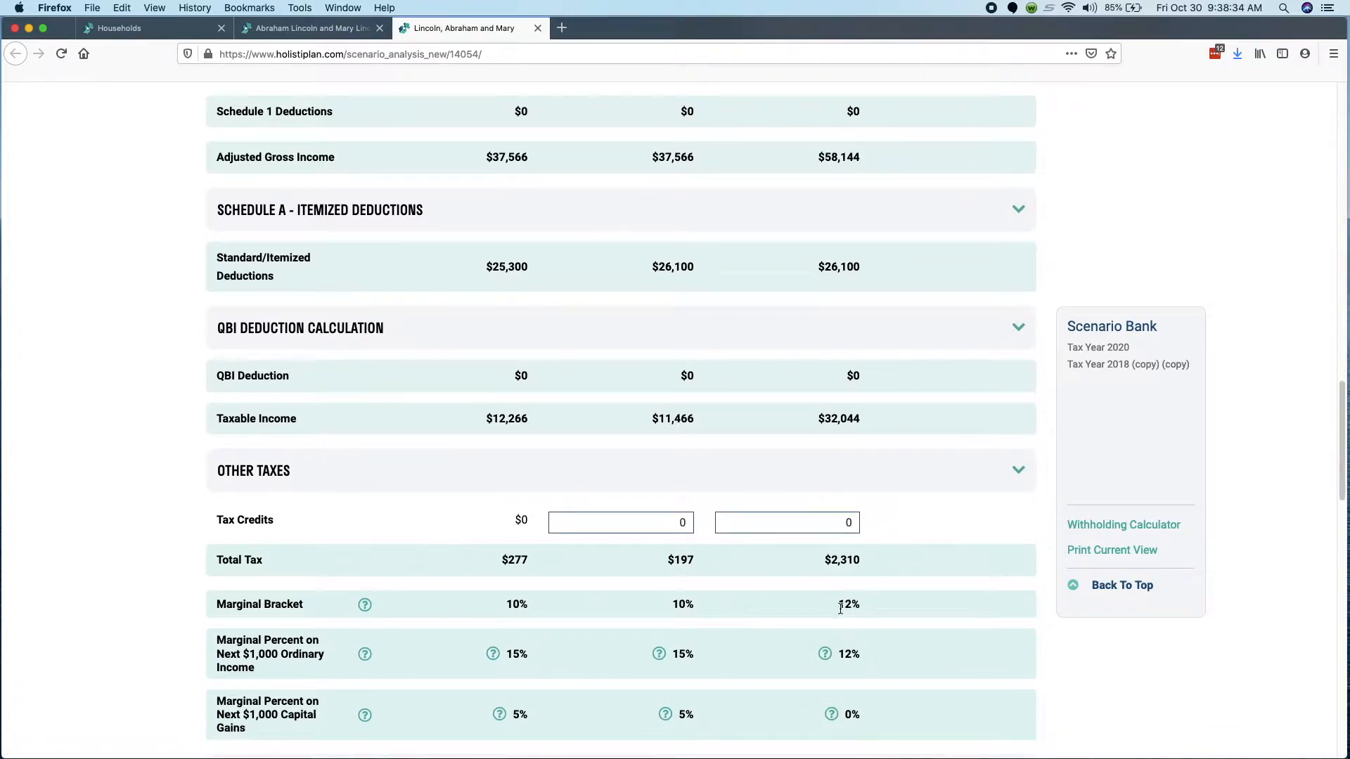
pyautogui.moveTo(859, 598)
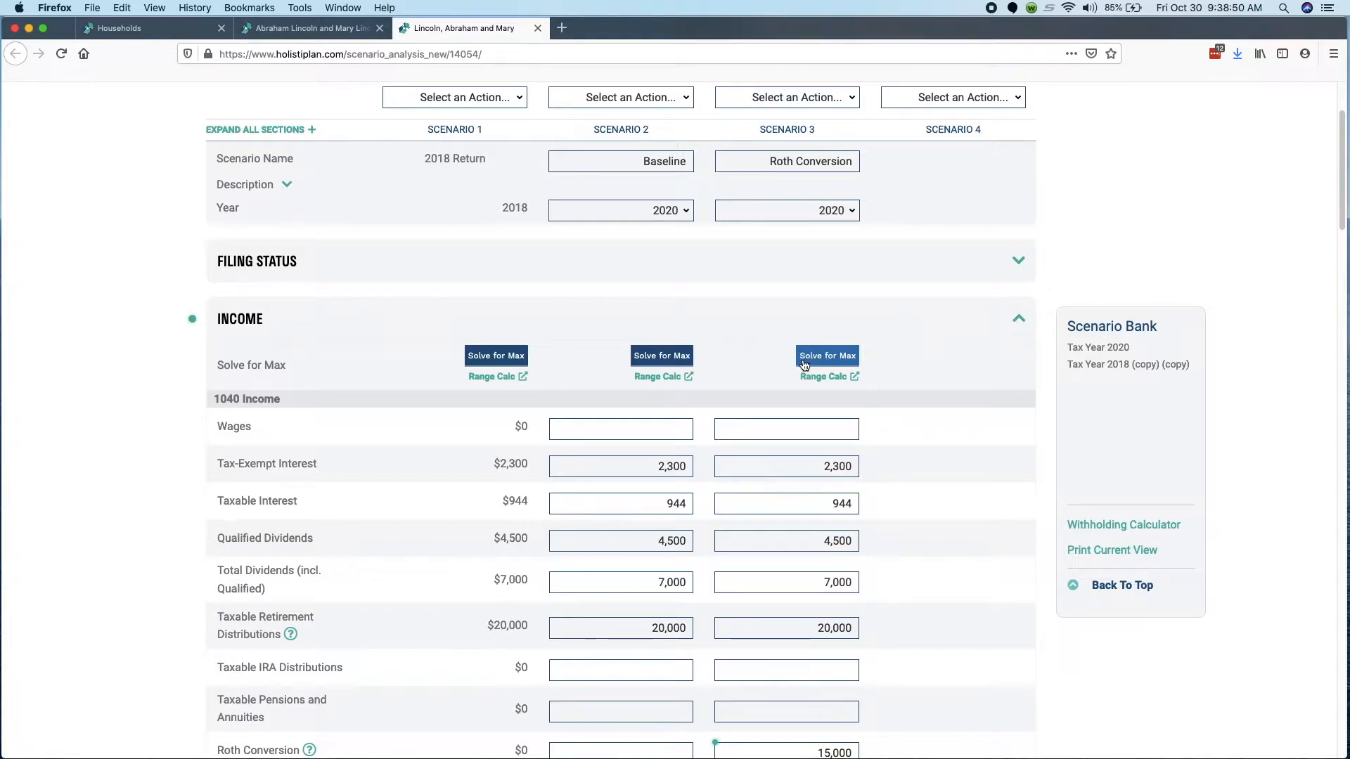
pyautogui.click(825, 356)
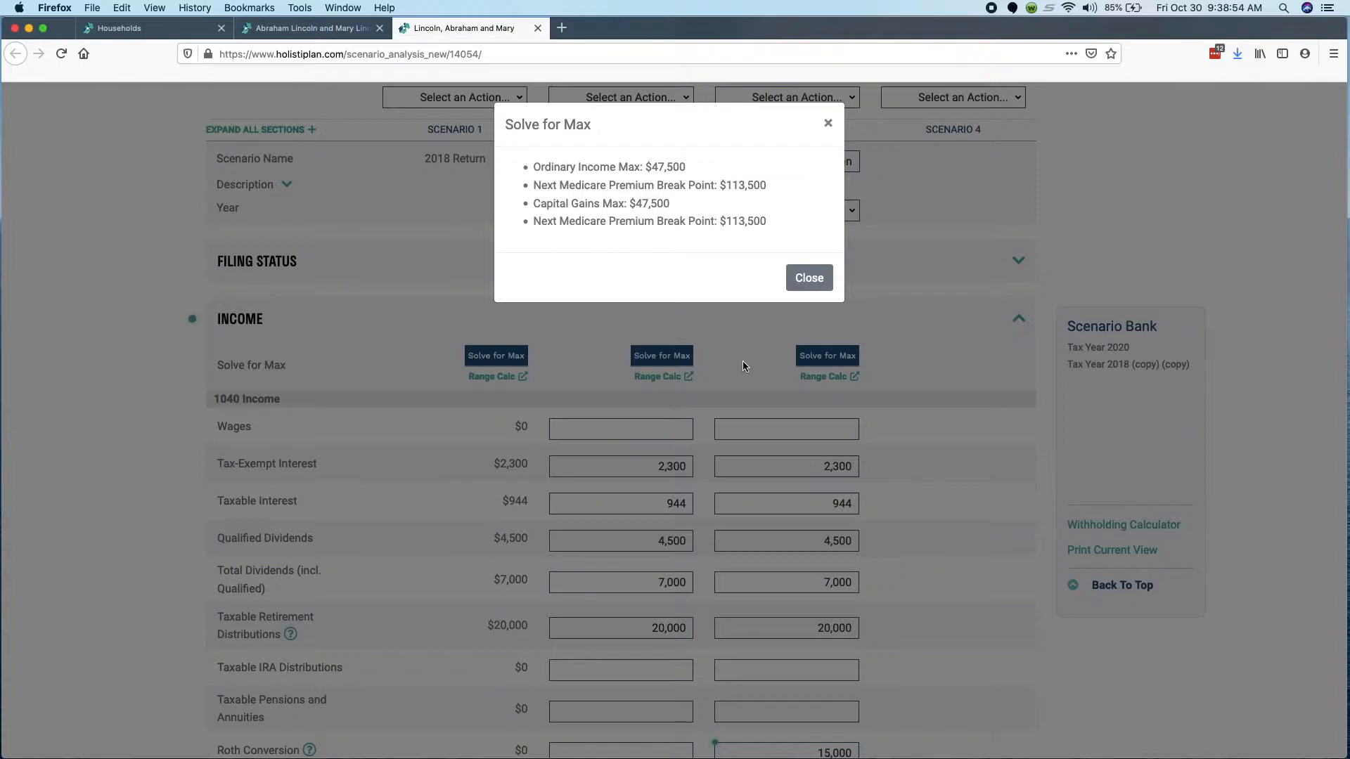
pyautogui.moveTo(725, 325)
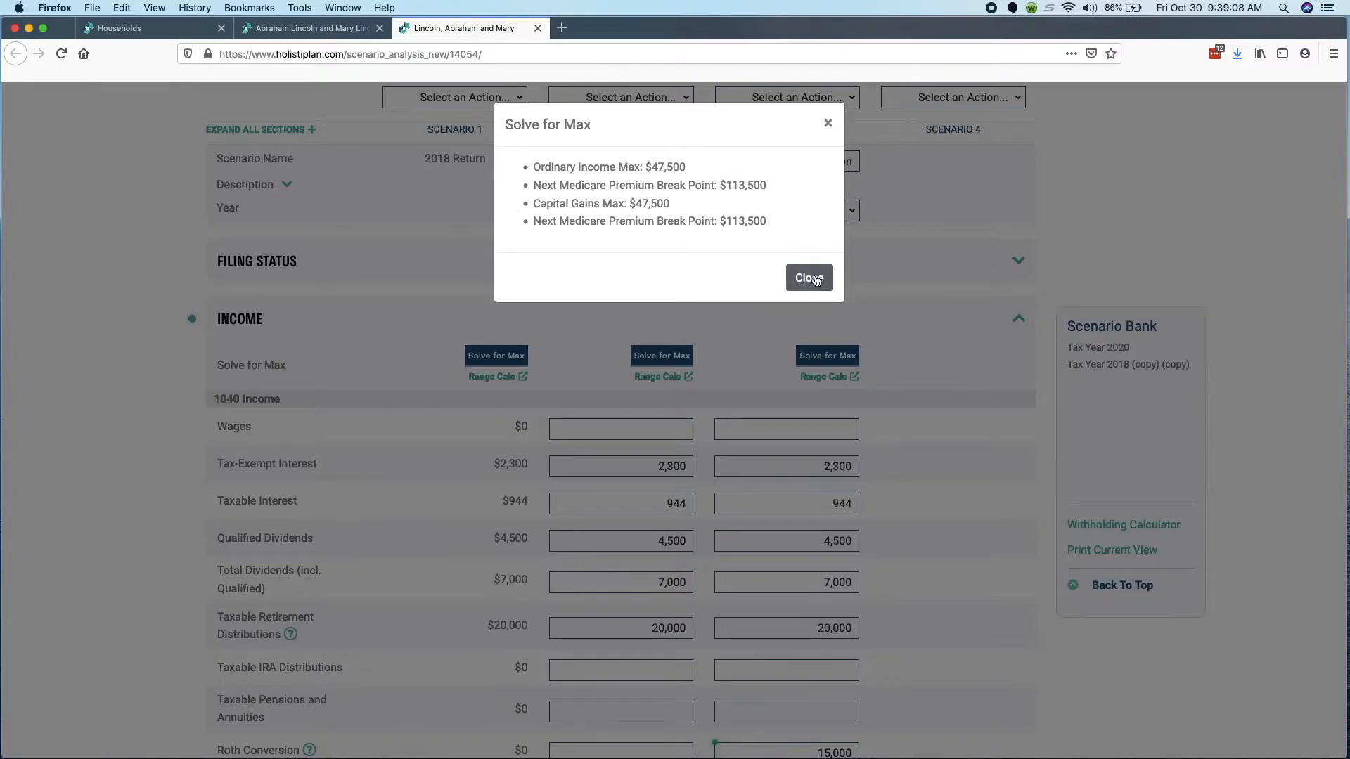
pyautogui.click(808, 277)
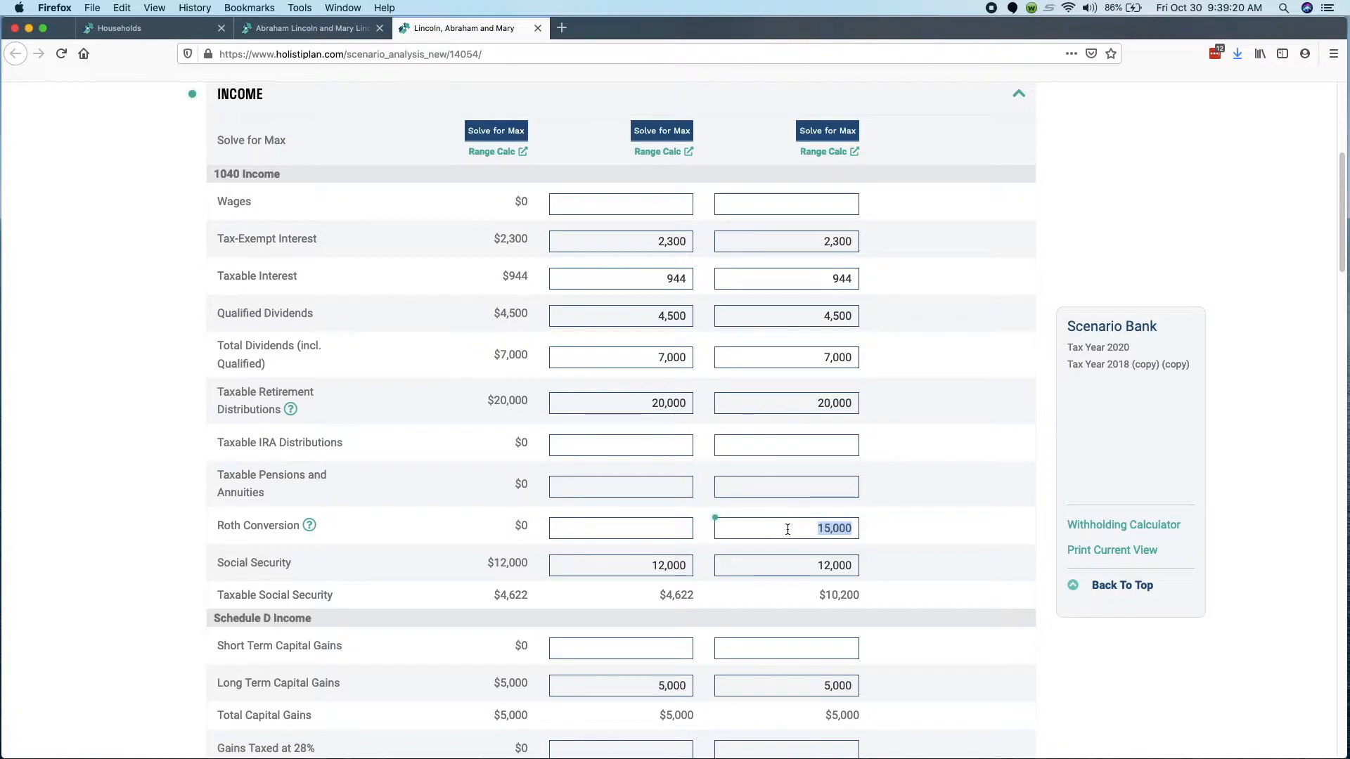
# - Change the conversion to $60,000 and check taxable income $77,044 and total tax $7,710
pyautogui.write('60')
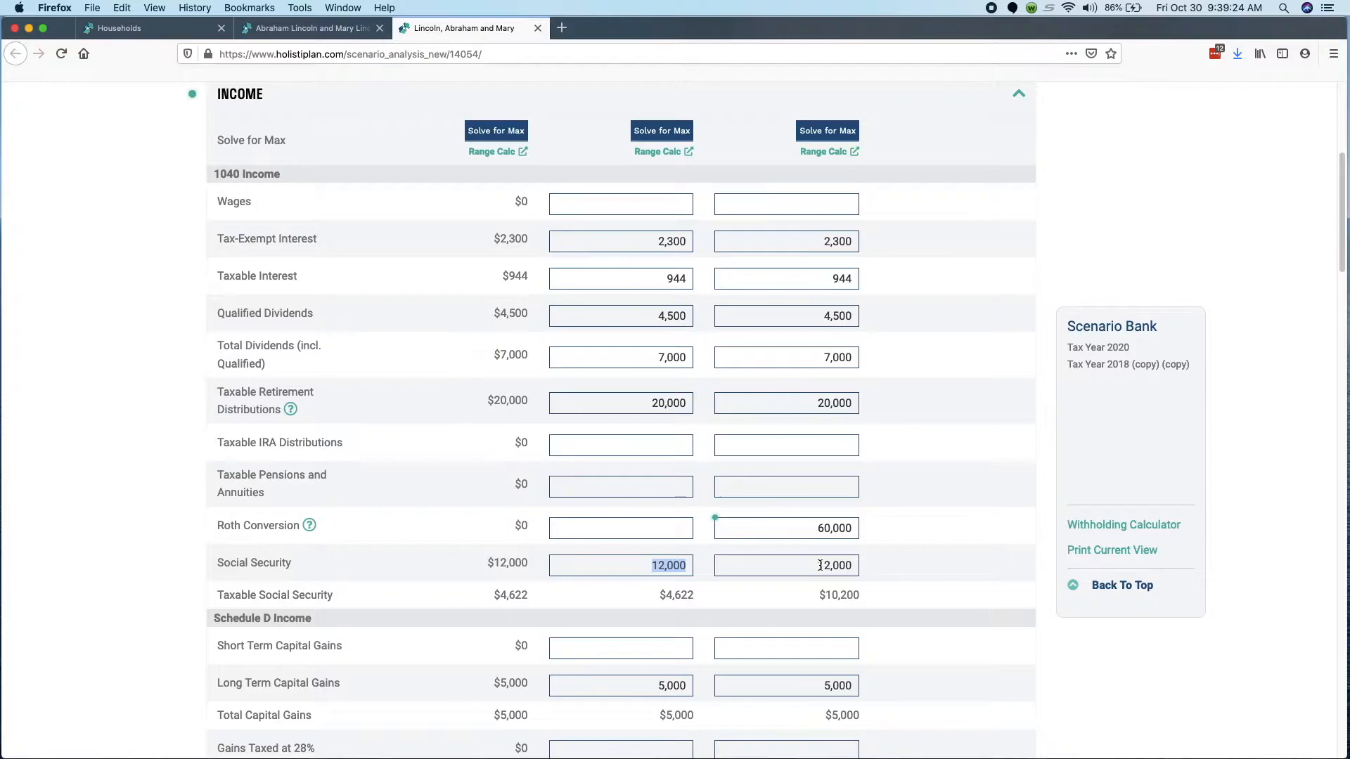
pyautogui.scroll(-3)
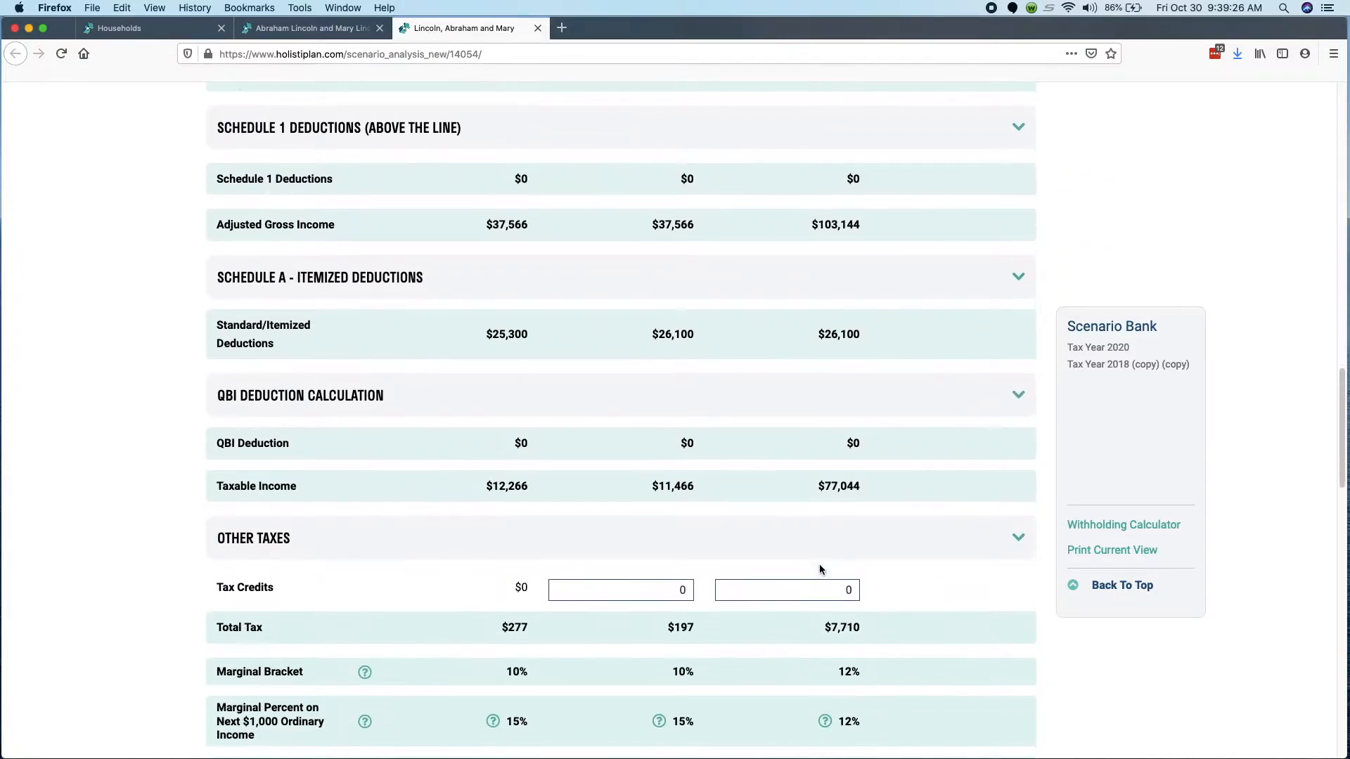
pyautogui.scroll(-3)
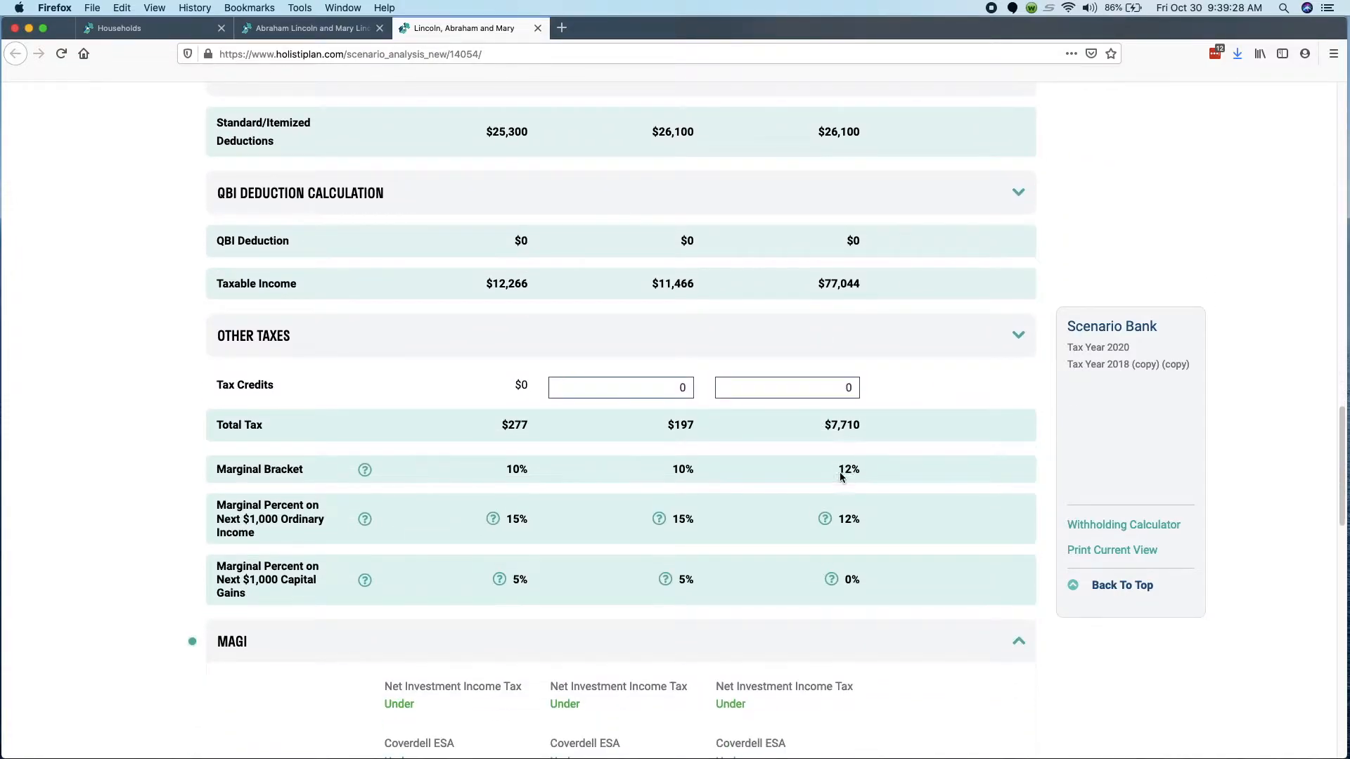
pyautogui.scroll(3)
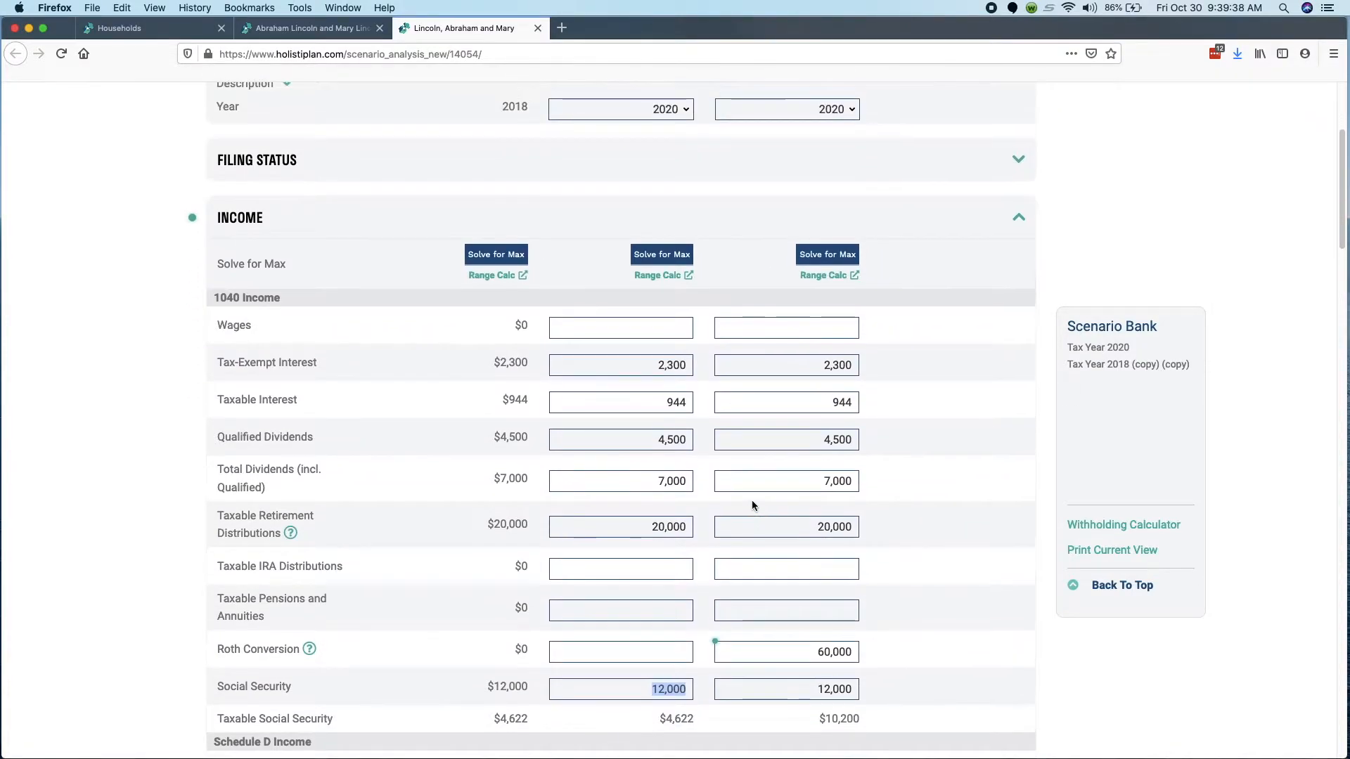
pyautogui.scroll(-3)
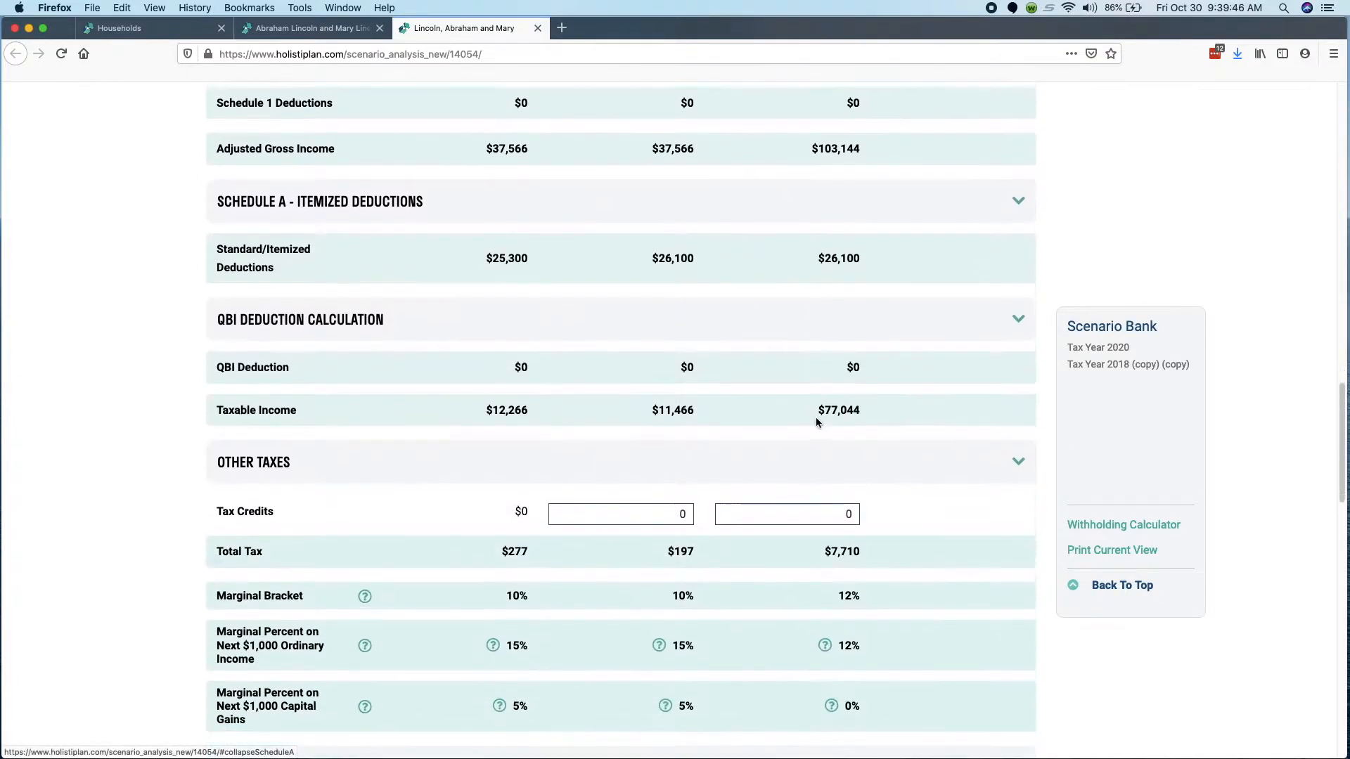
pyautogui.scroll(-3)
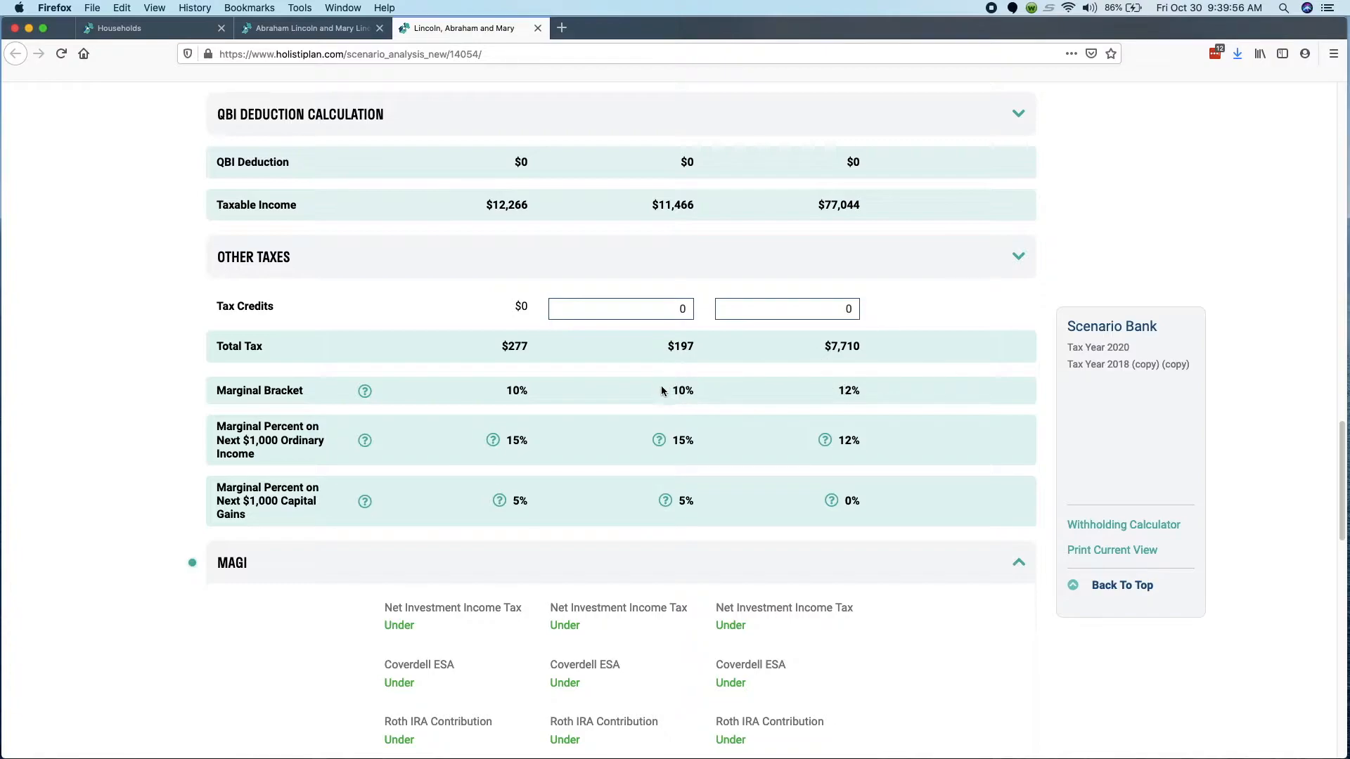
pyautogui.moveTo(870, 398)
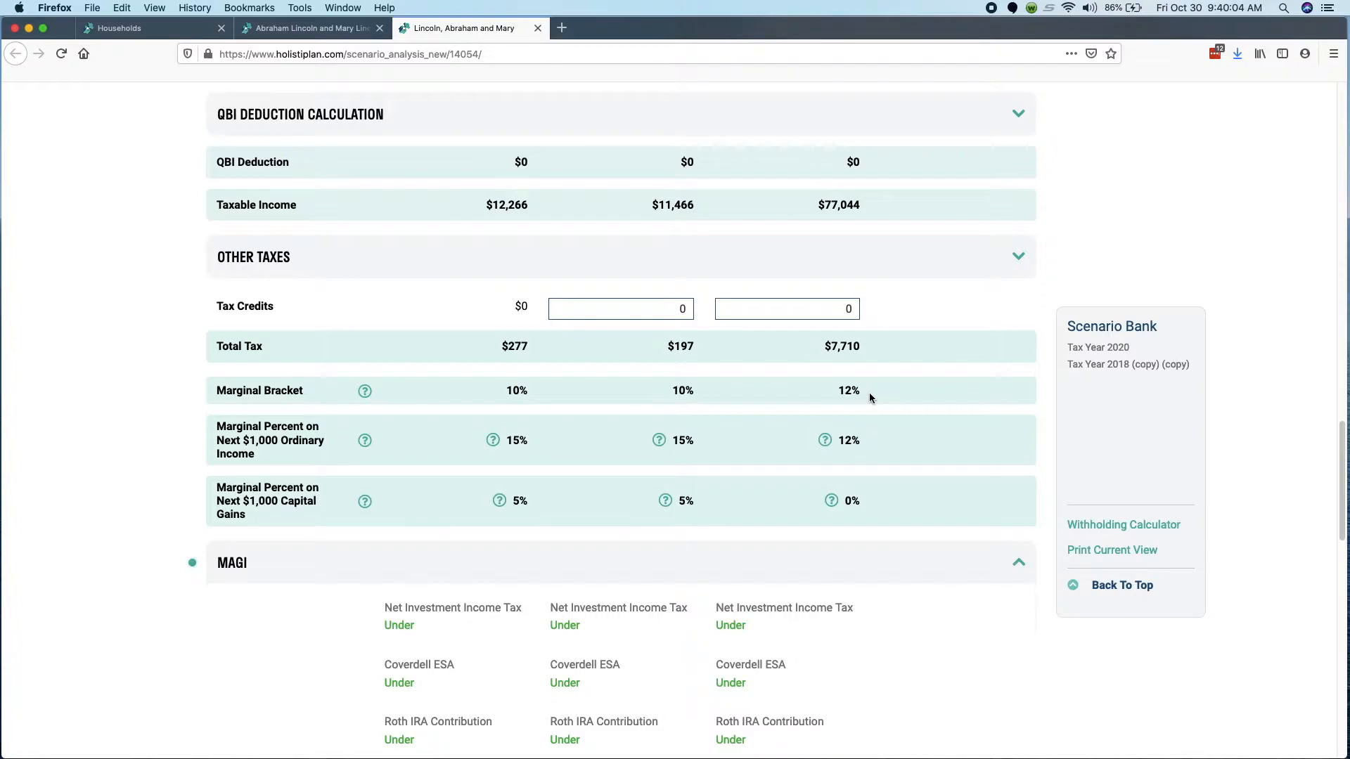
pyautogui.moveTo(798, 363)
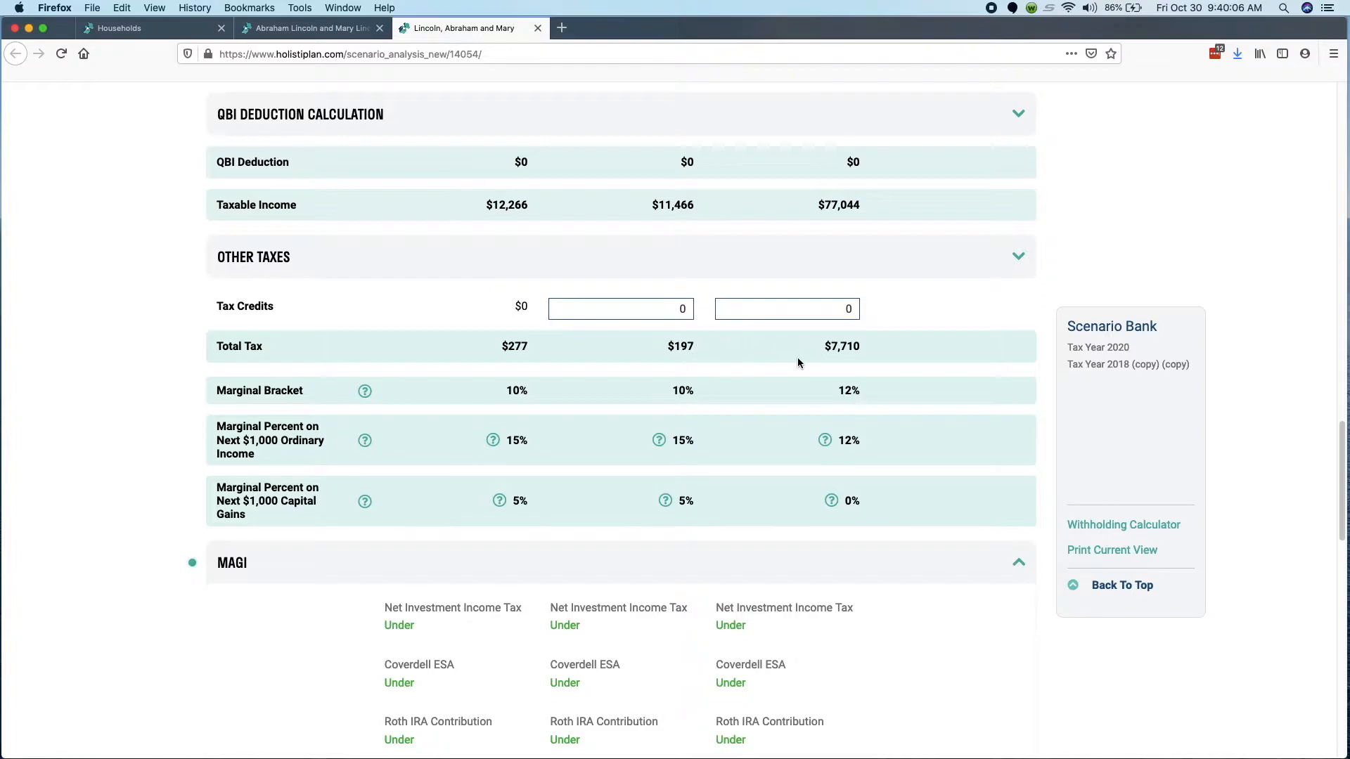
pyautogui.moveTo(819, 359)
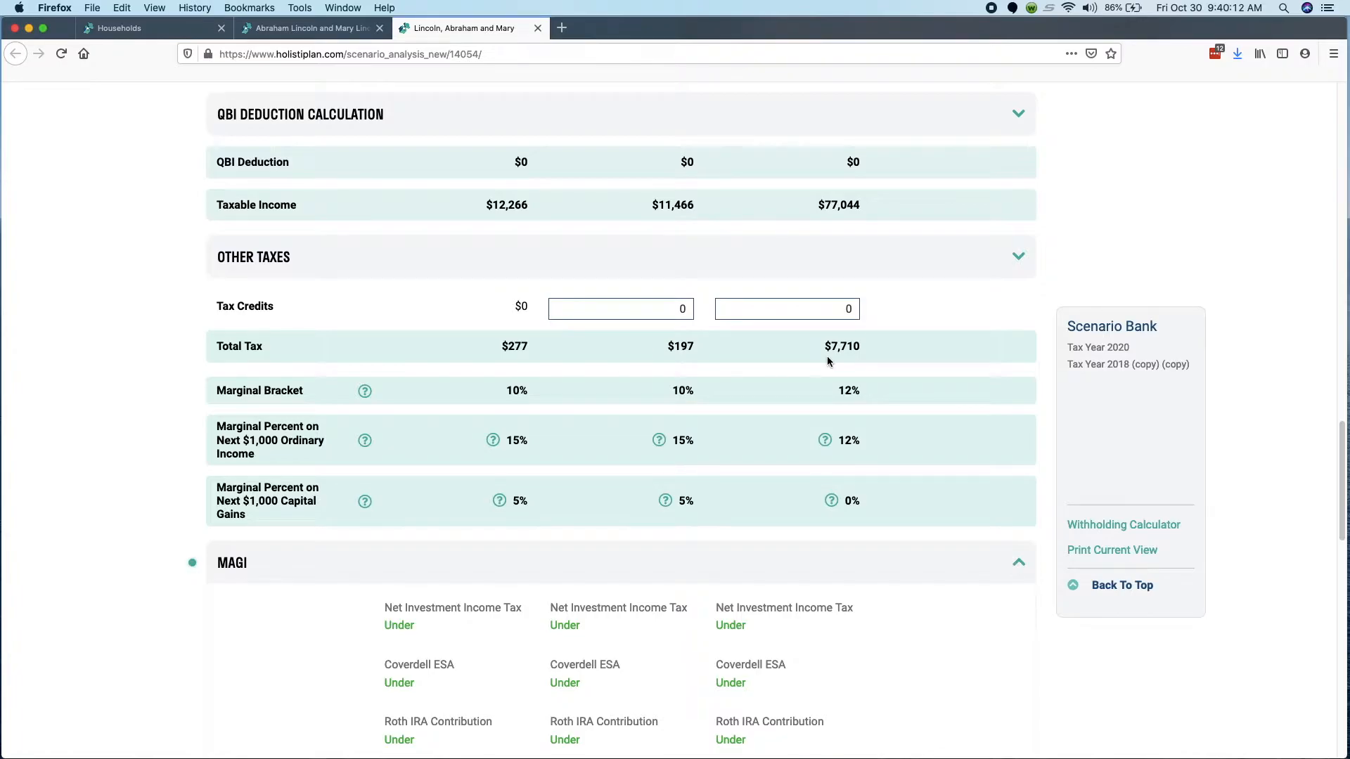
pyautogui.scroll(3)
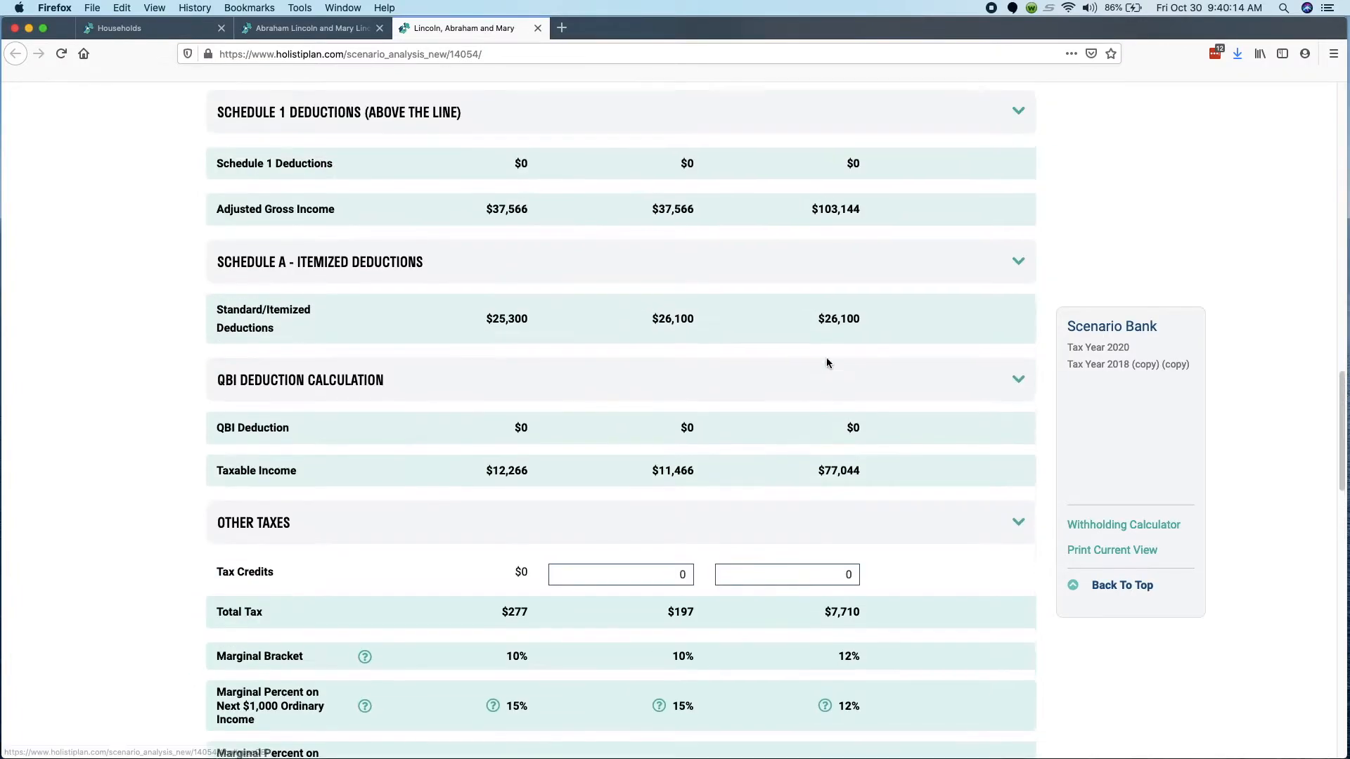
pyautogui.scroll(3)
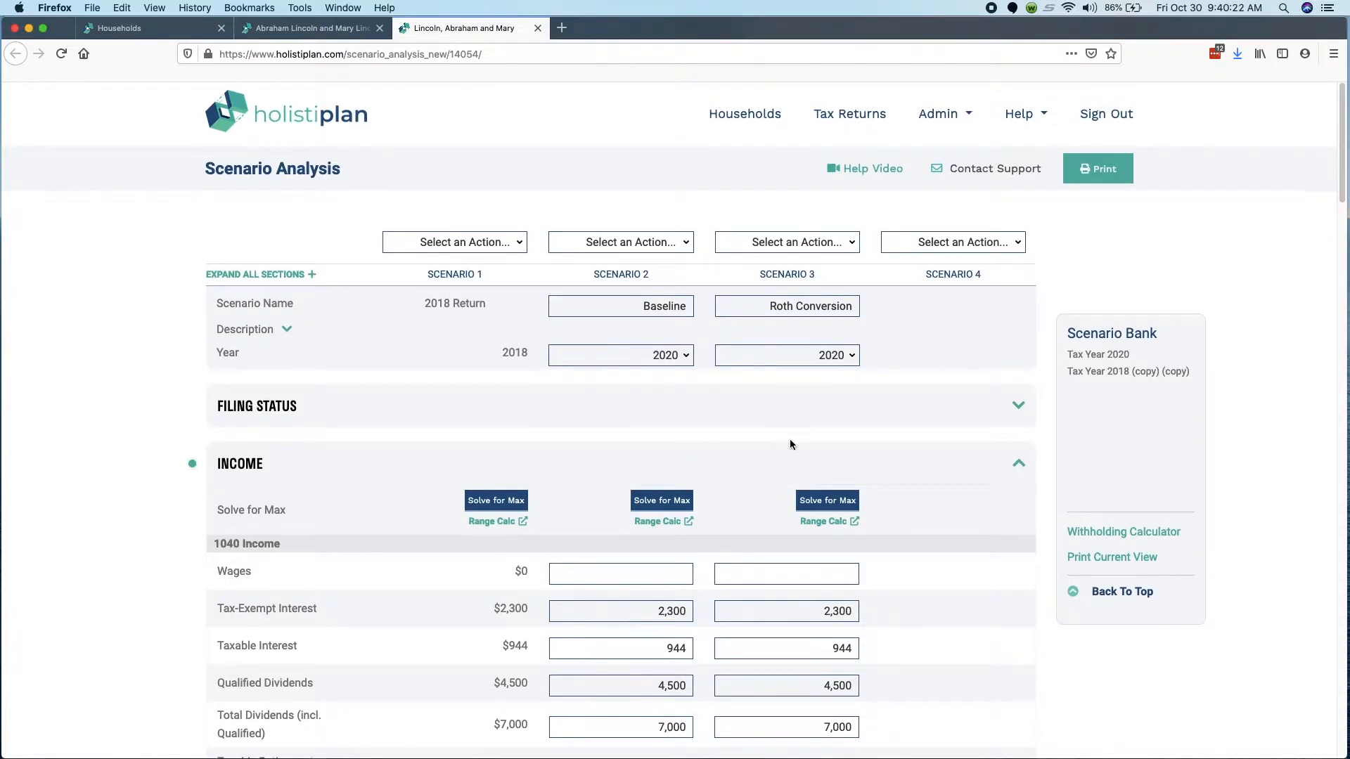
# - Open the Range Calc link under Scenario 3 to show ordinary income and capital gains ranges
pyautogui.scroll(-3)
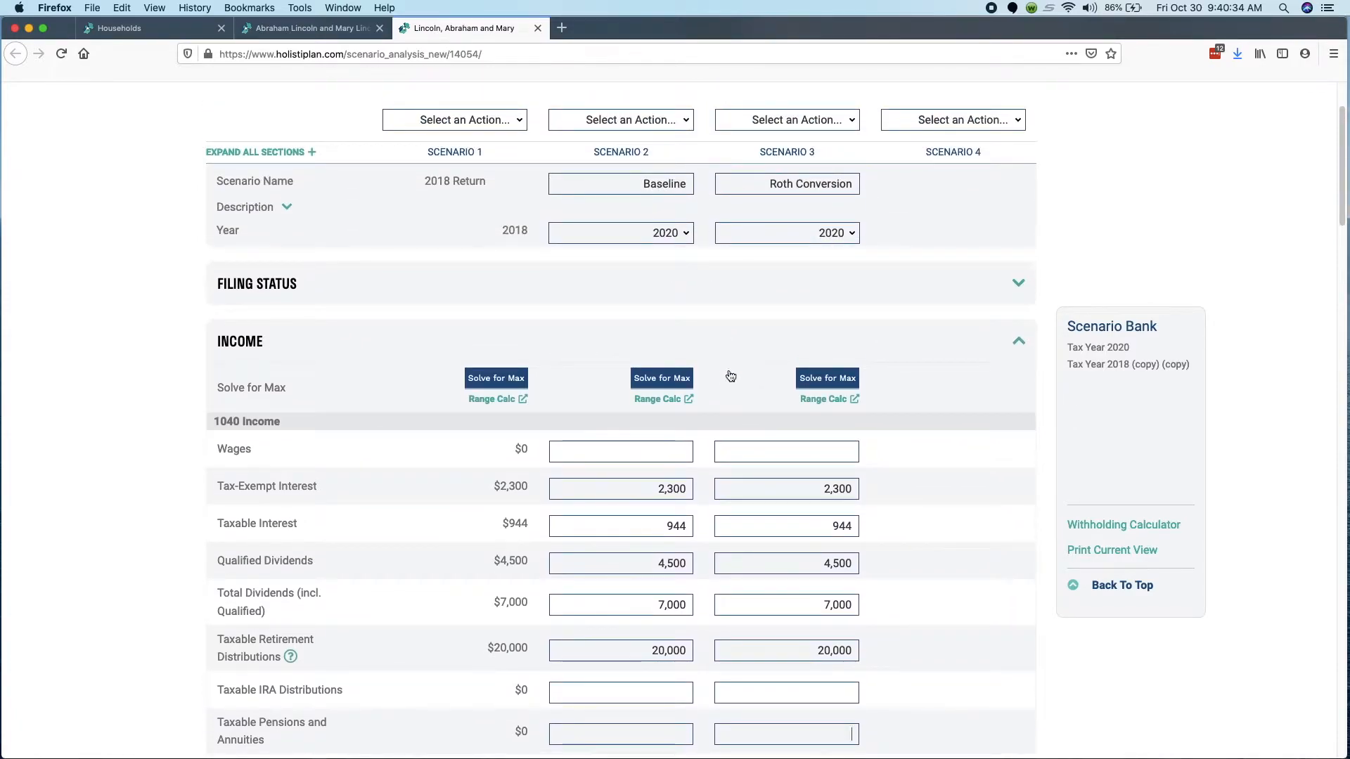
pyautogui.scroll(-3)
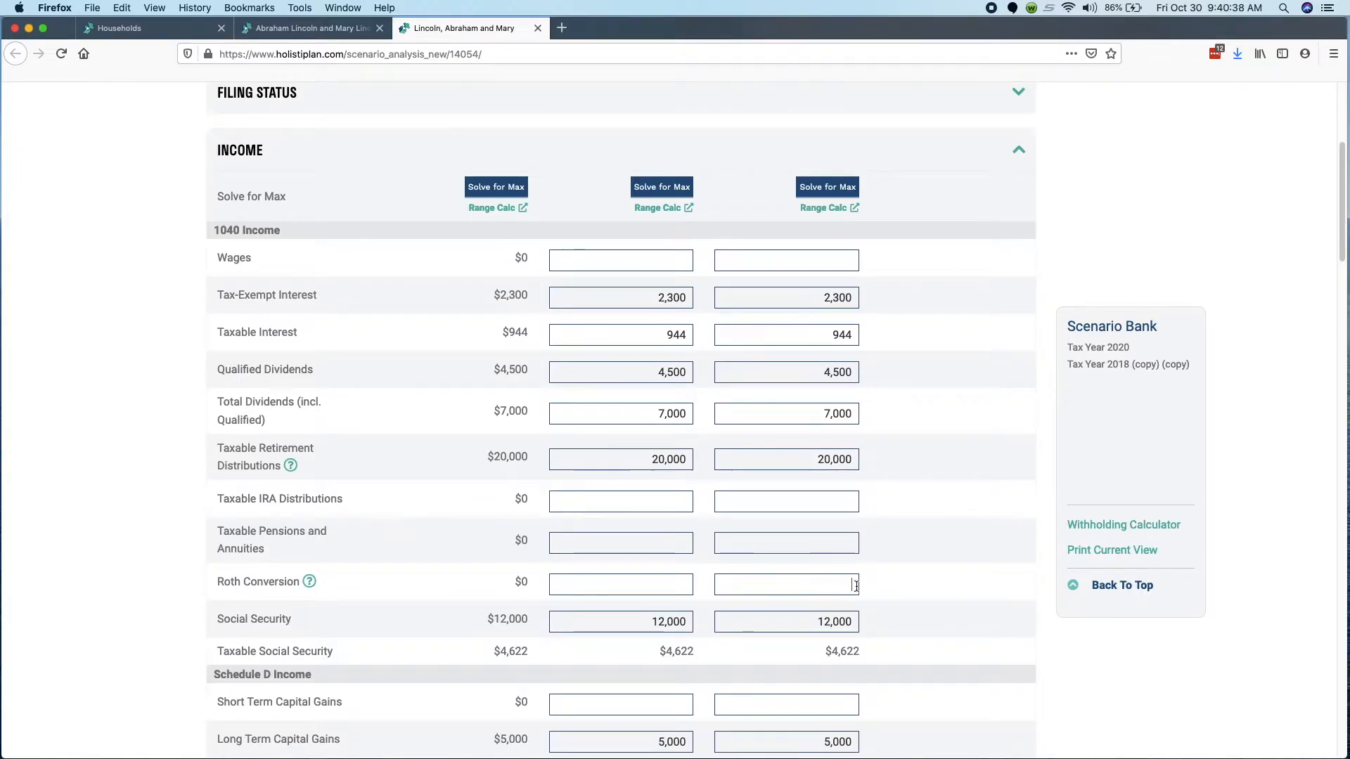
pyautogui.scroll(3)
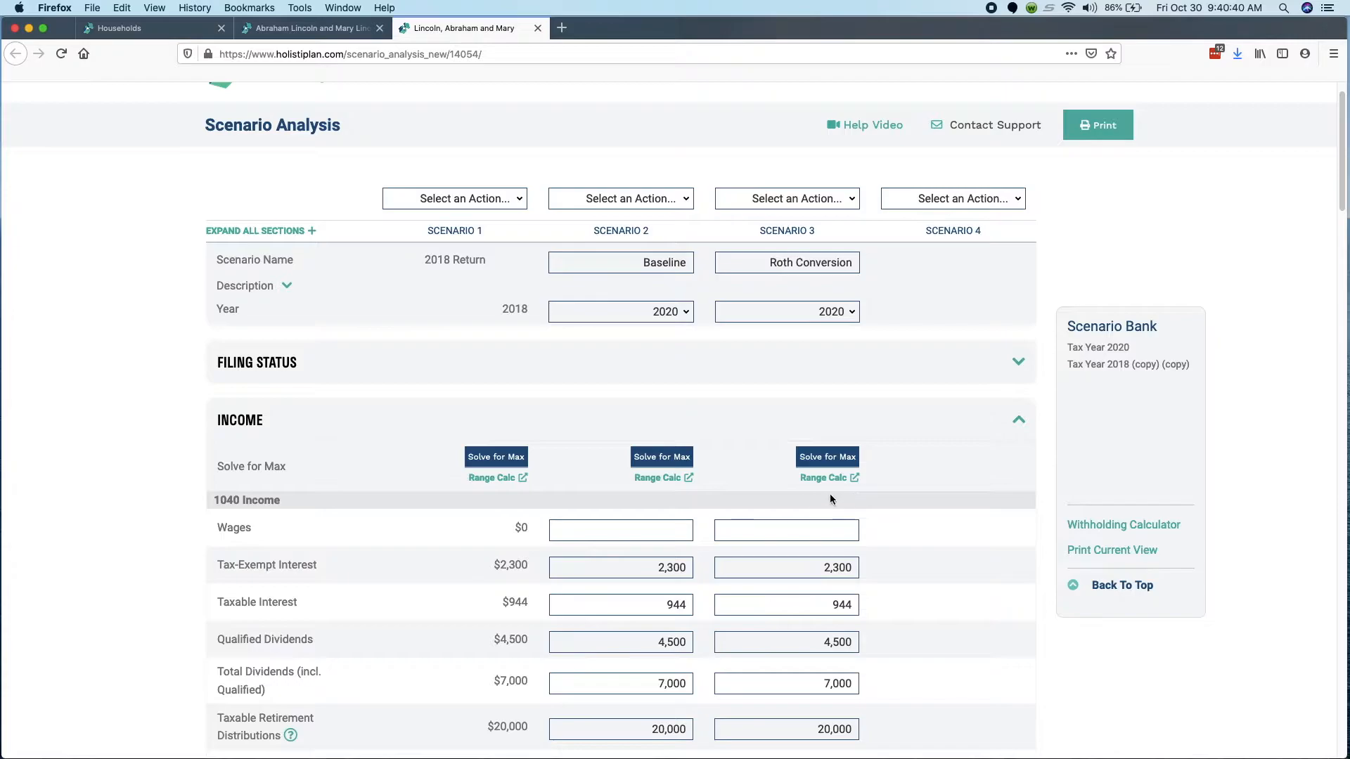
pyautogui.moveTo(822, 482)
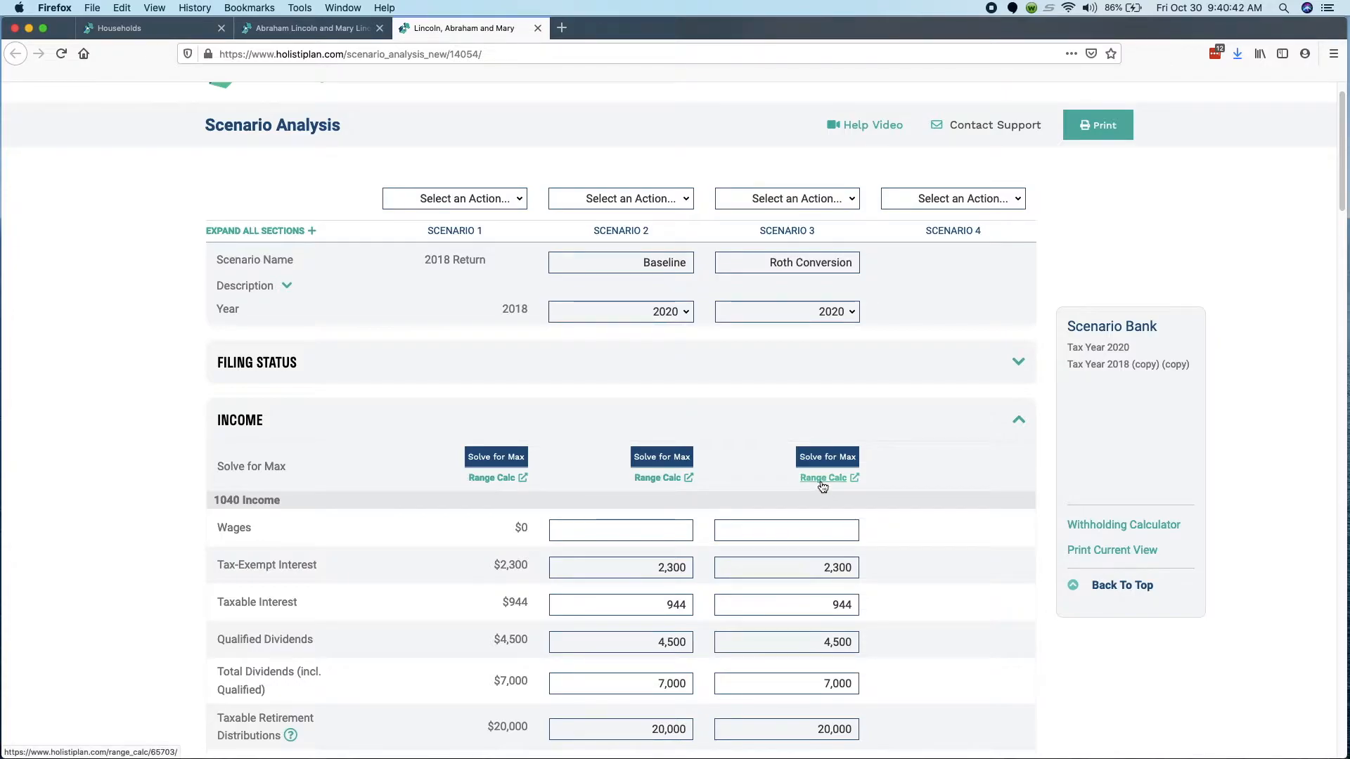
pyautogui.click(824, 478)
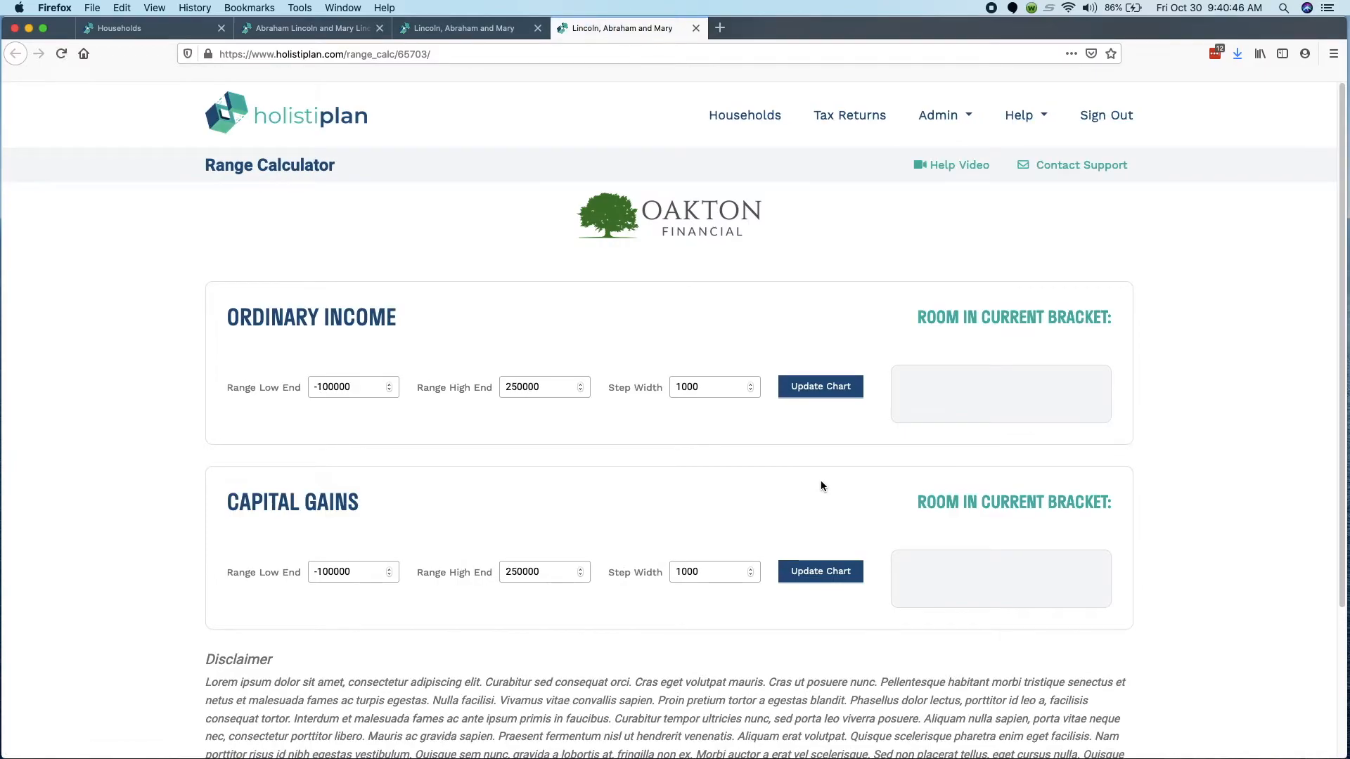
pyautogui.click(818, 386)
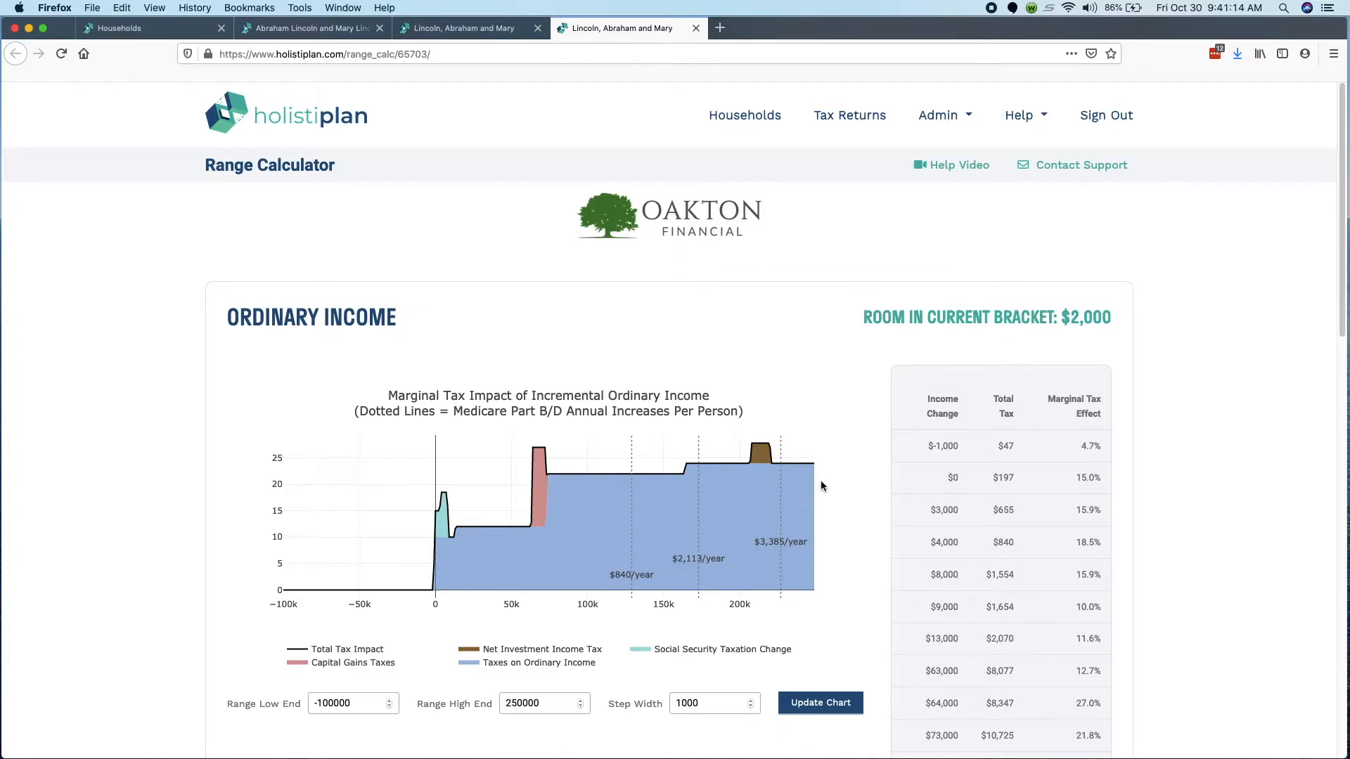
pyautogui.moveTo(437, 516)
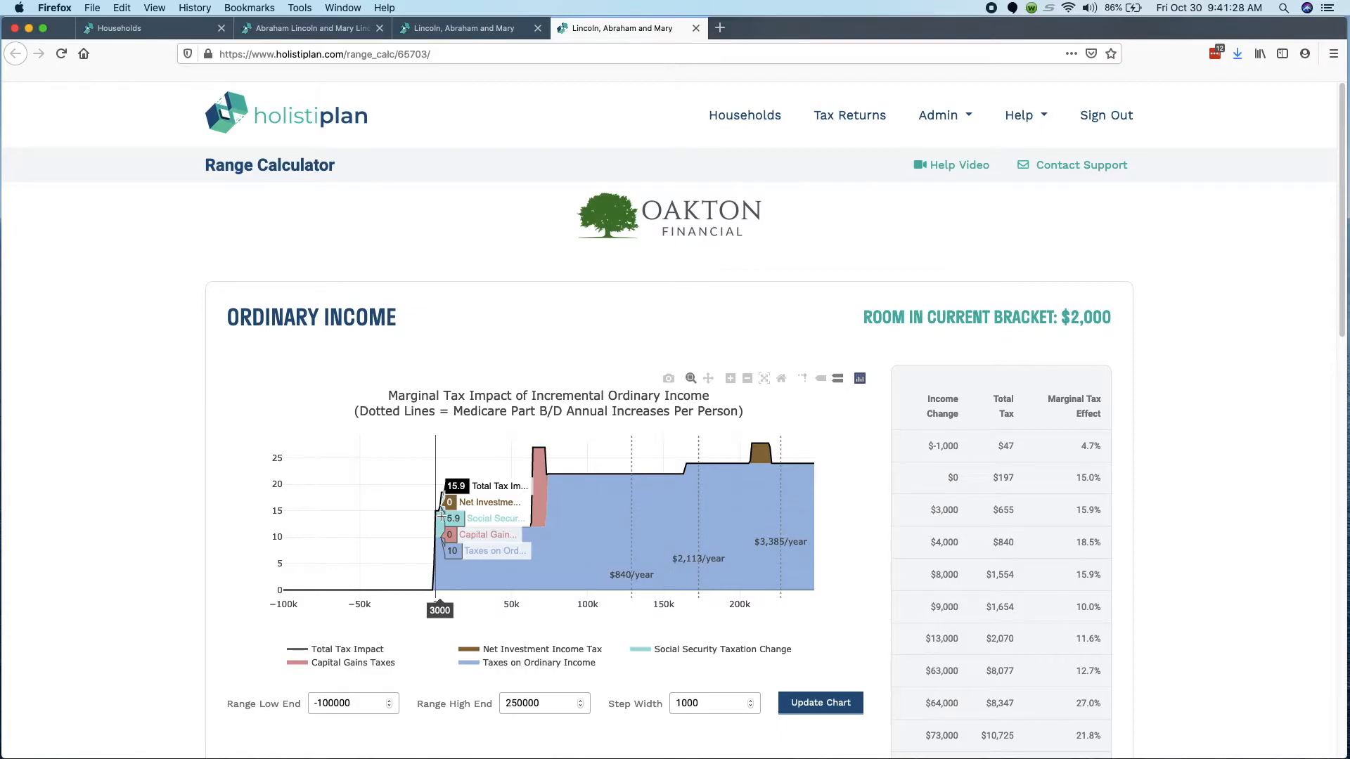
pyautogui.moveTo(449, 518)
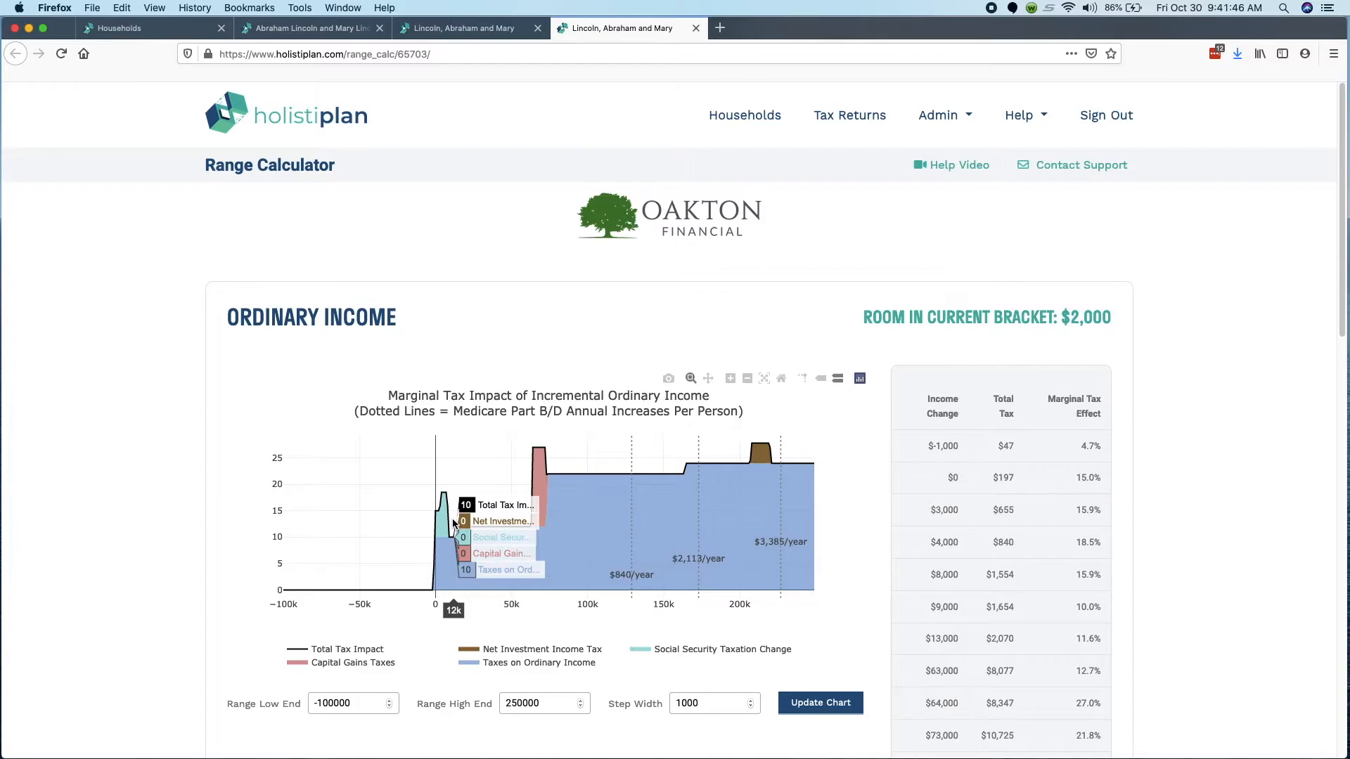
pyautogui.moveTo(446, 519)
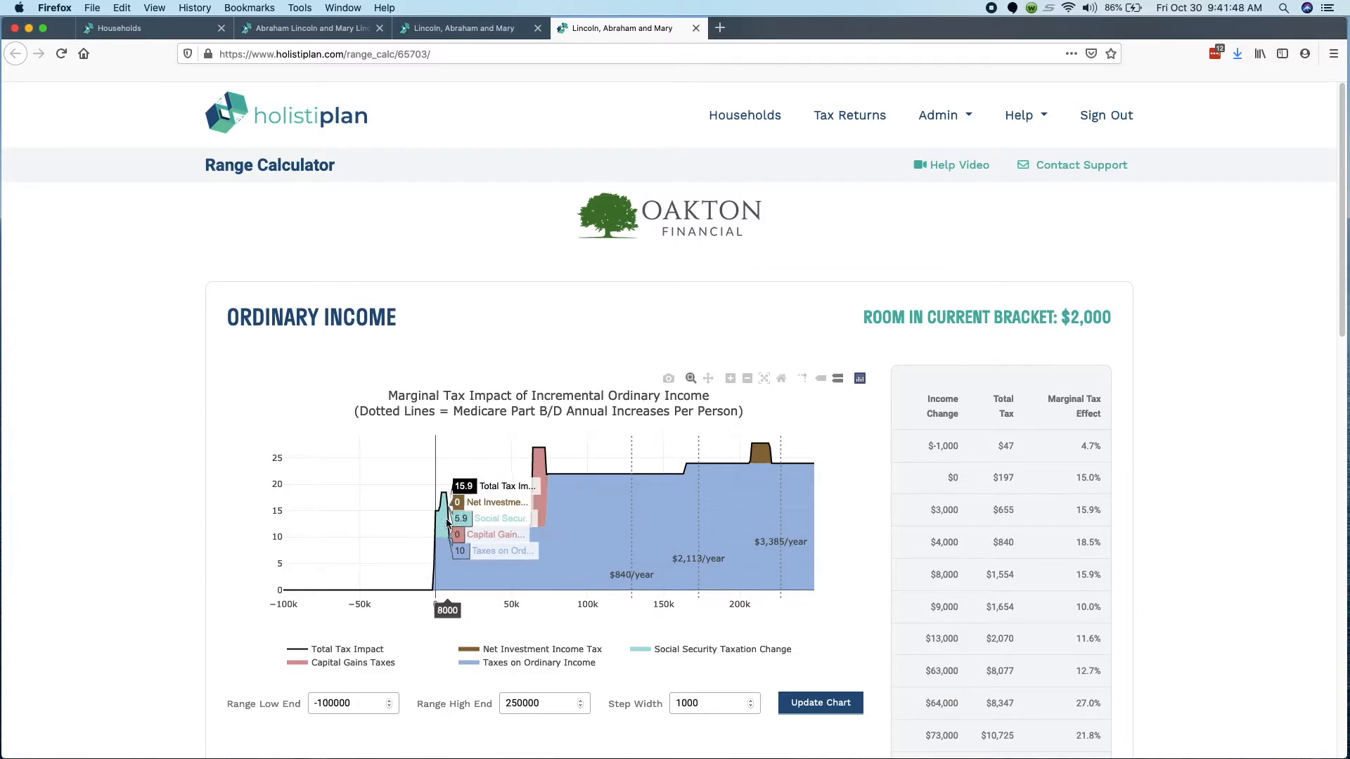
pyautogui.moveTo(443, 521)
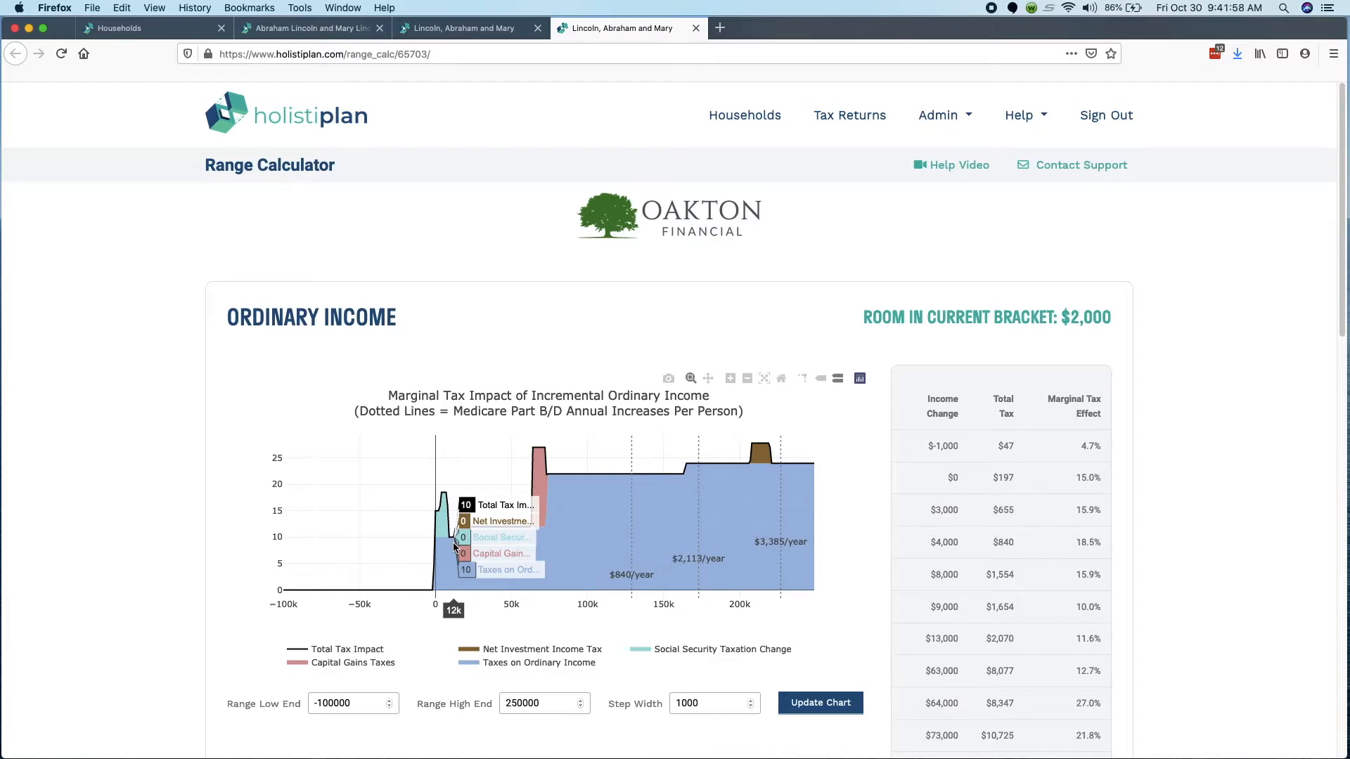
pyautogui.moveTo(454, 550)
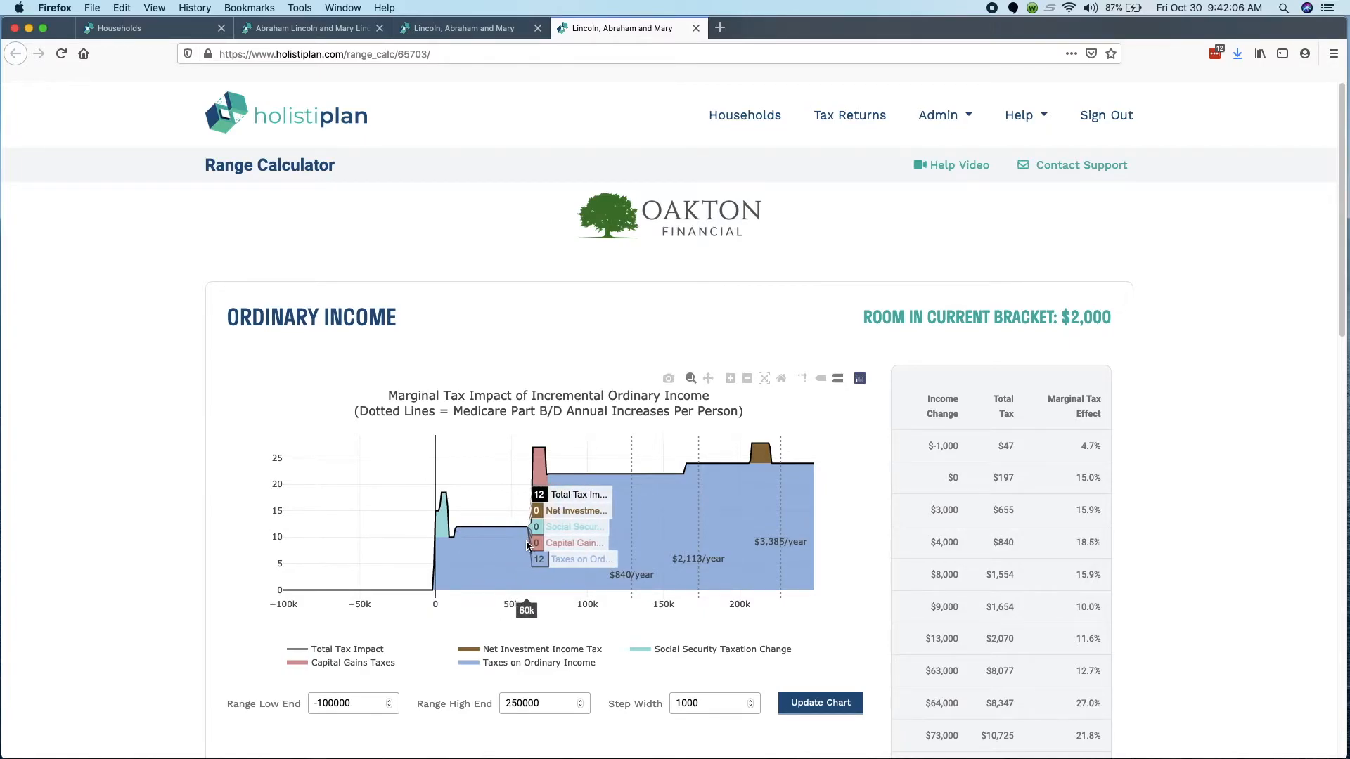
pyautogui.moveTo(529, 545)
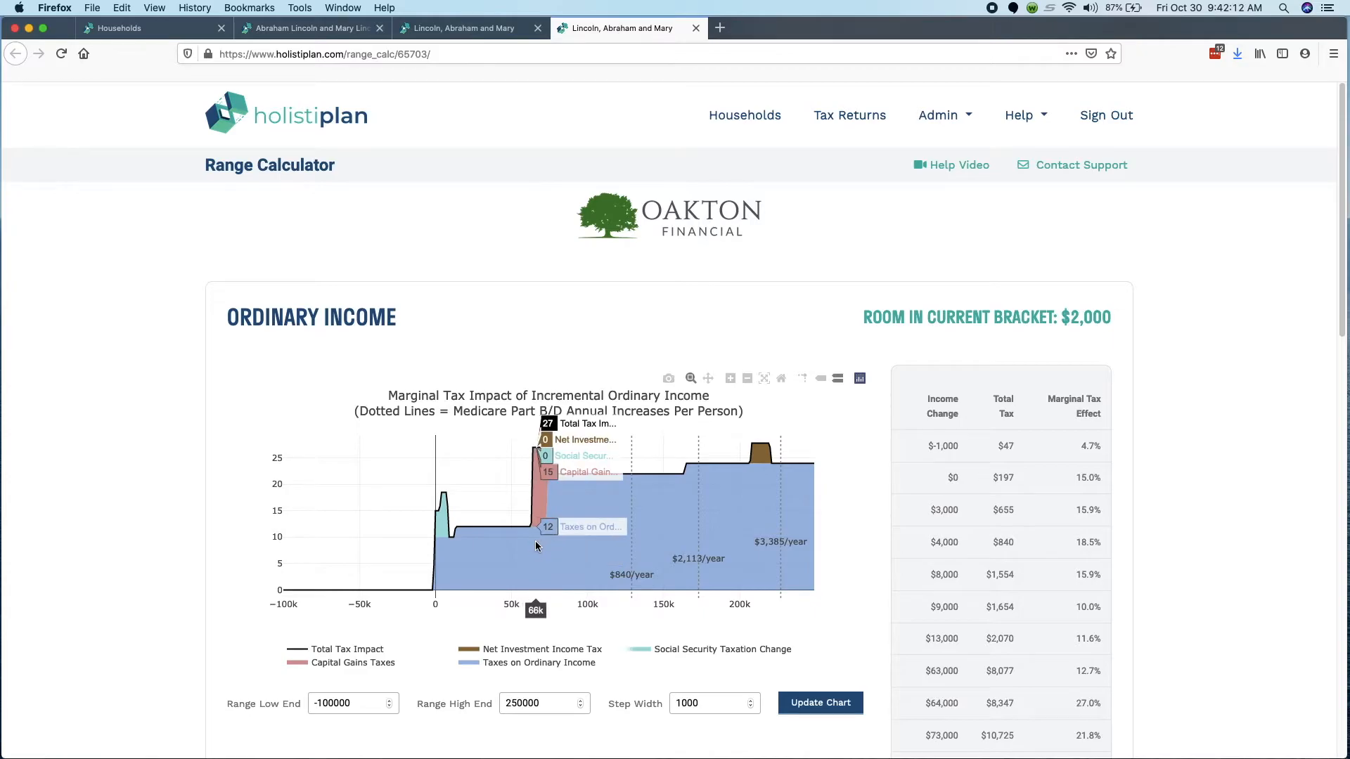
pyautogui.moveTo(529, 544)
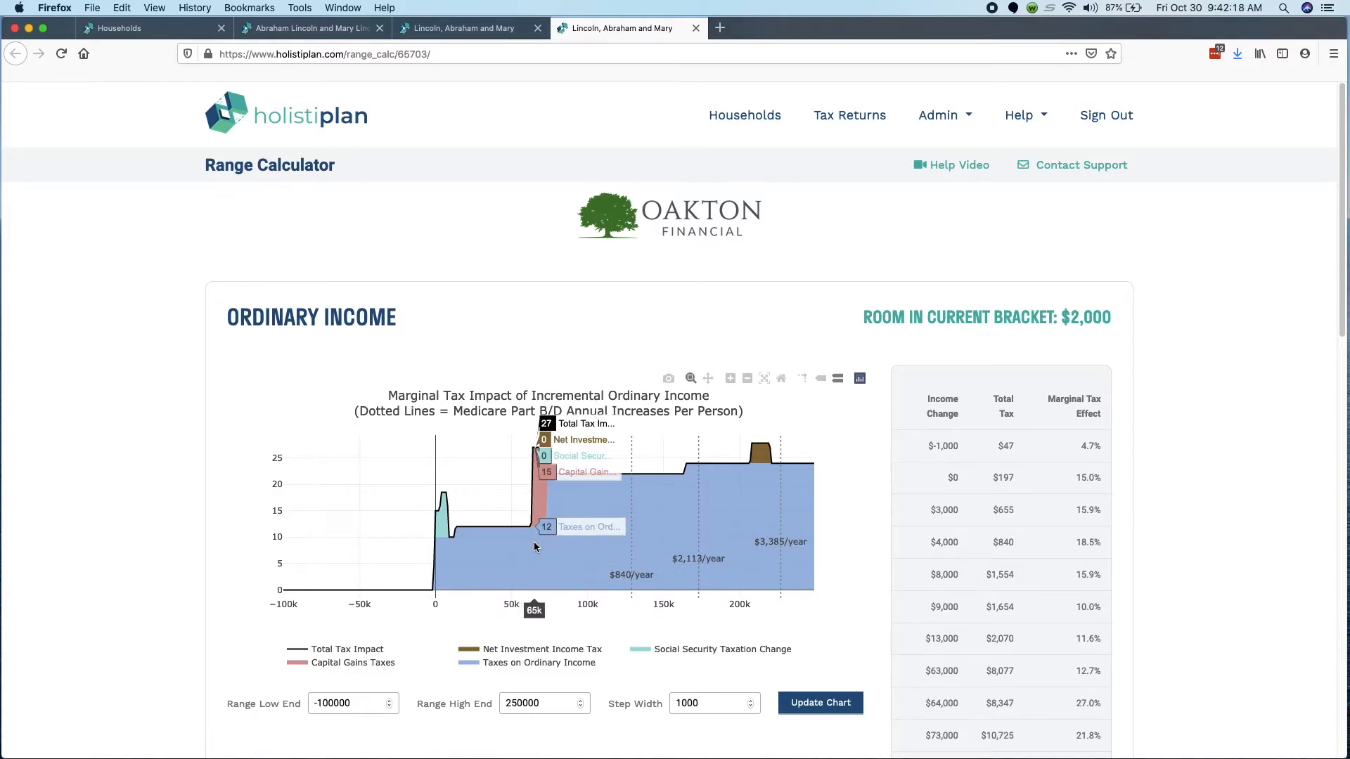
pyautogui.moveTo(544, 548)
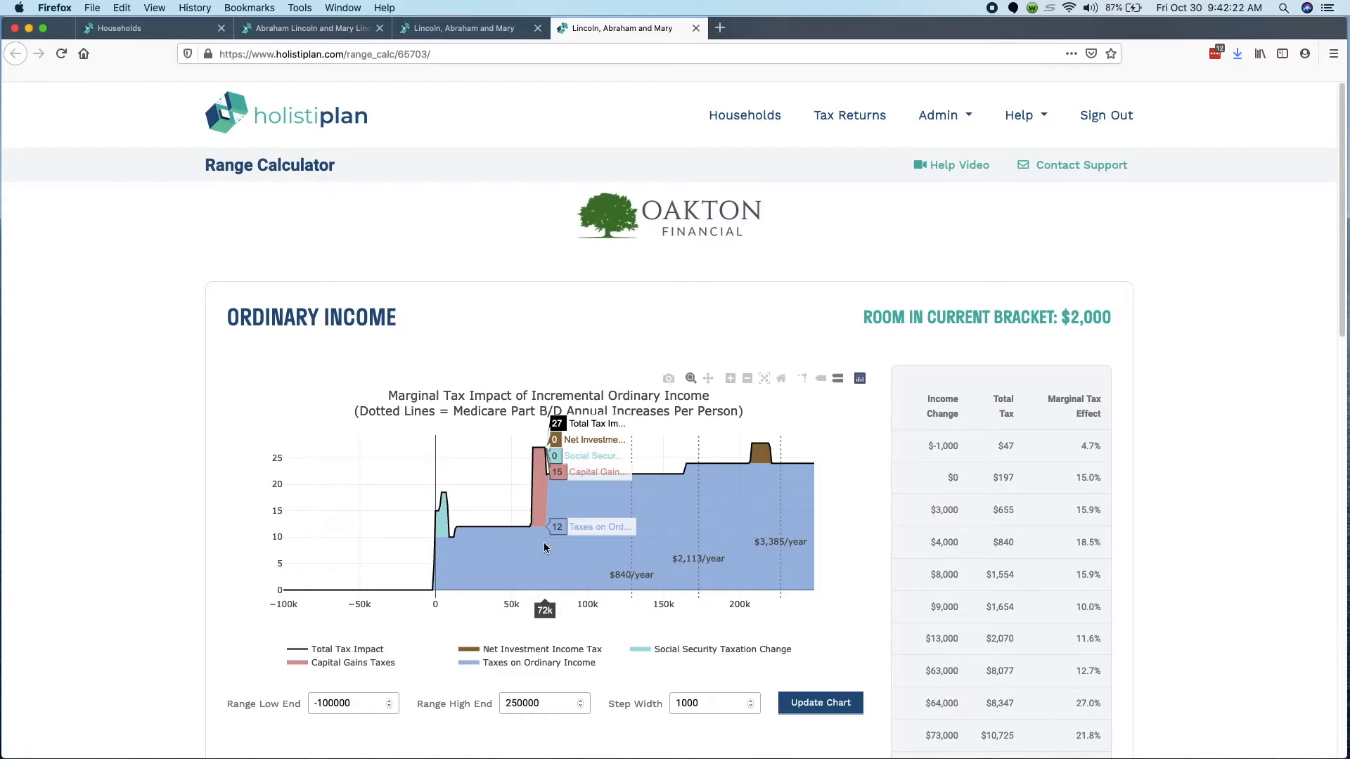
pyautogui.moveTo(540, 547)
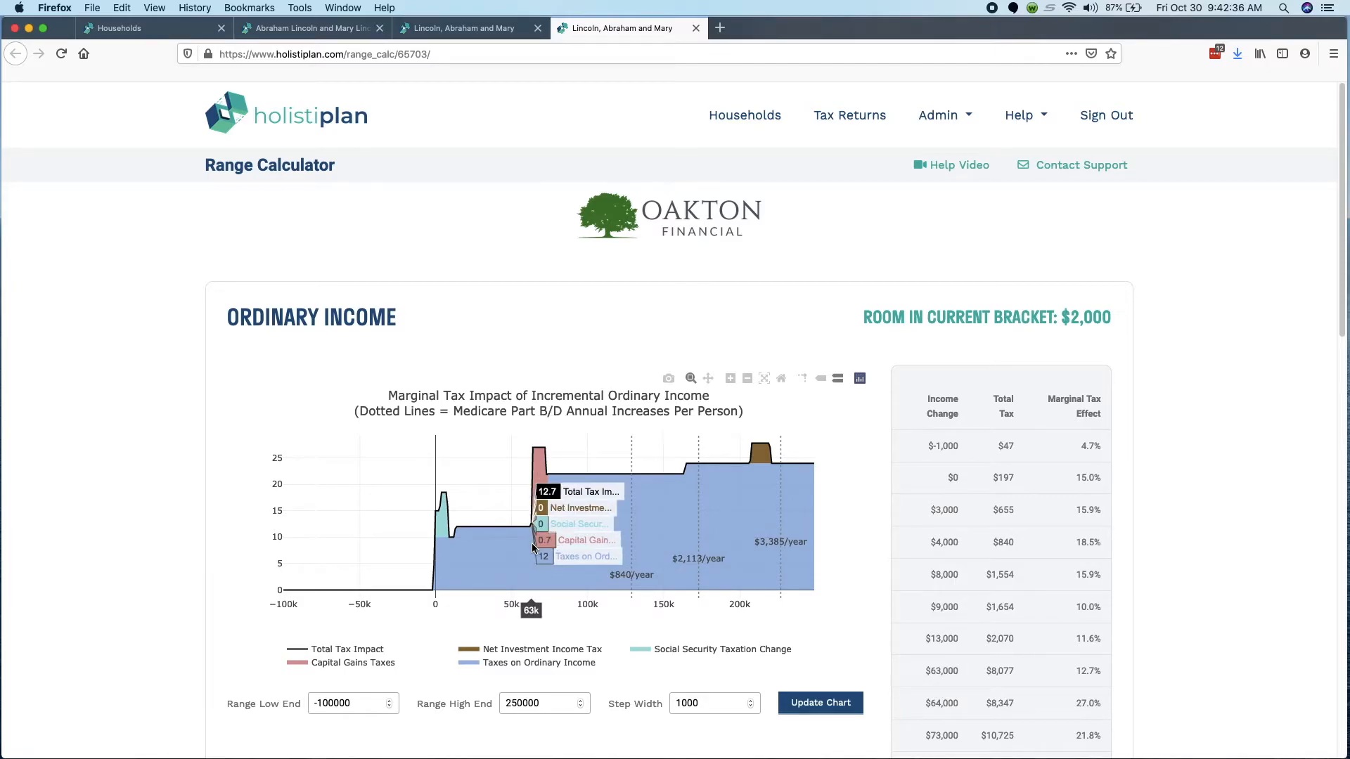
pyautogui.moveTo(537, 548)
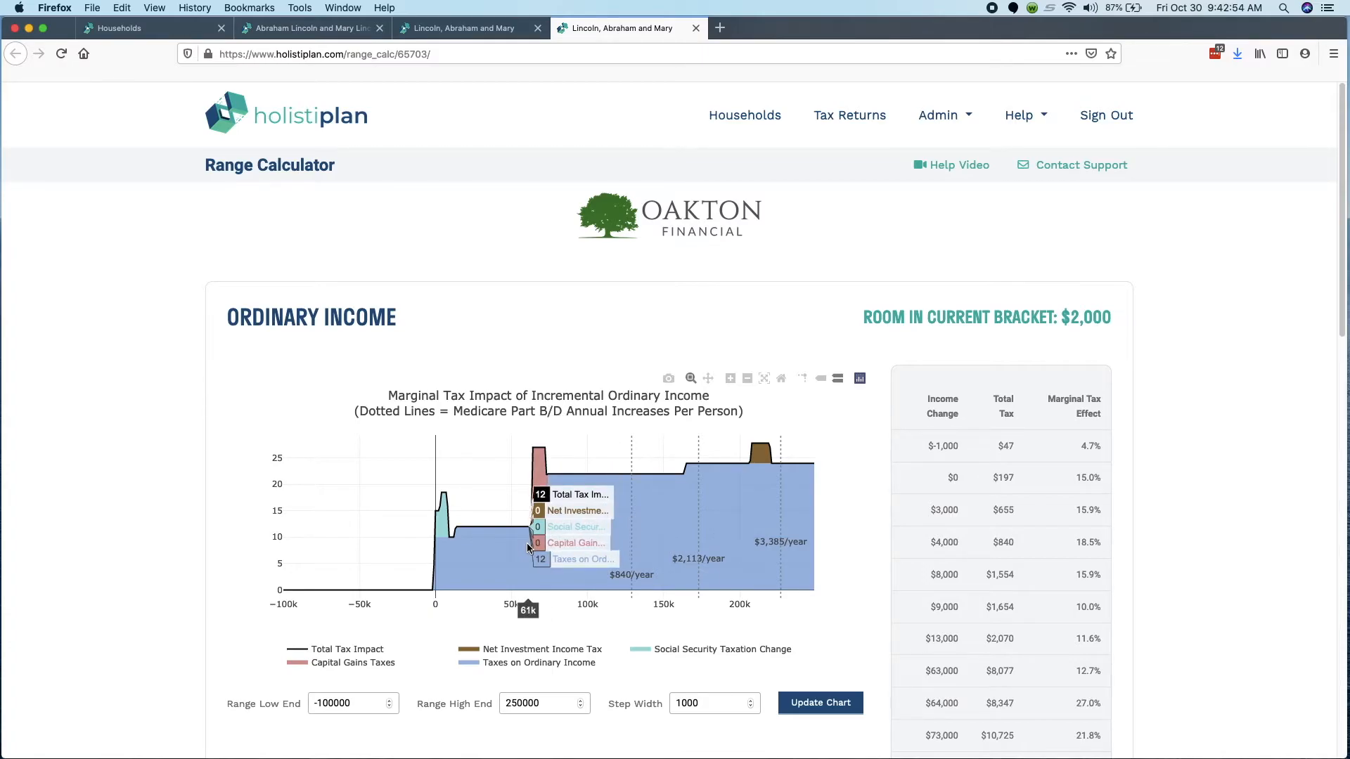
pyautogui.moveTo(522, 548)
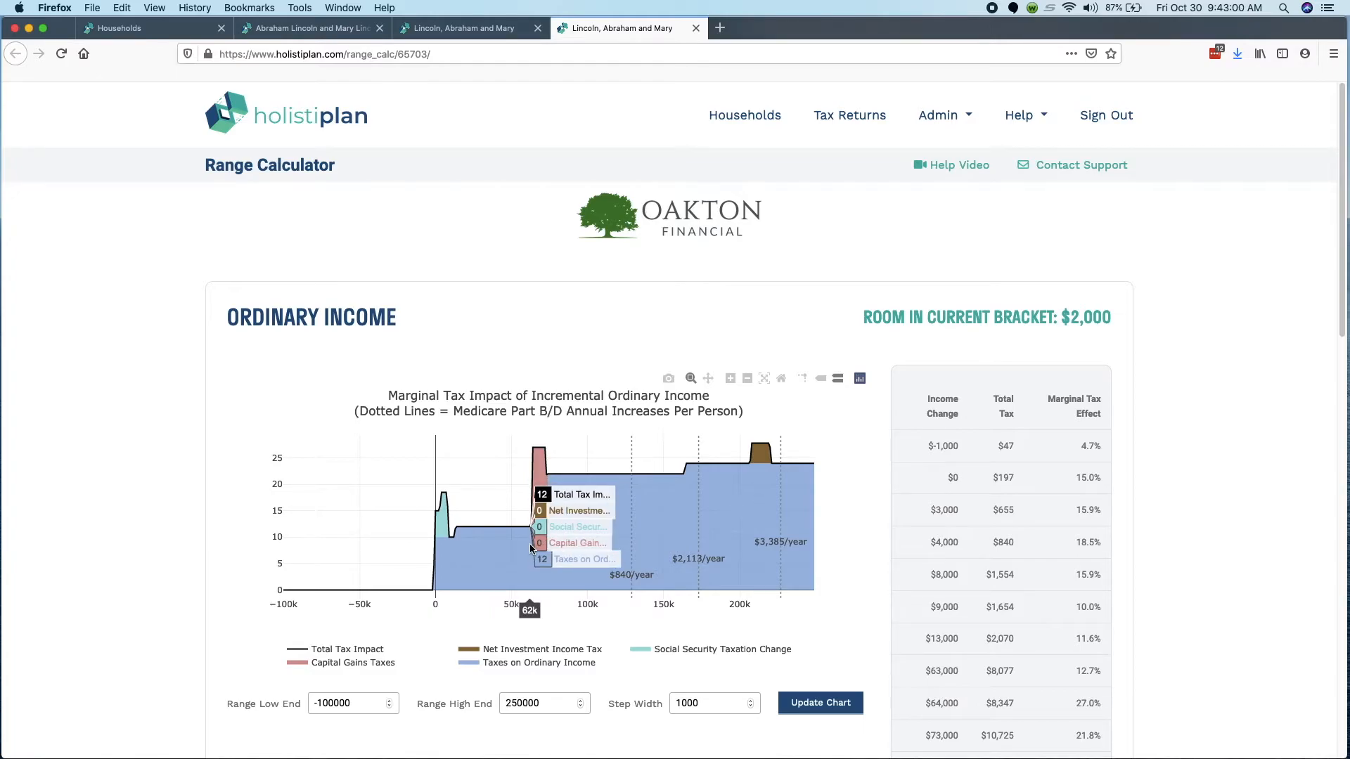
pyautogui.moveTo(536, 547)
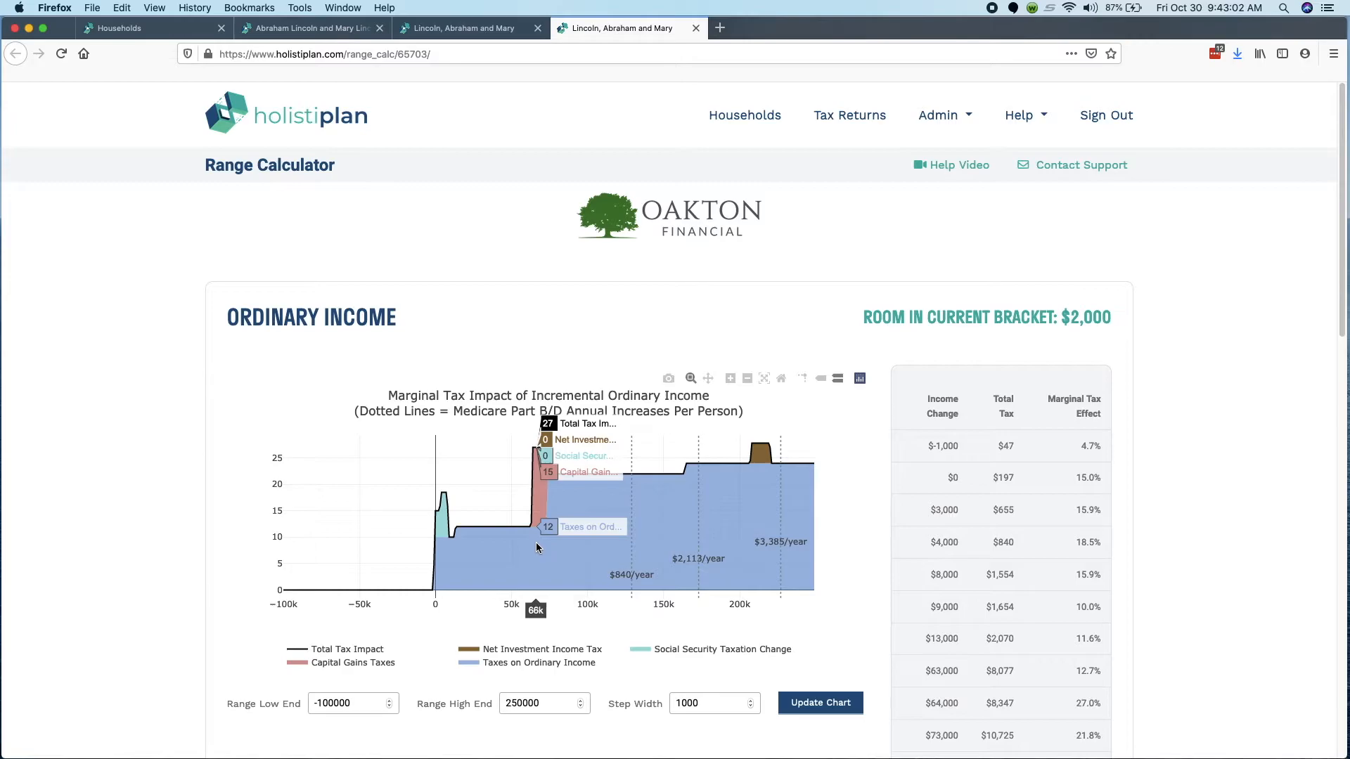
pyautogui.moveTo(532, 548)
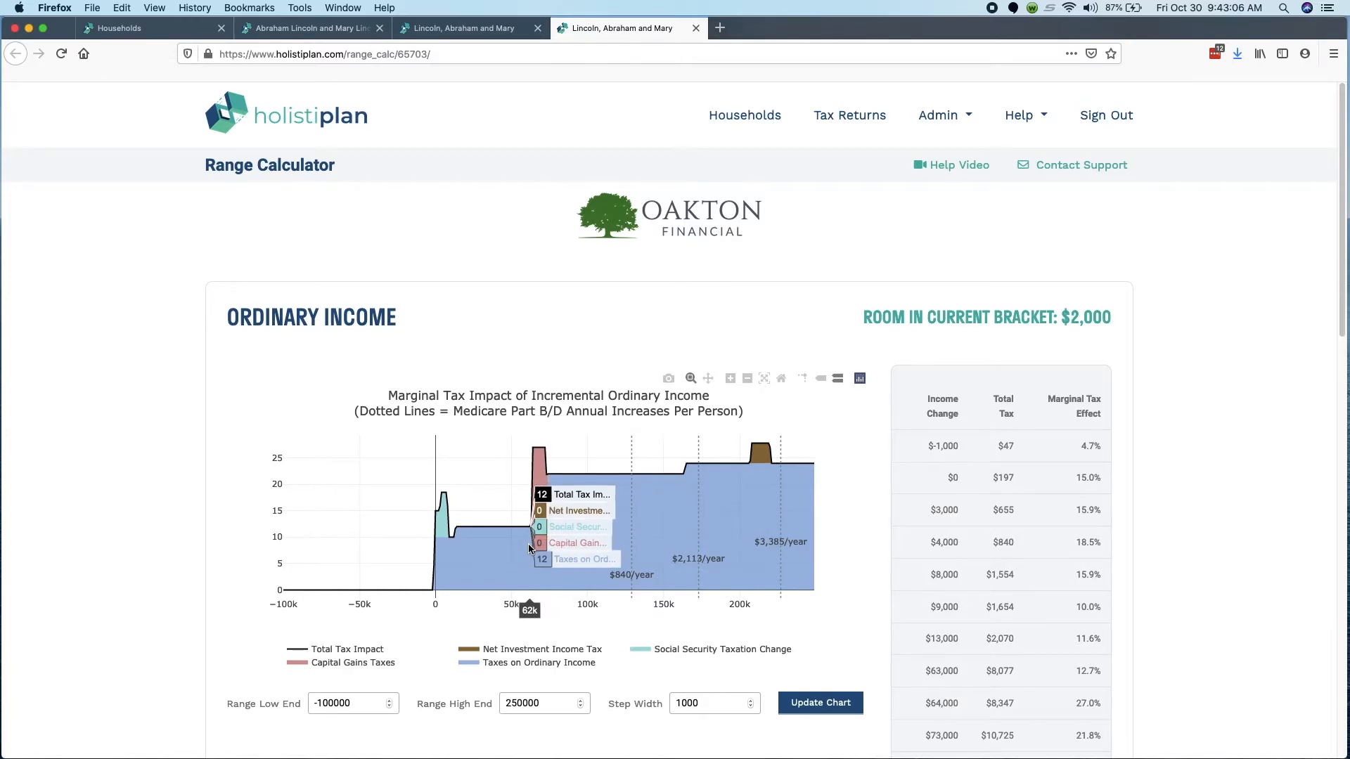
pyautogui.moveTo(532, 548)
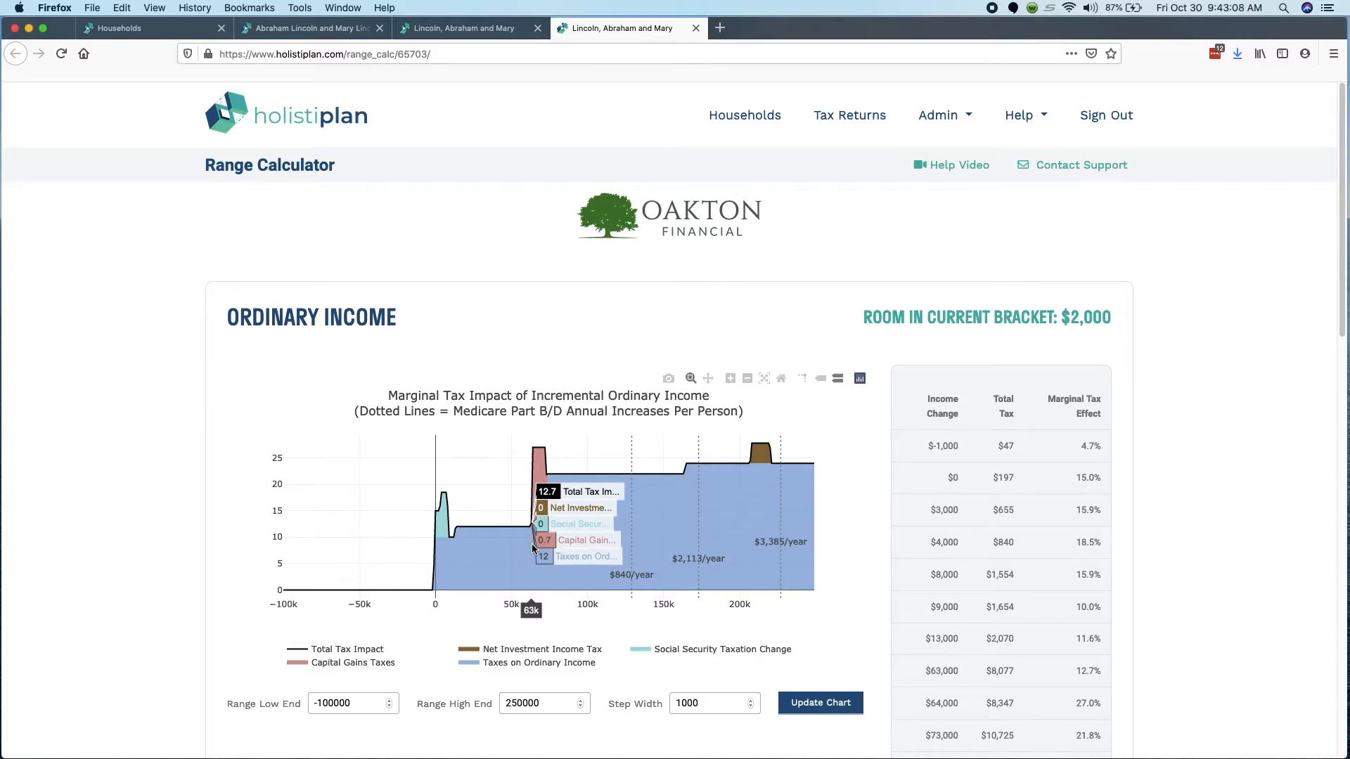
pyautogui.moveTo(556, 550)
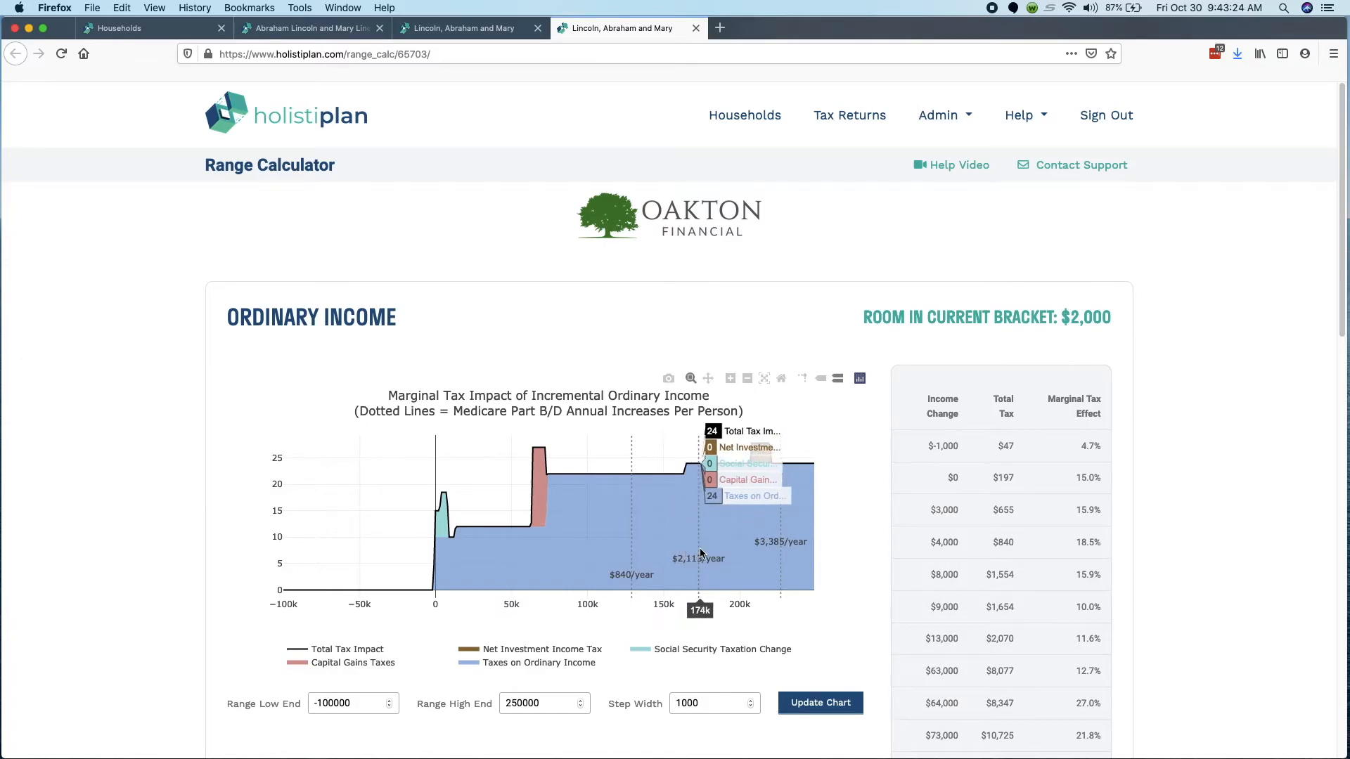
pyautogui.moveTo(604, 560)
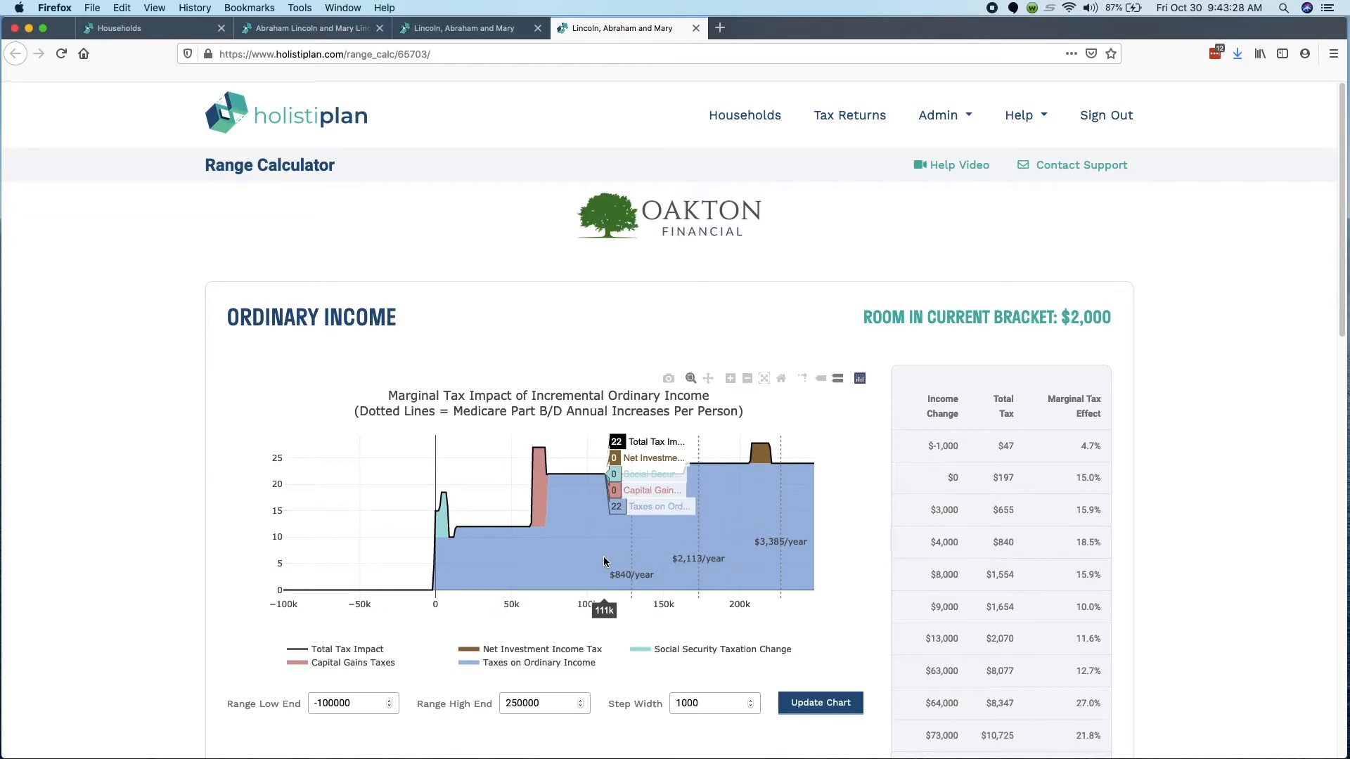
pyautogui.moveTo(471, 28)
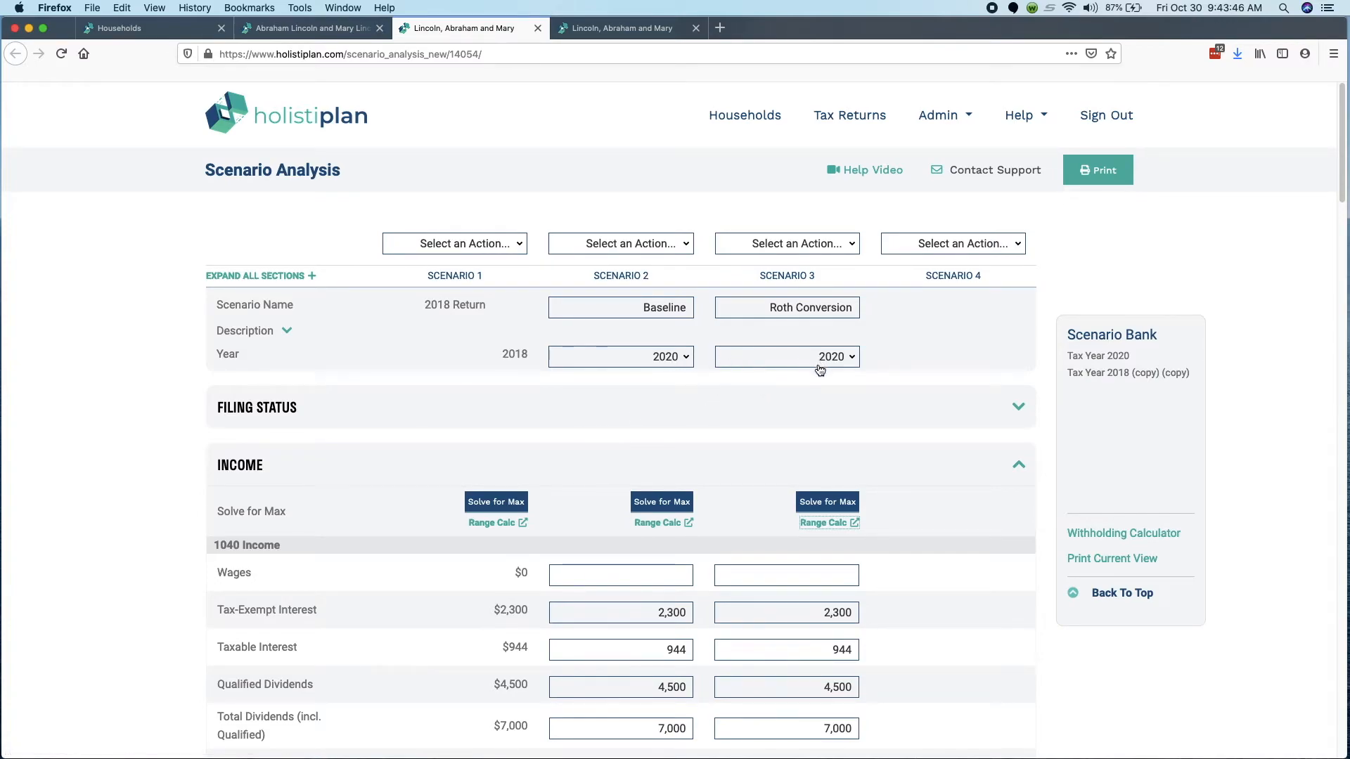
pyautogui.moveTo(626, 176)
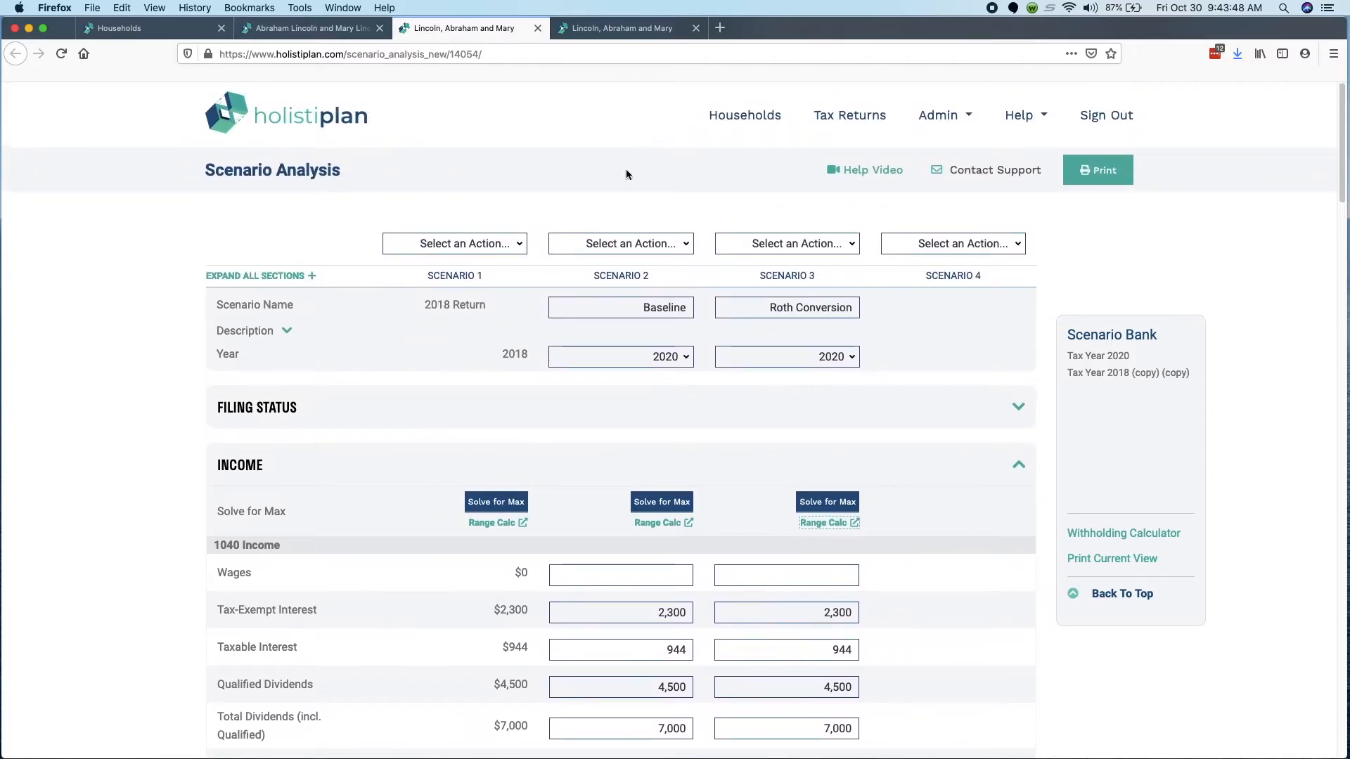
pyautogui.moveTo(826, 436)
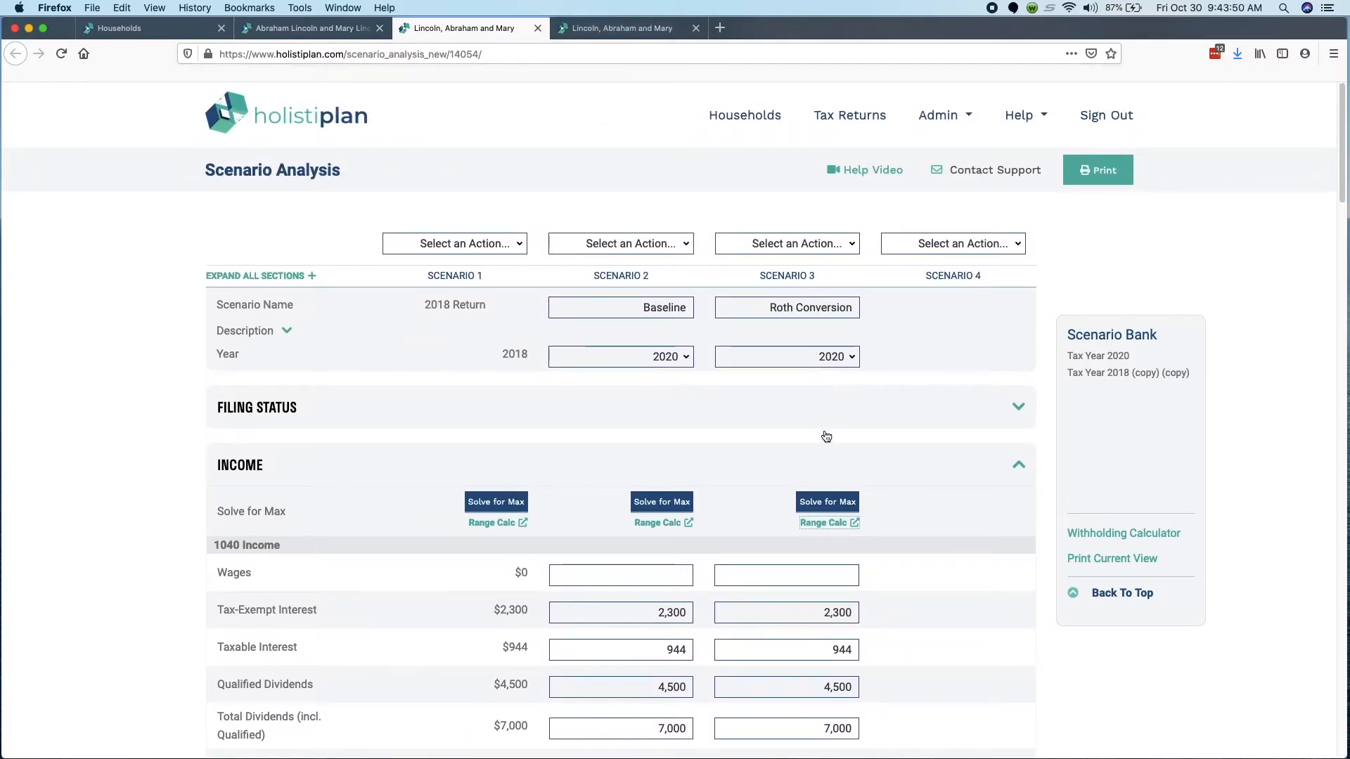
# - Enter a $62,000 Roth conversion in Scenario 3, bringing total income and AGI to $105,144
pyautogui.click(656, 522)
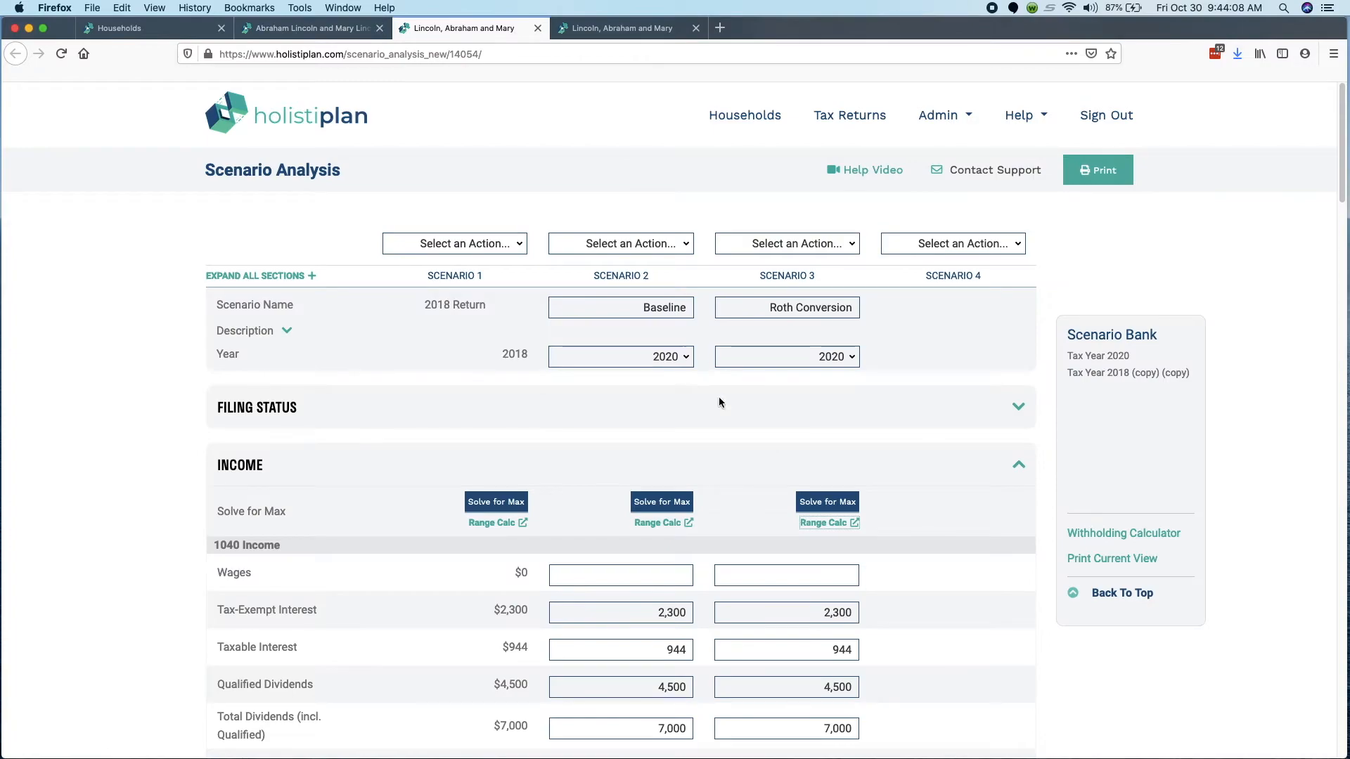
pyautogui.scroll(-3)
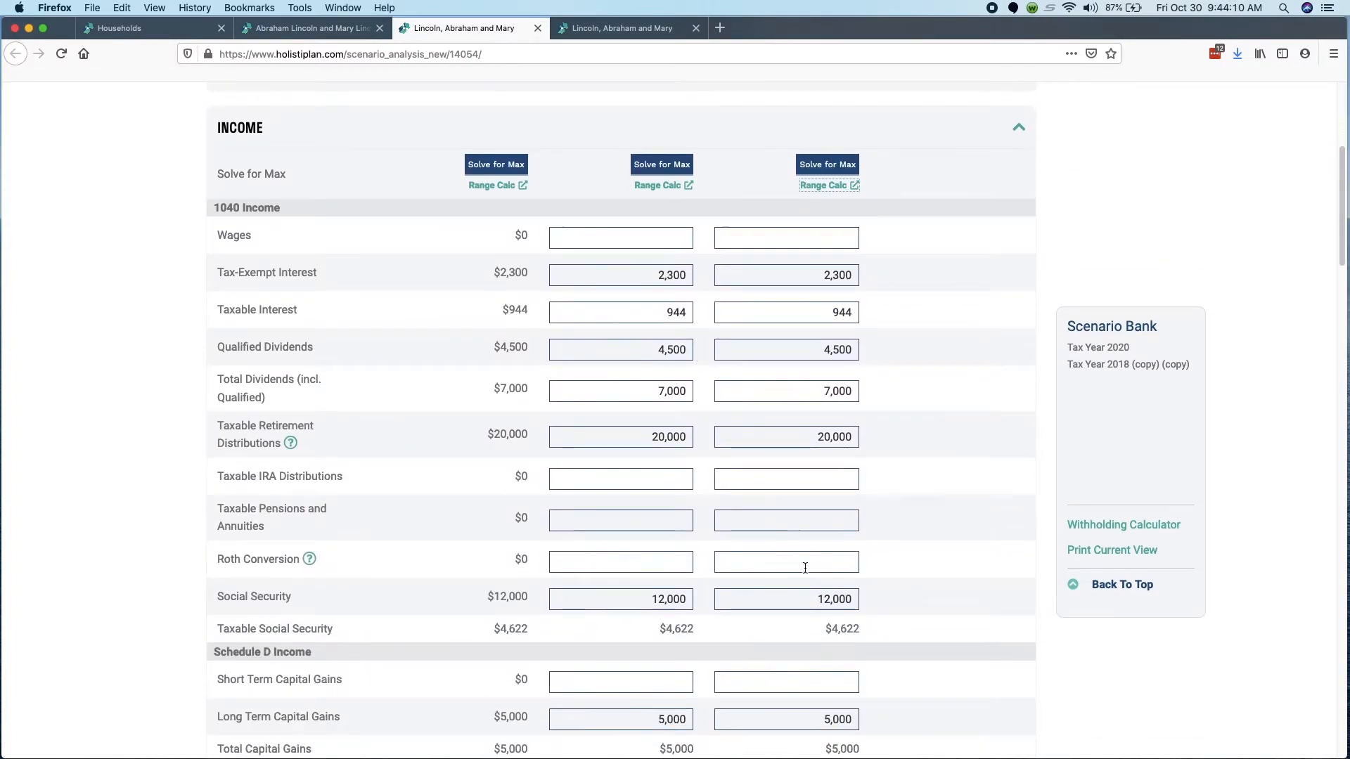
pyautogui.write('62,000')
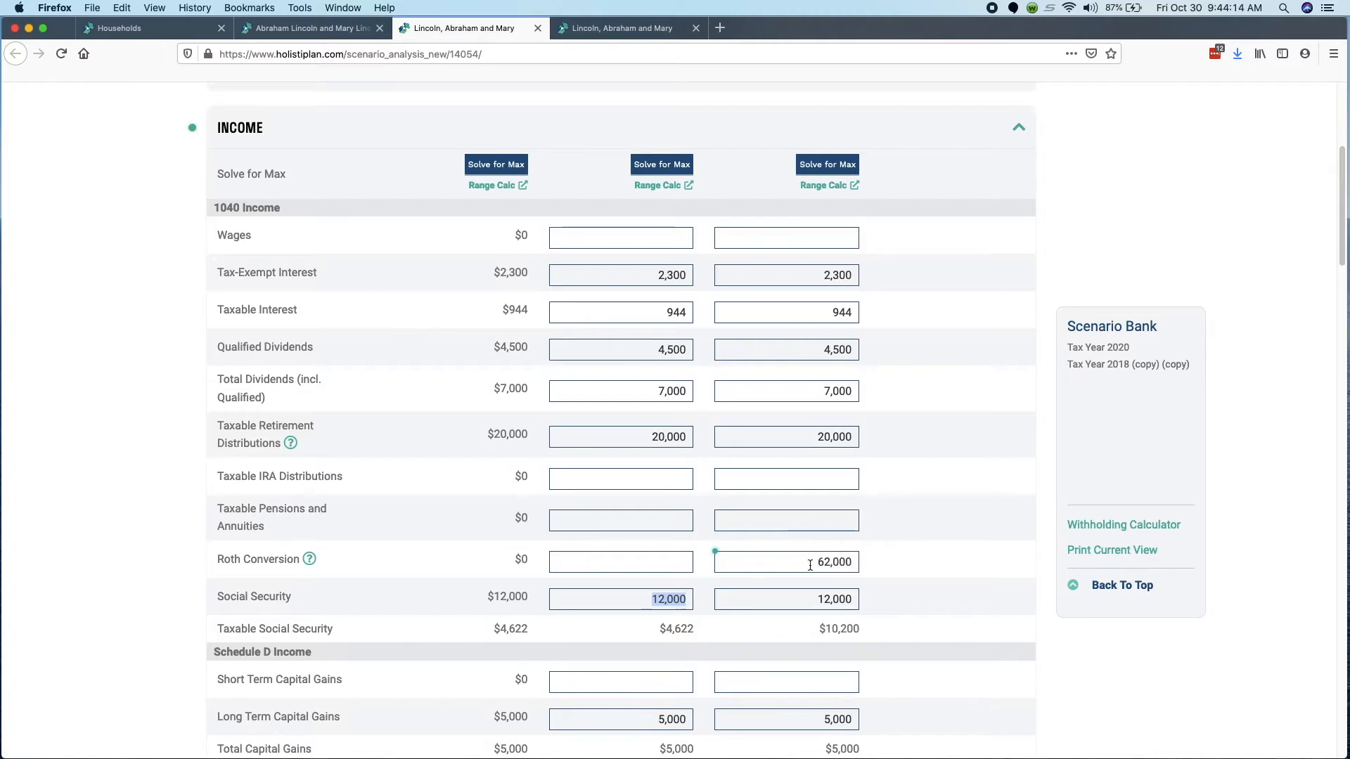
pyautogui.scroll(-3)
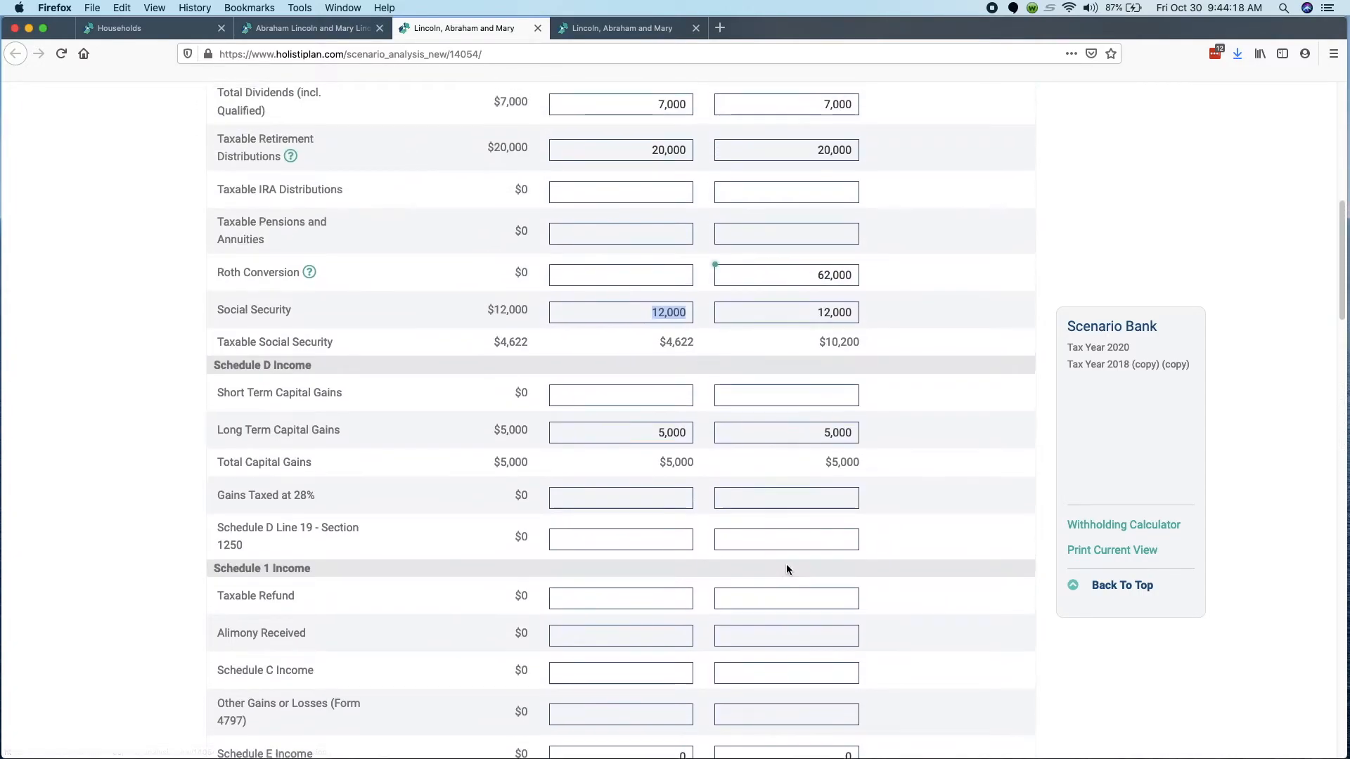
pyautogui.scroll(3)
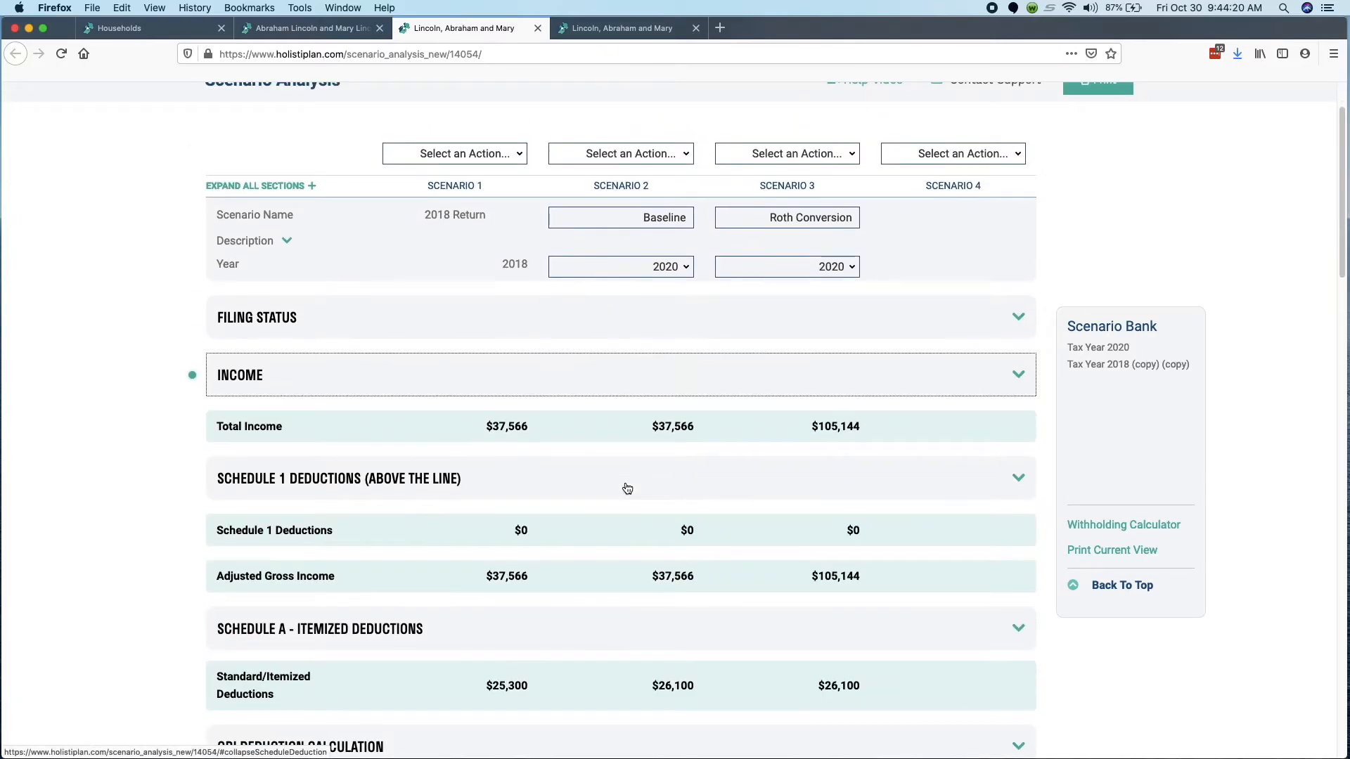
pyautogui.scroll(-3)
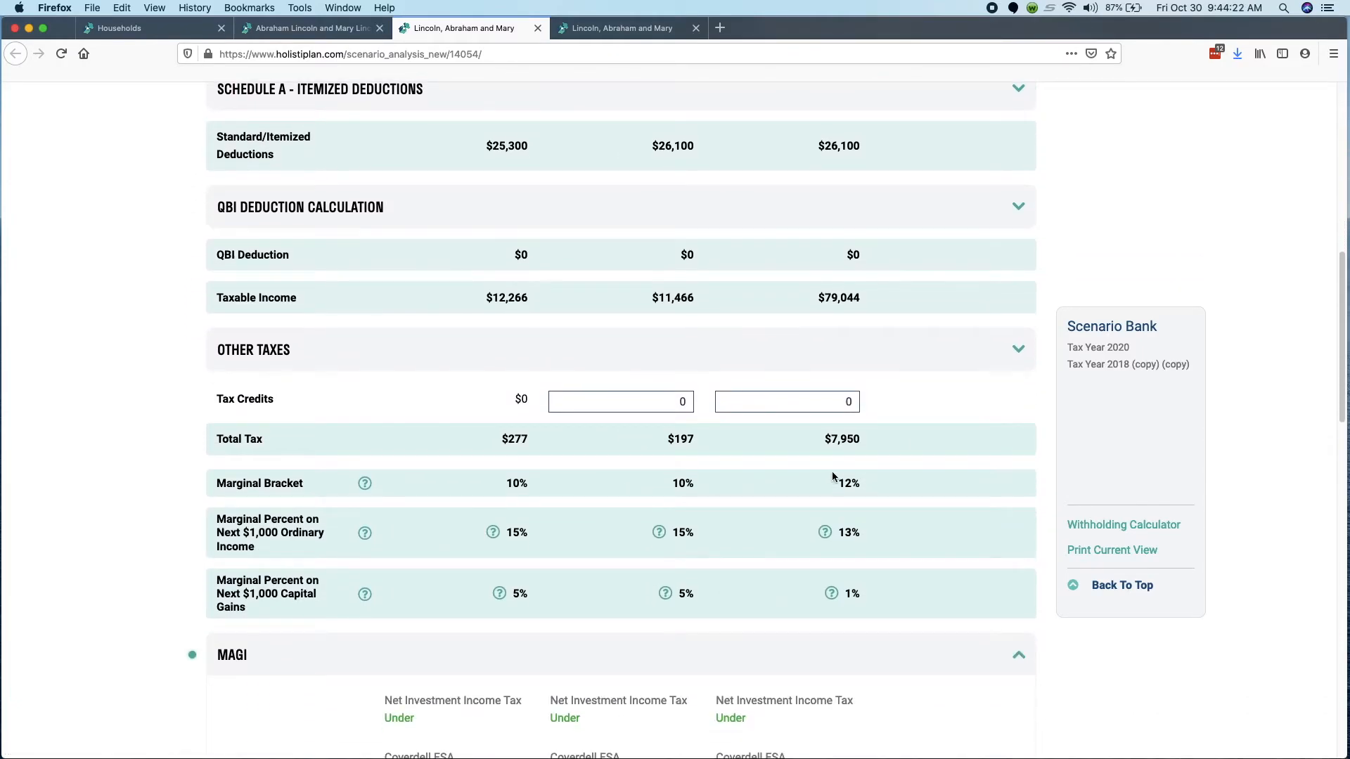
pyautogui.moveTo(708, 460)
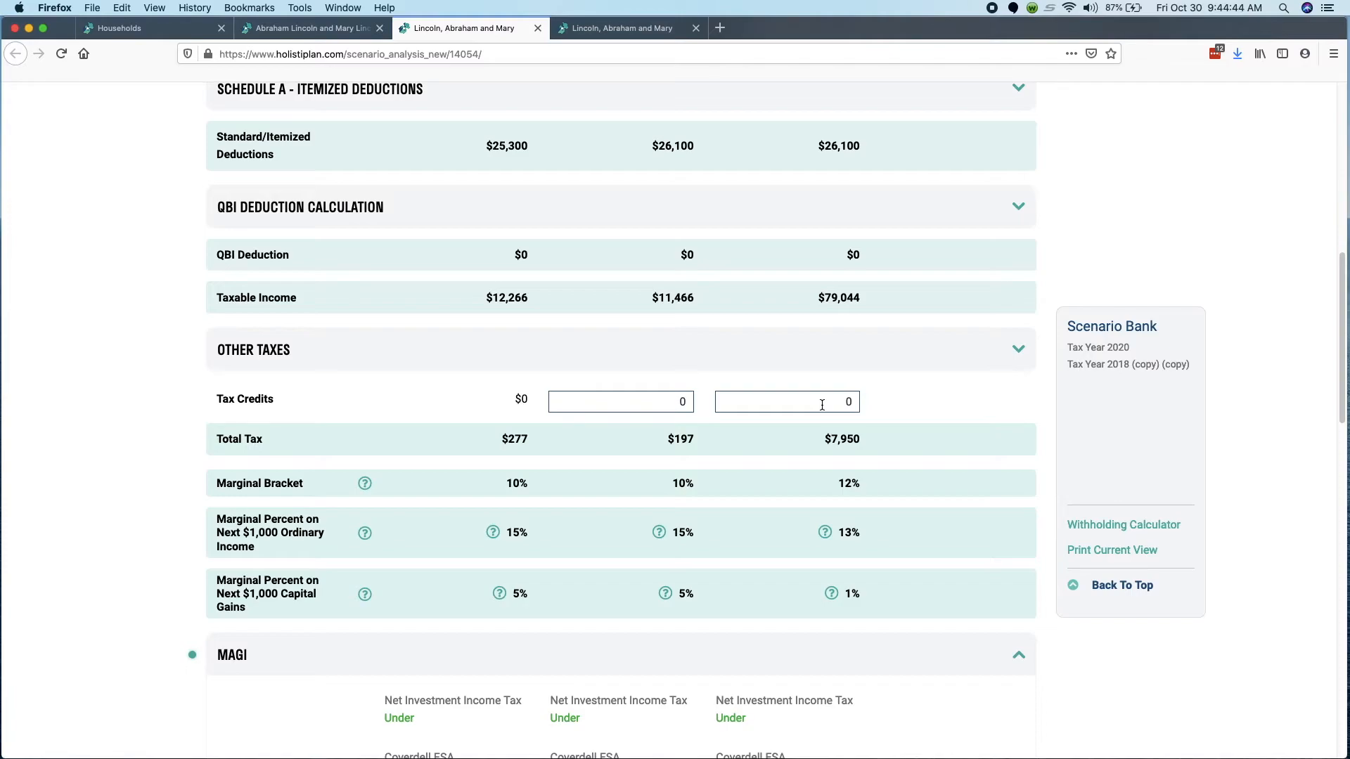
pyautogui.moveTo(821, 407)
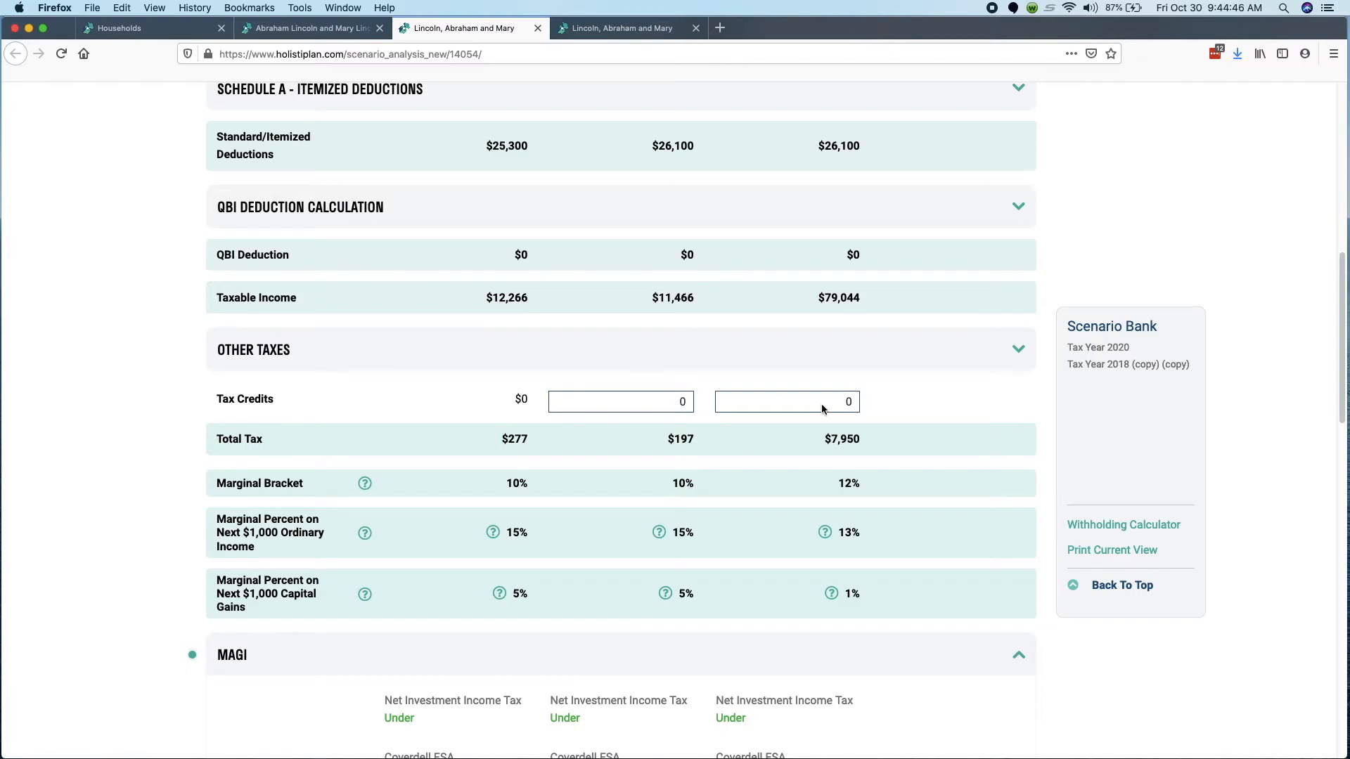
pyautogui.moveTo(786, 471)
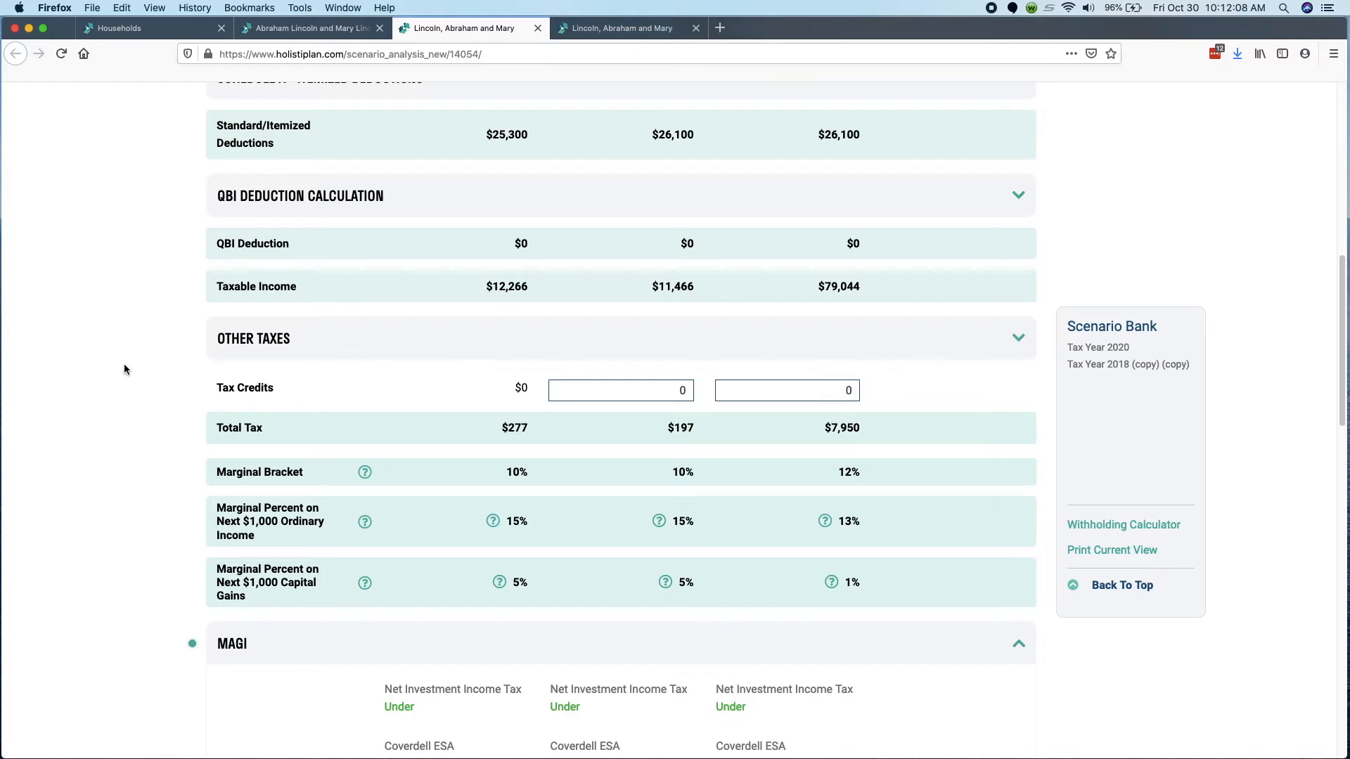
pyautogui.scroll(-3)
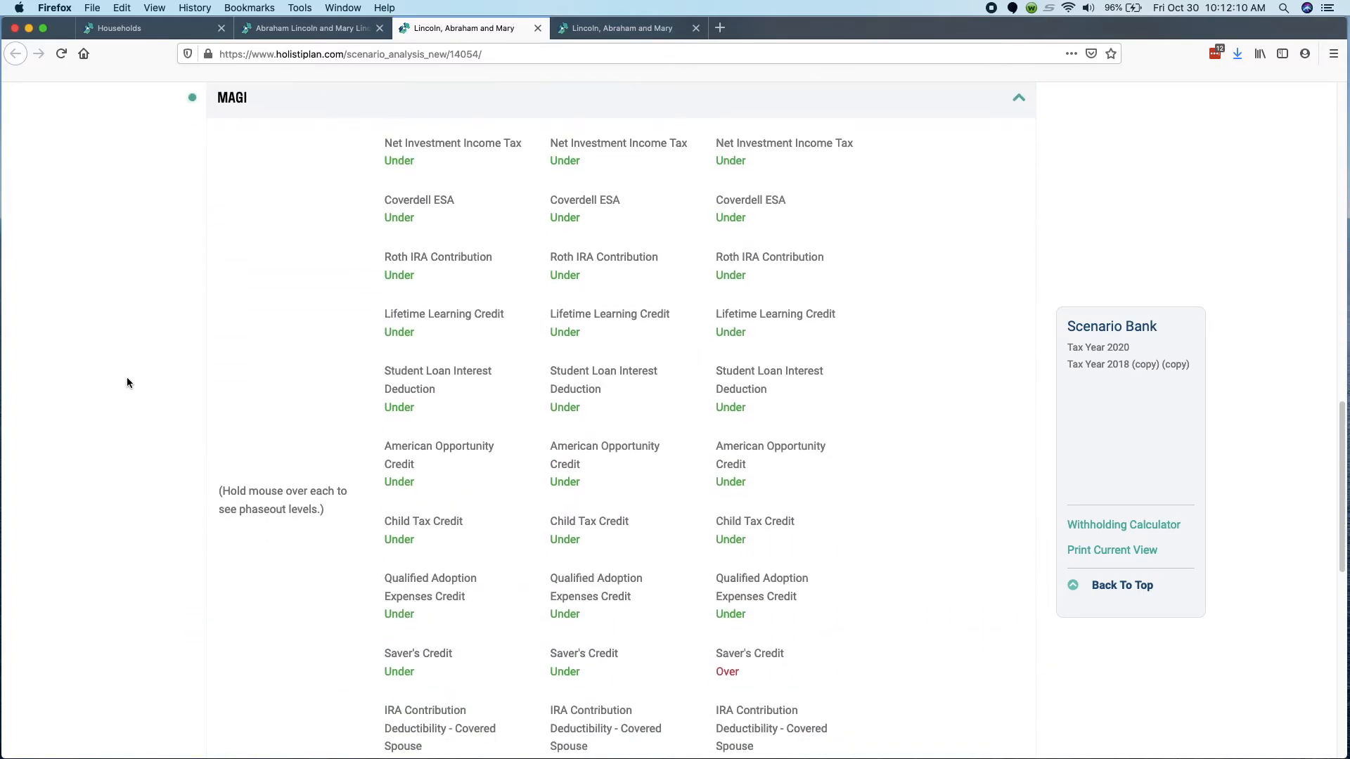
pyautogui.scroll(-3)
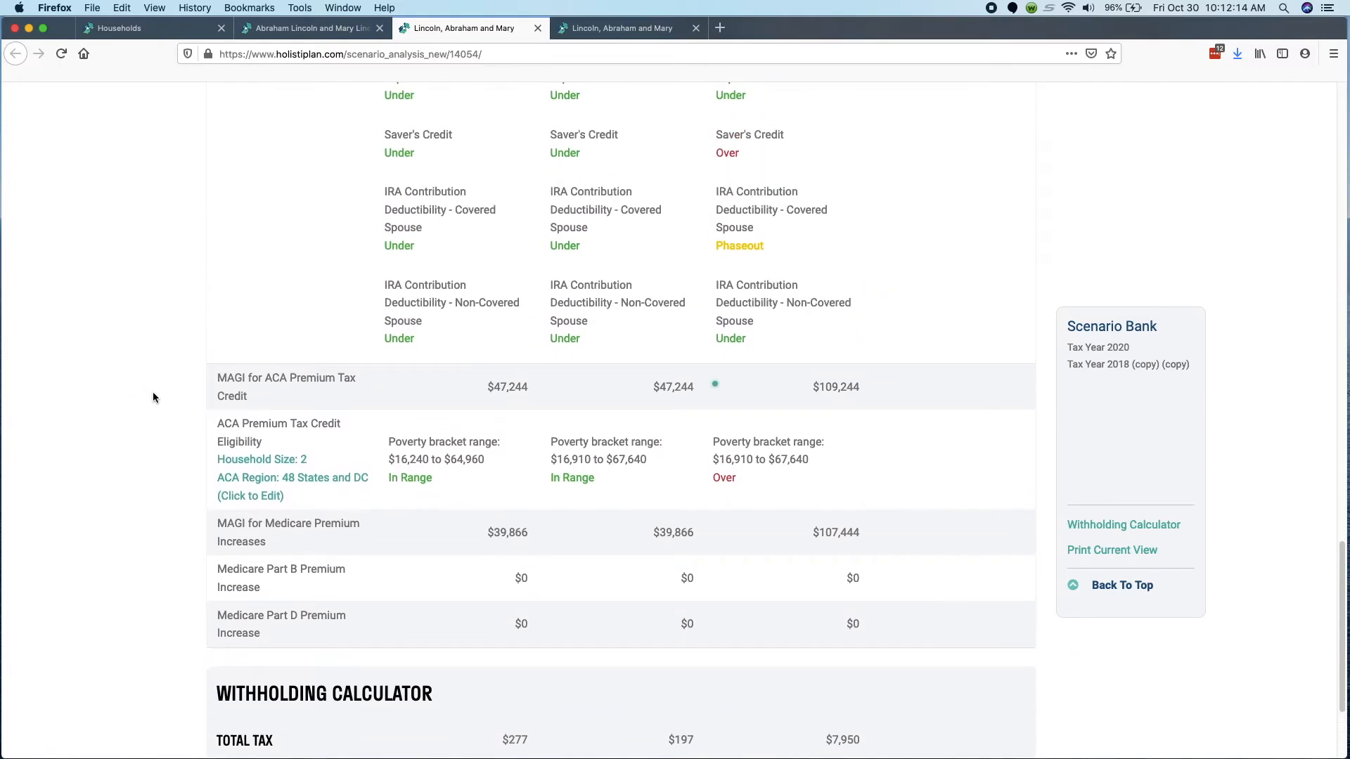
pyautogui.scroll(-3)
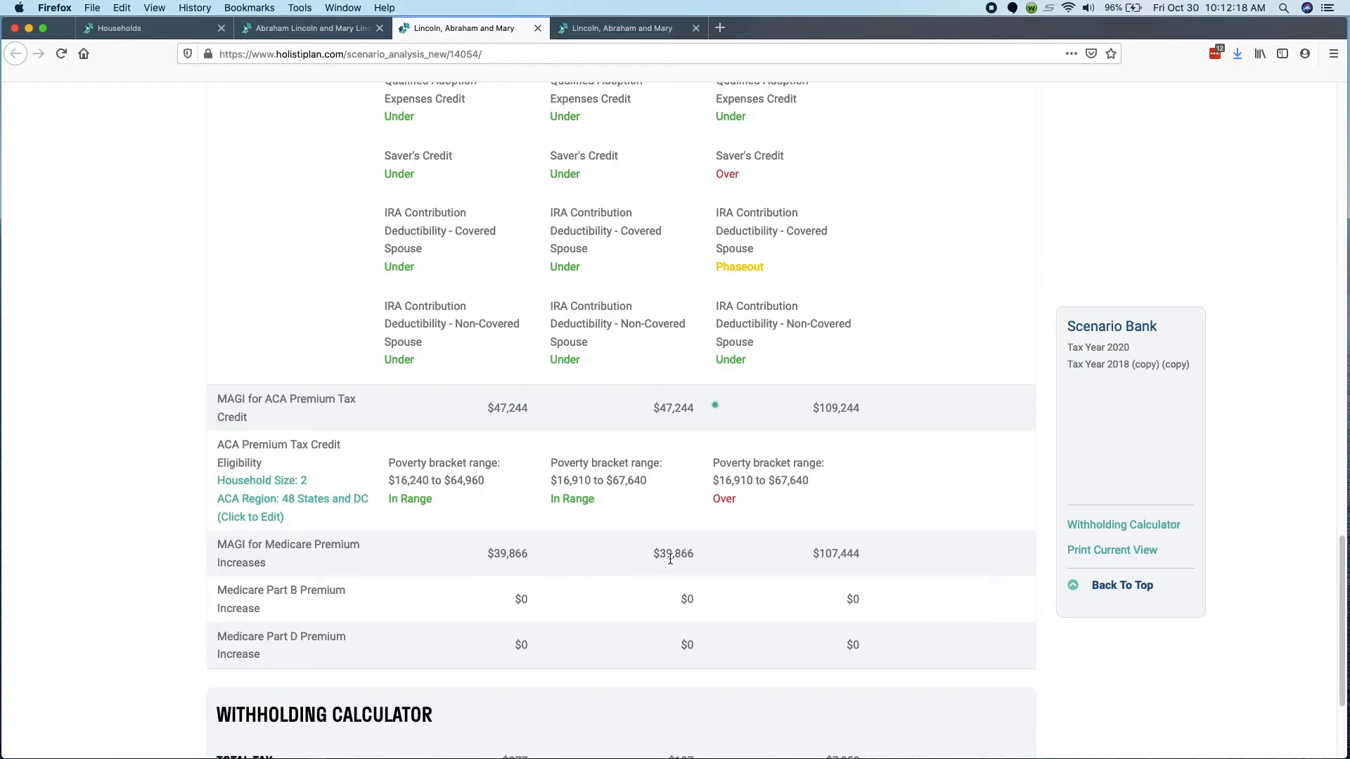
pyautogui.moveTo(864, 653)
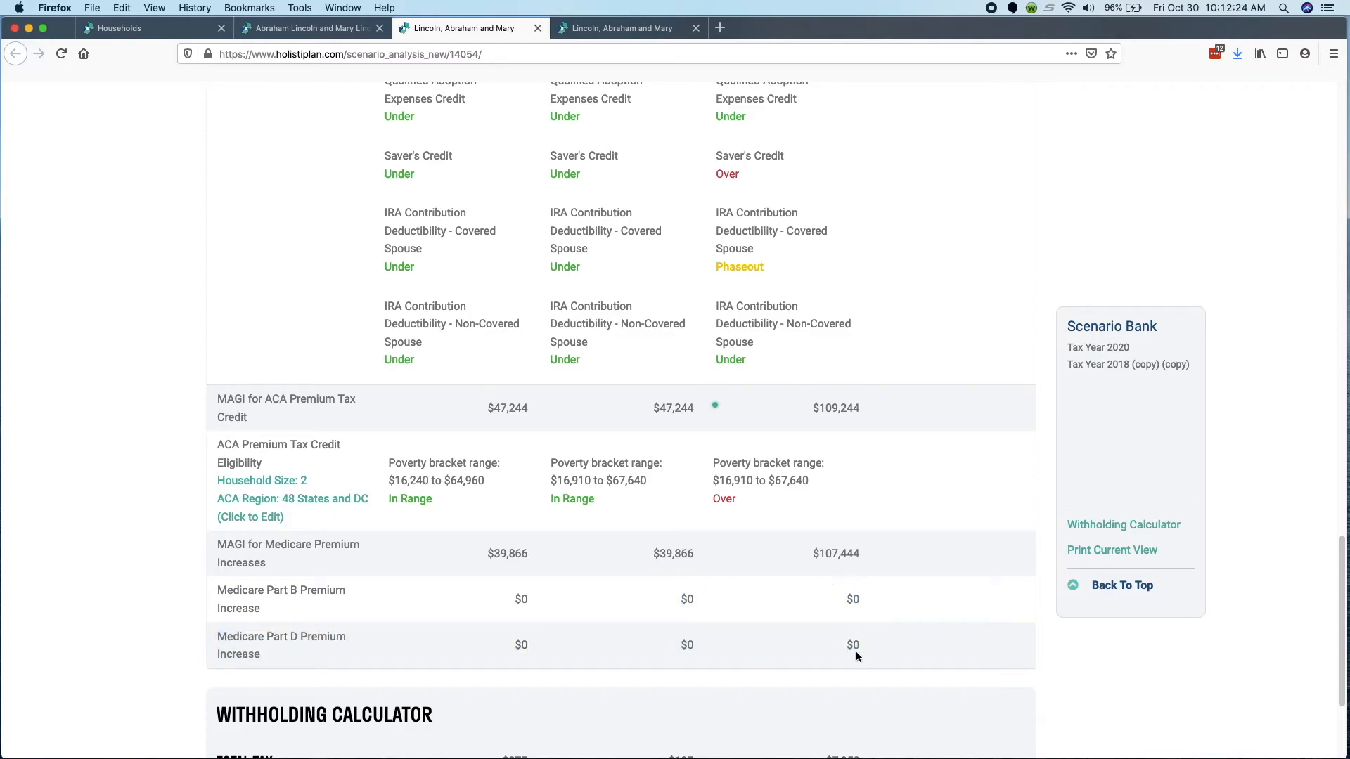
pyautogui.moveTo(689, 564)
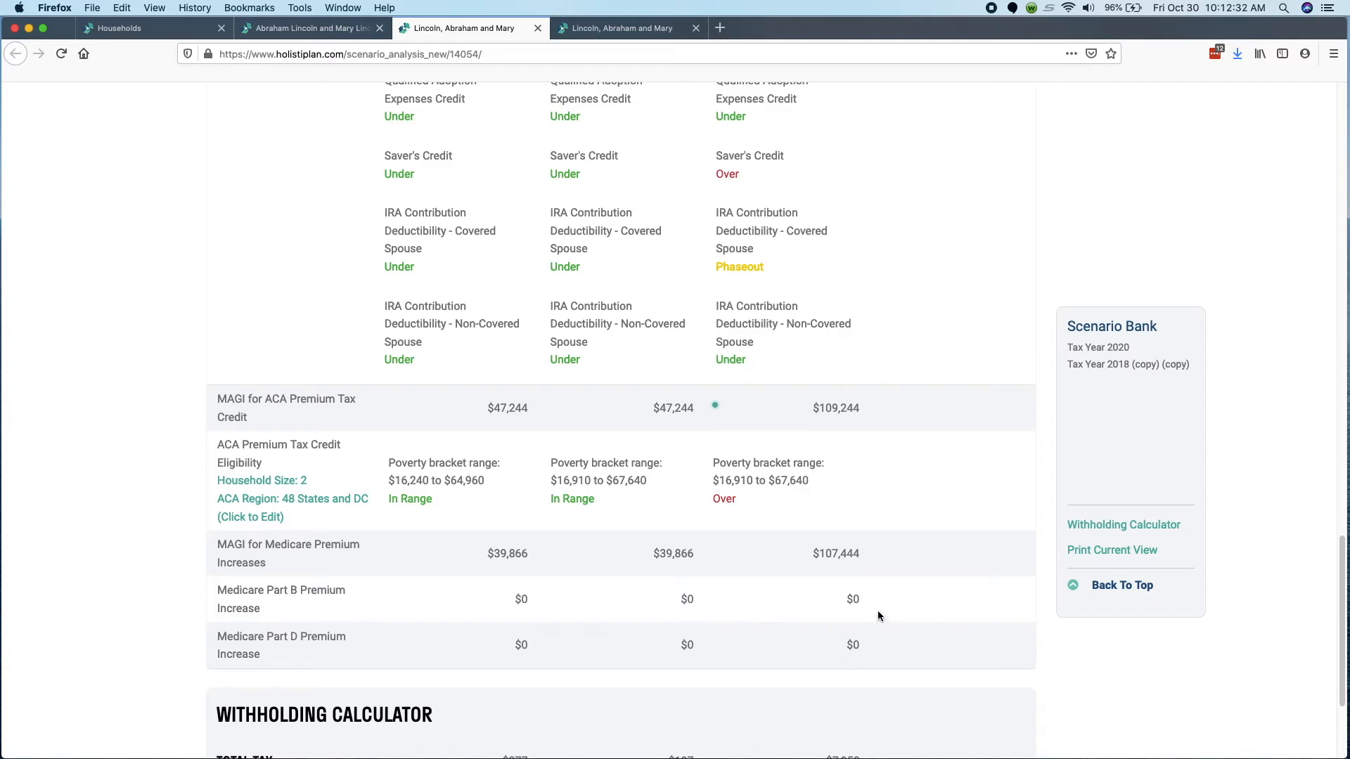
pyautogui.moveTo(851, 564)
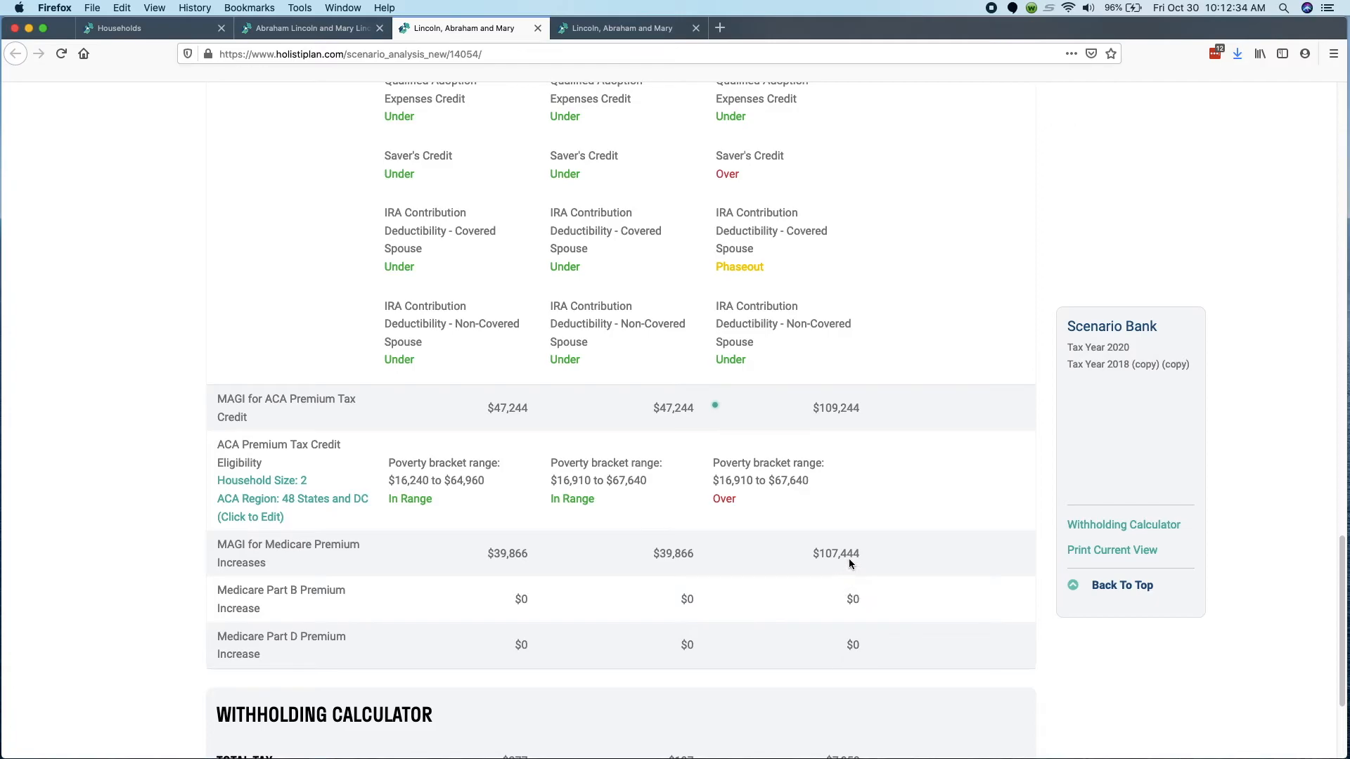
pyautogui.moveTo(1341, 671)
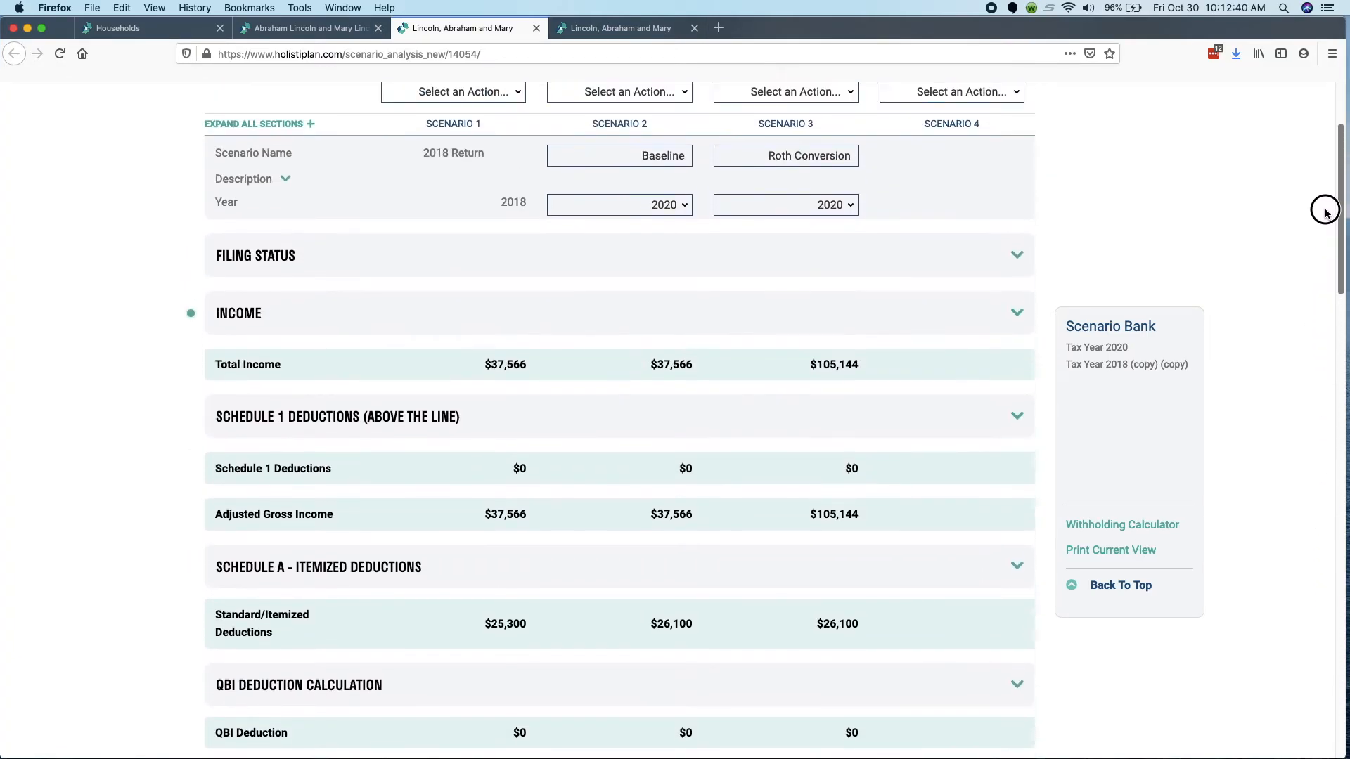
# - Set the conversion to $162,000 and review Medicare MAGI of $207,444 with Part B/D increases
pyautogui.scroll(-3)
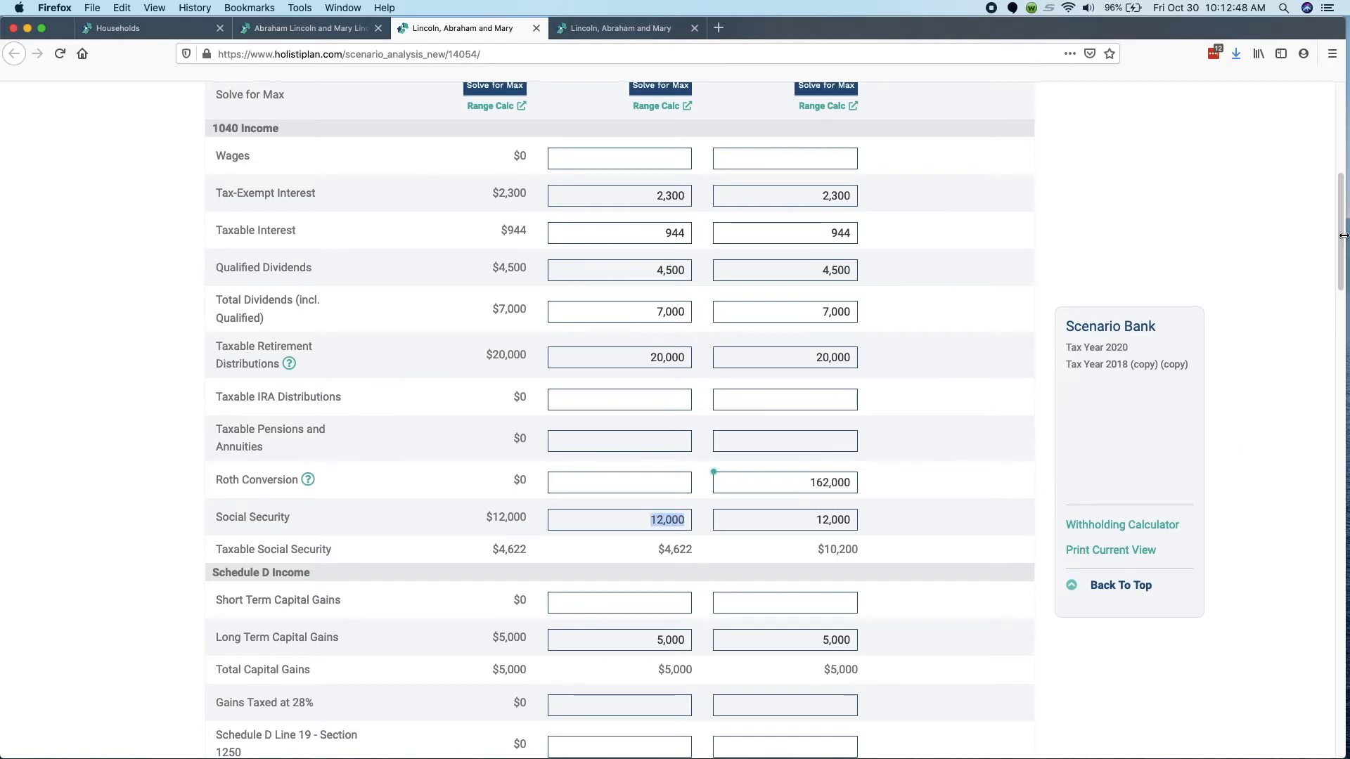
pyautogui.scroll(-3)
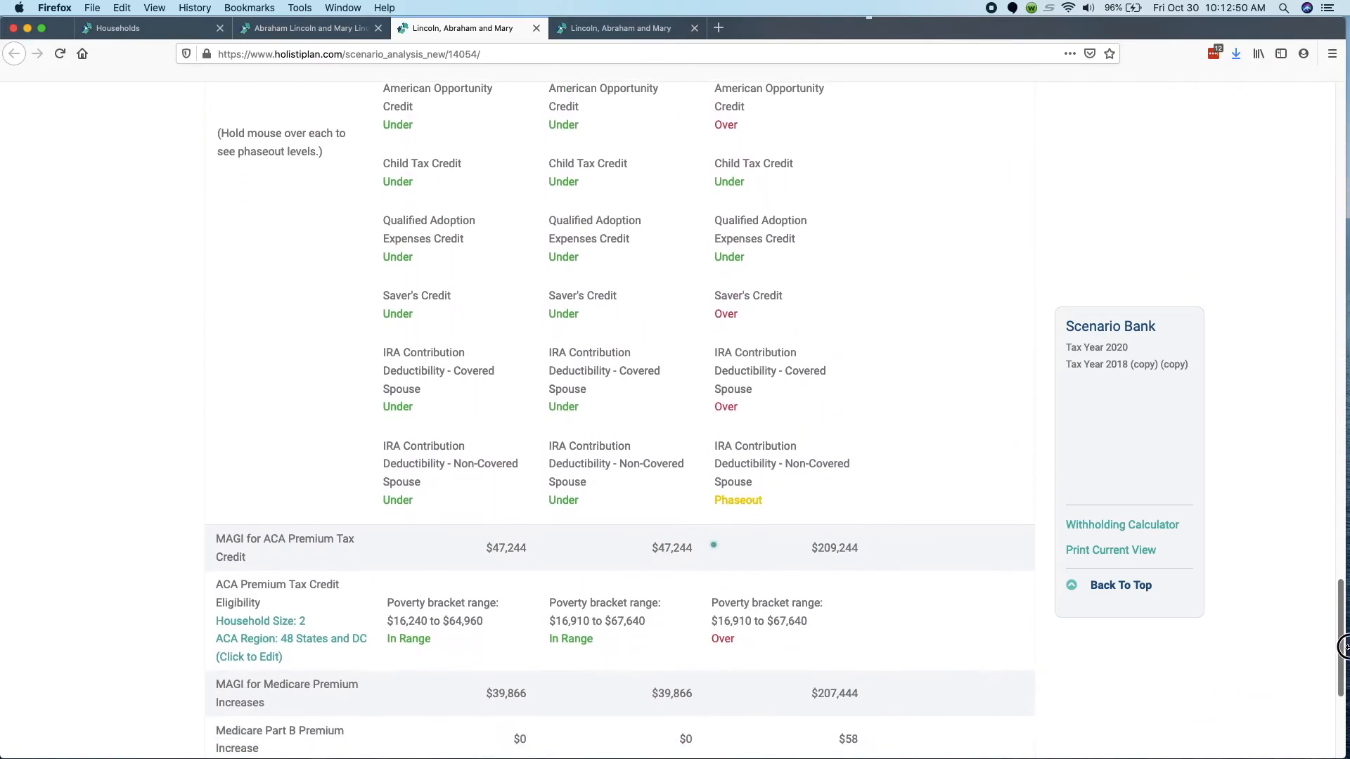
pyautogui.scroll(-3)
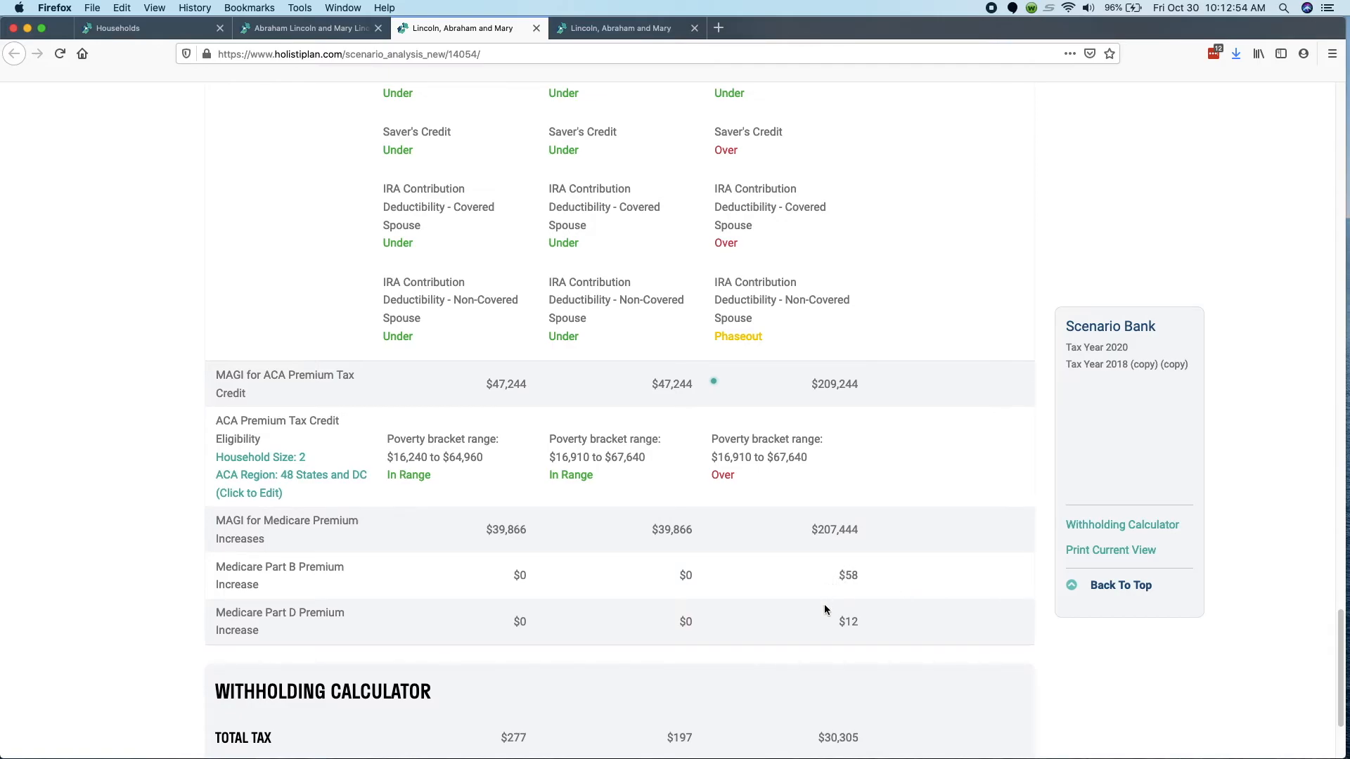
pyautogui.moveTo(1167, 627)
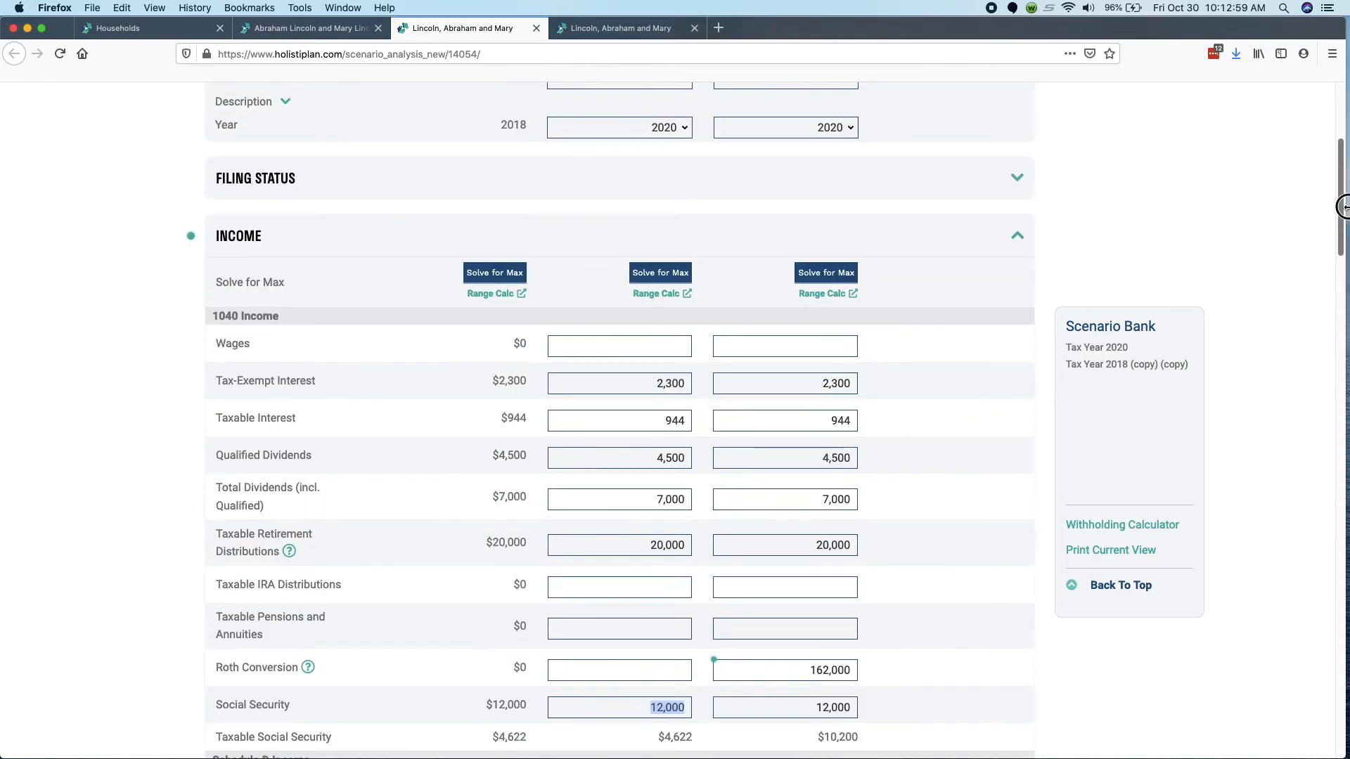
# - Clear Scenario 3's conversion amount and open its Range Calculator in a new tab
pyautogui.scroll(-3)
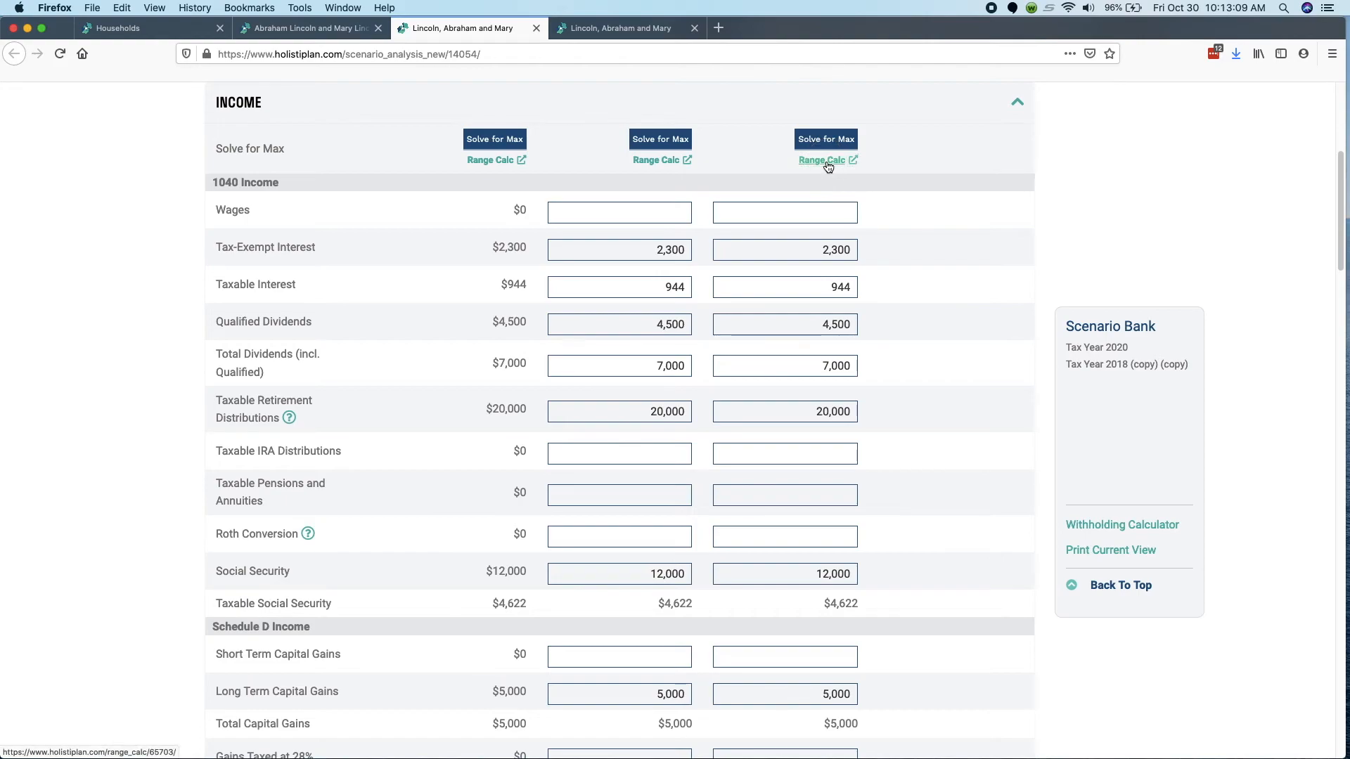
pyautogui.click(822, 160)
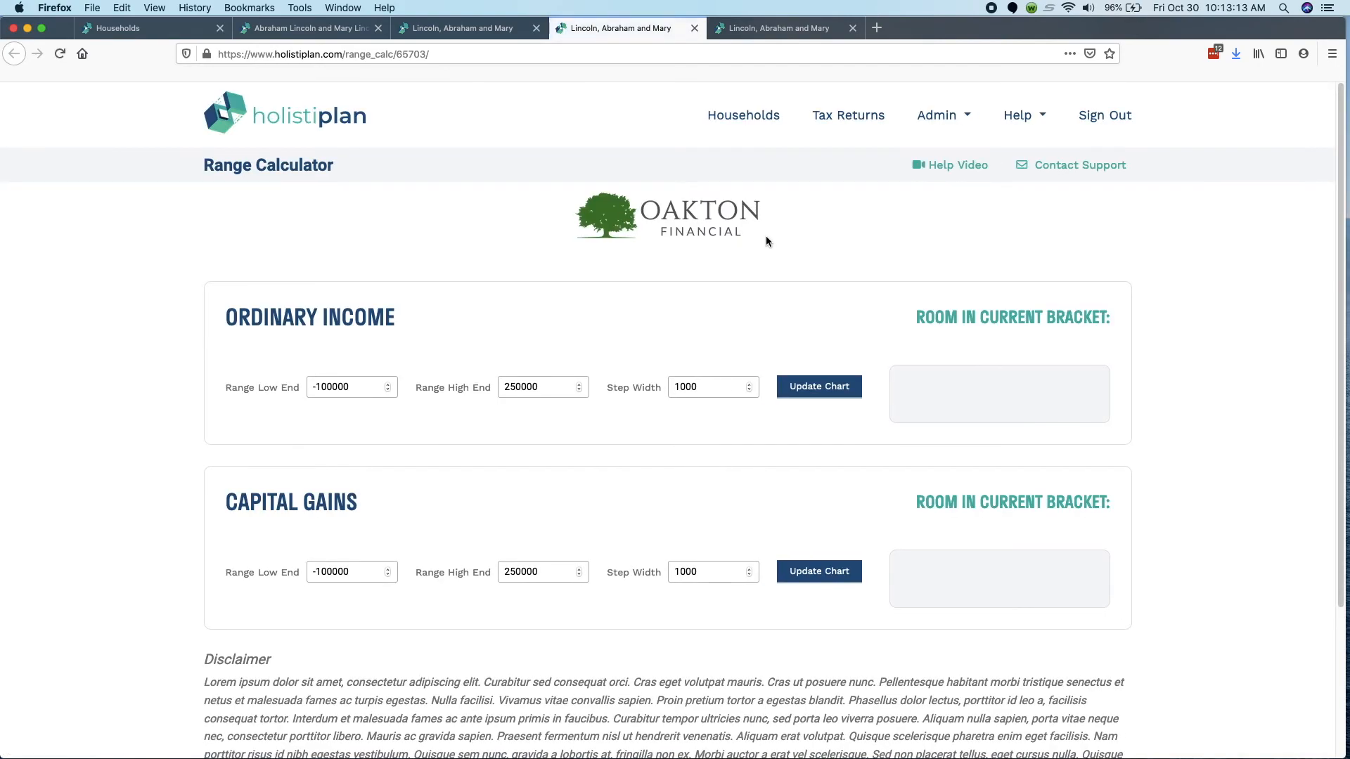
# - Update the ordinary income chart to show $2,000 room in the current bracket and Medicare breakpoints
pyautogui.click(817, 386)
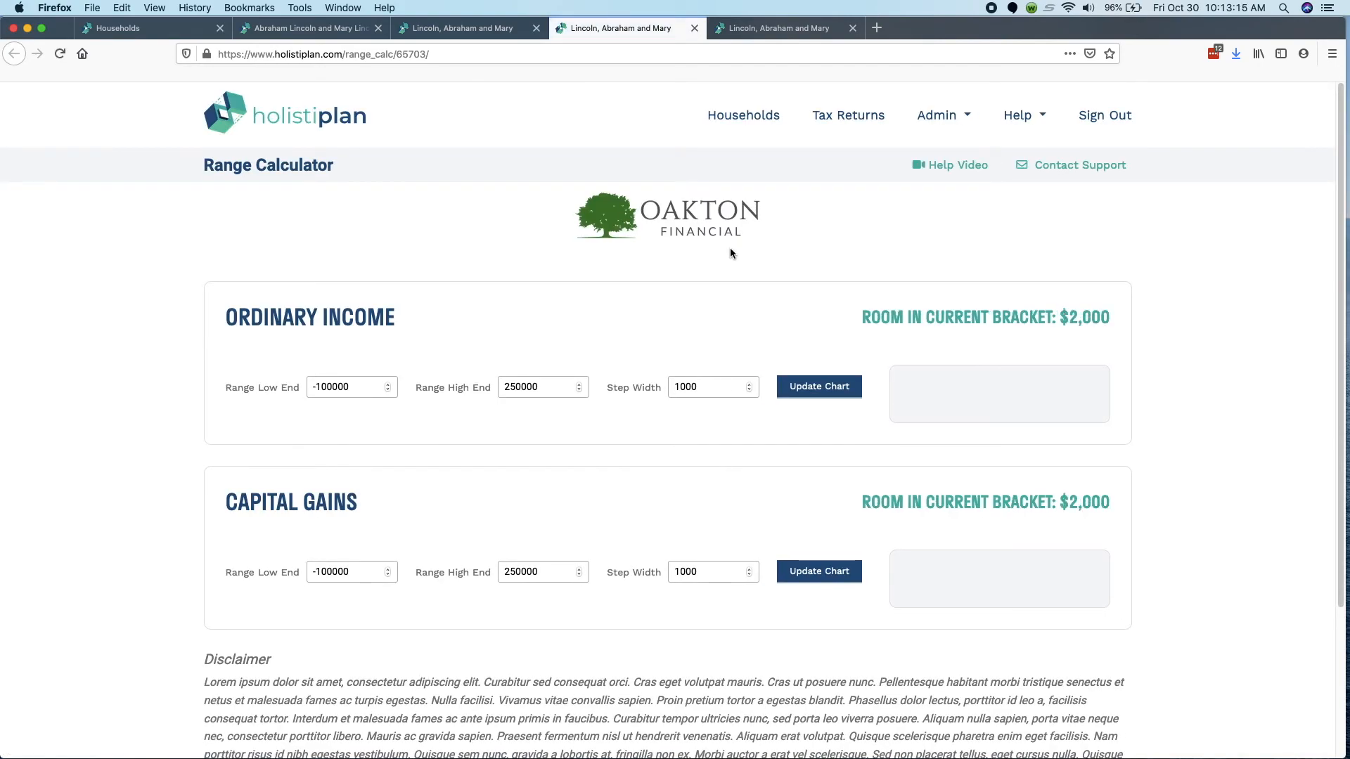
pyautogui.click(817, 386)
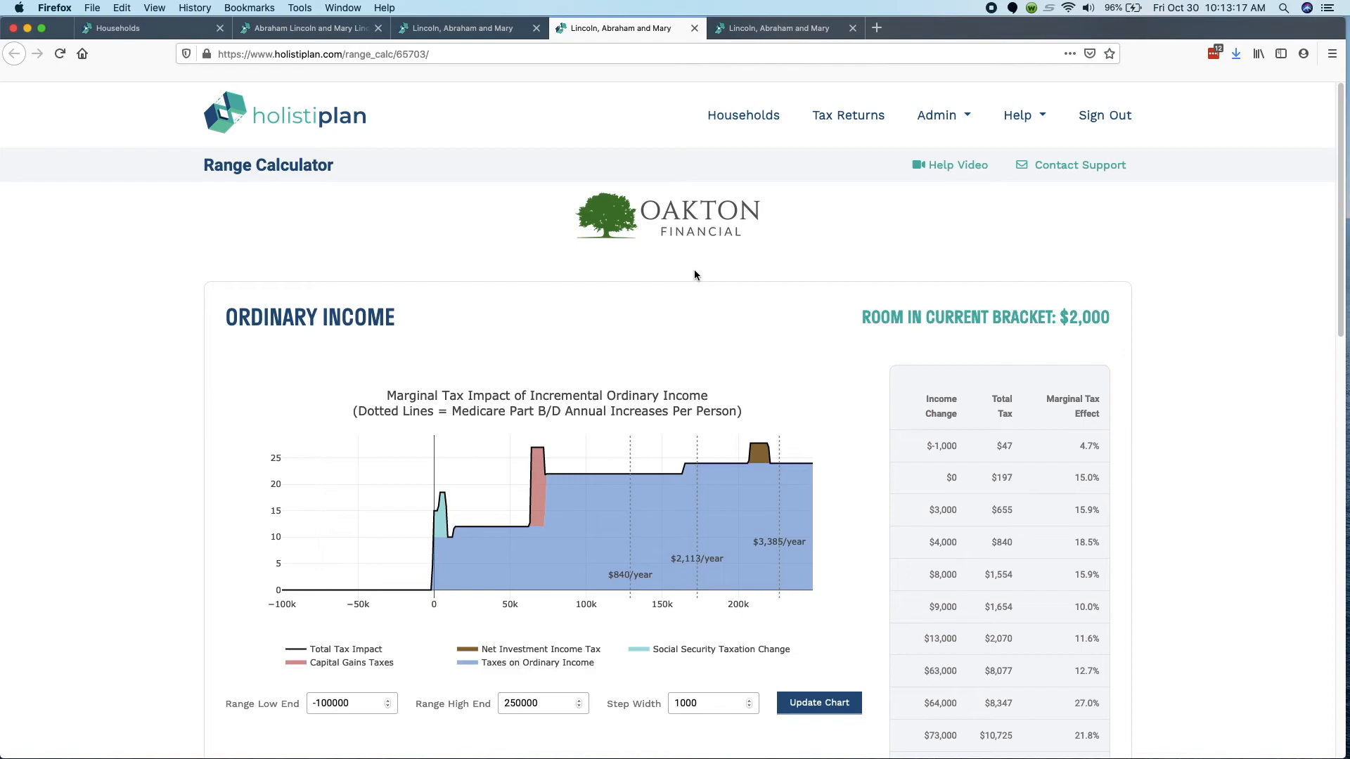
pyautogui.moveTo(666, 326)
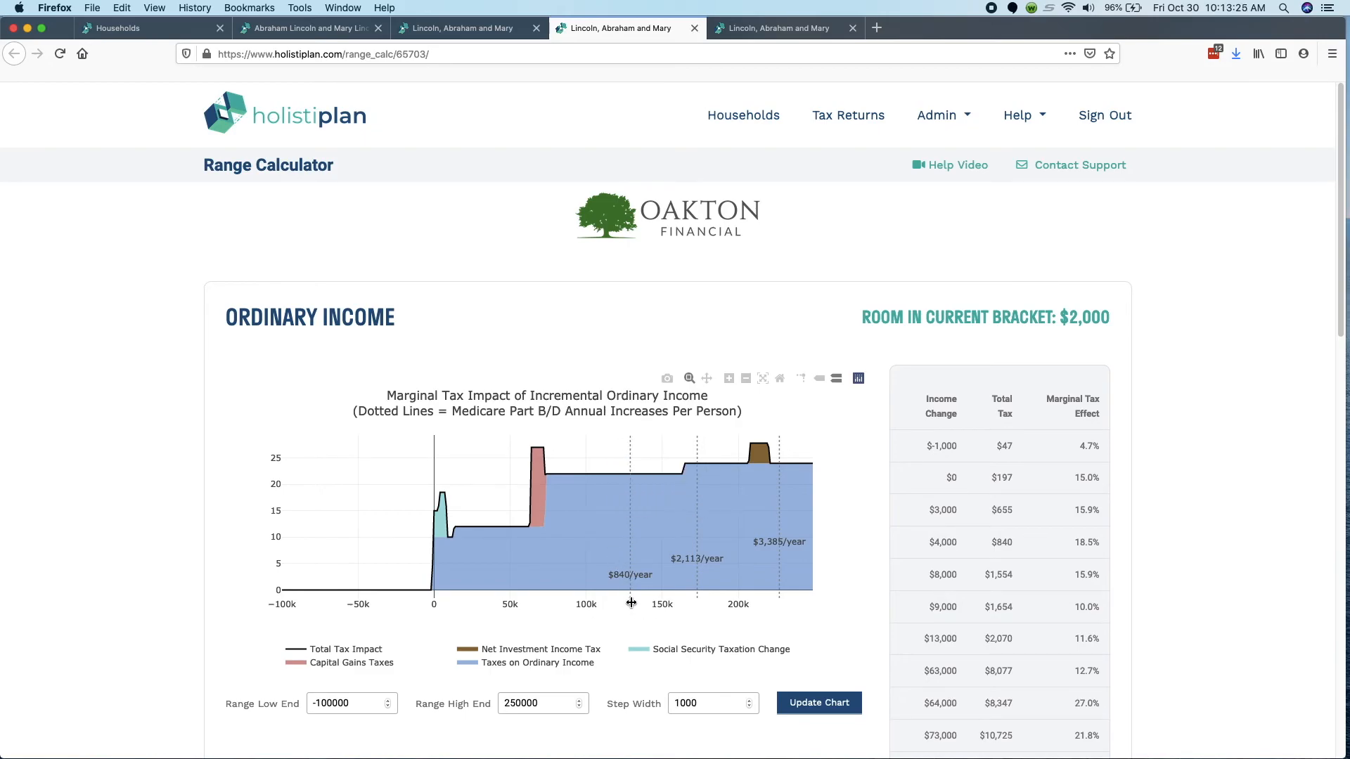
pyautogui.moveTo(696, 591)
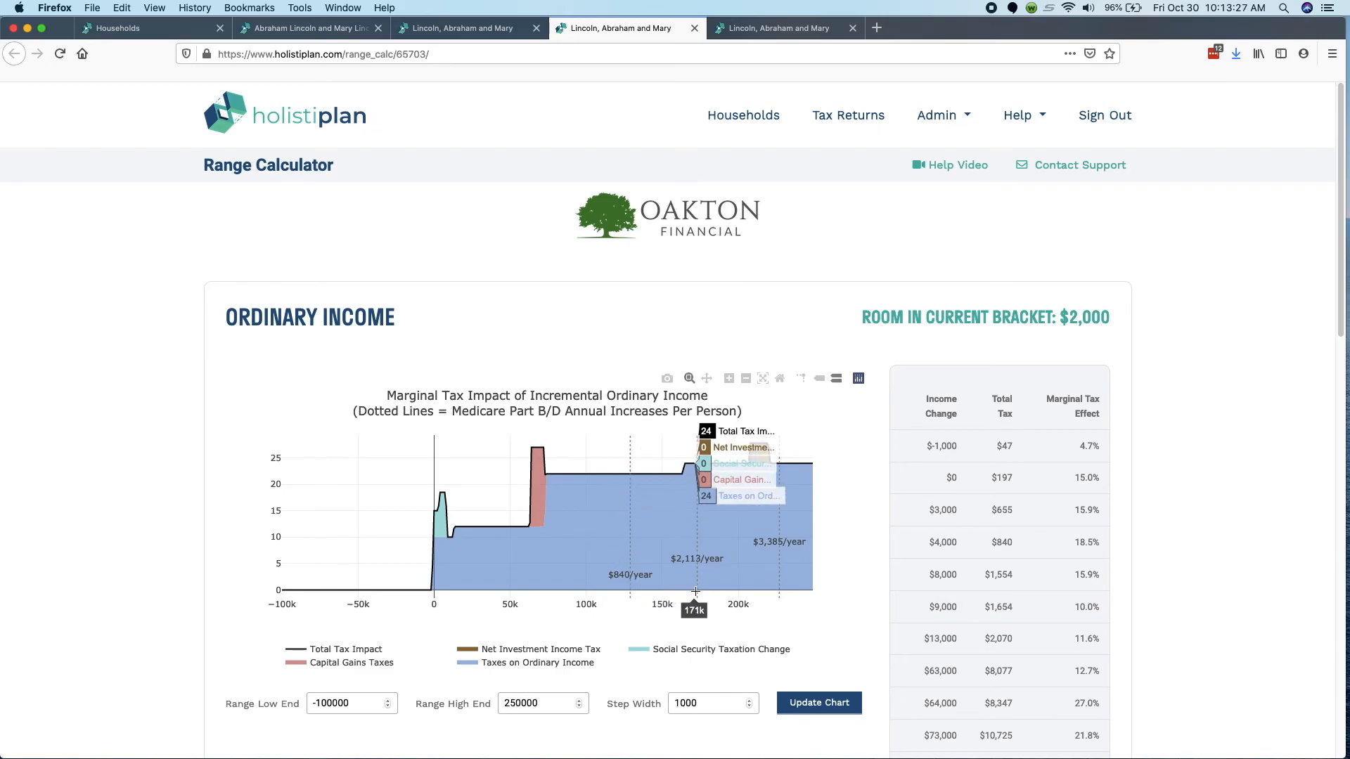
pyautogui.moveTo(624, 593)
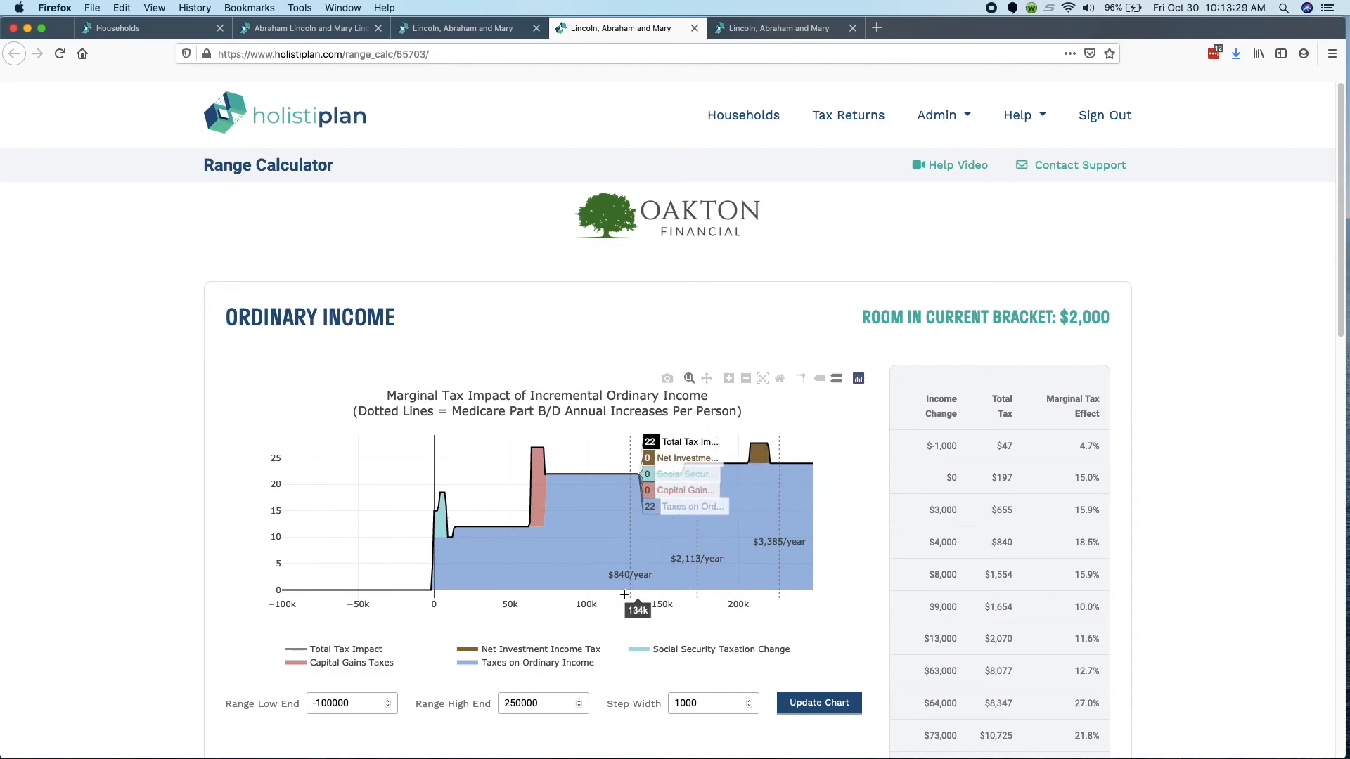
pyautogui.moveTo(607, 594)
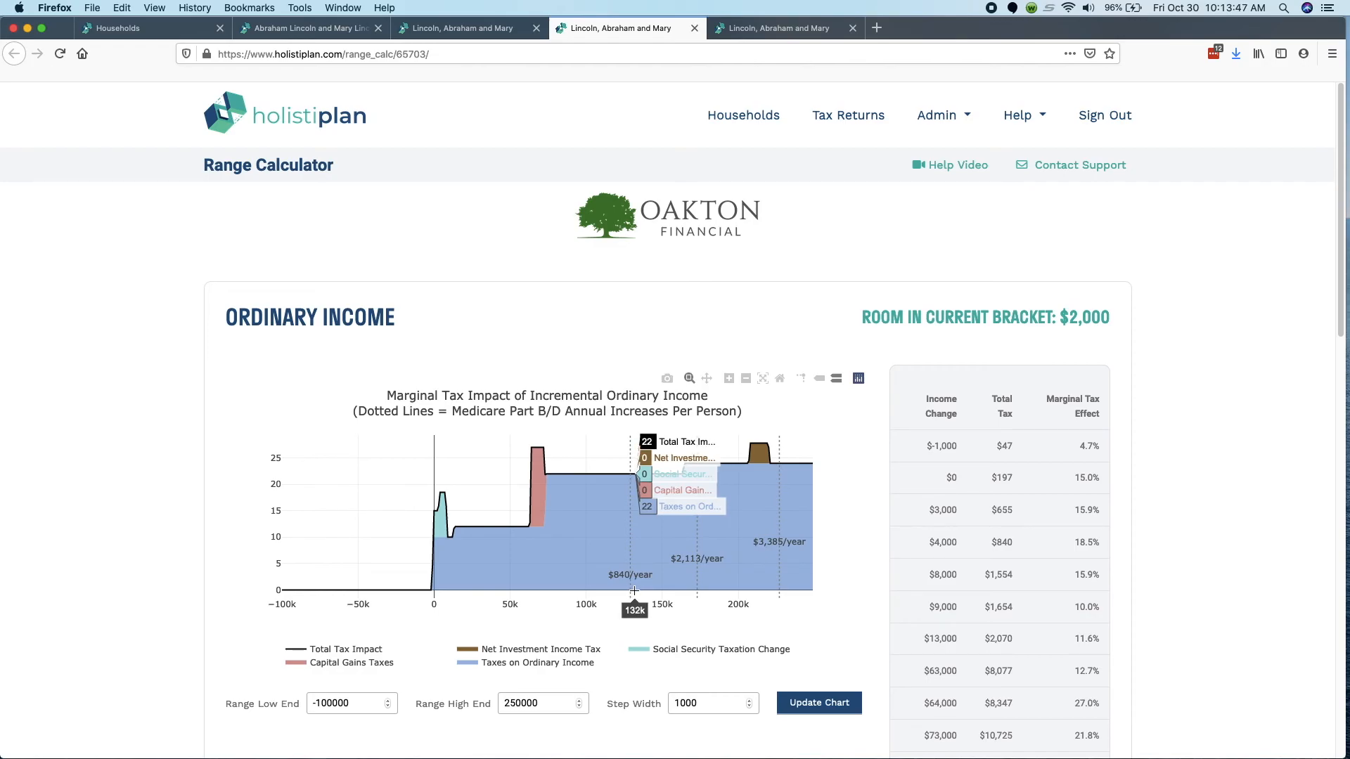
pyautogui.moveTo(621, 590)
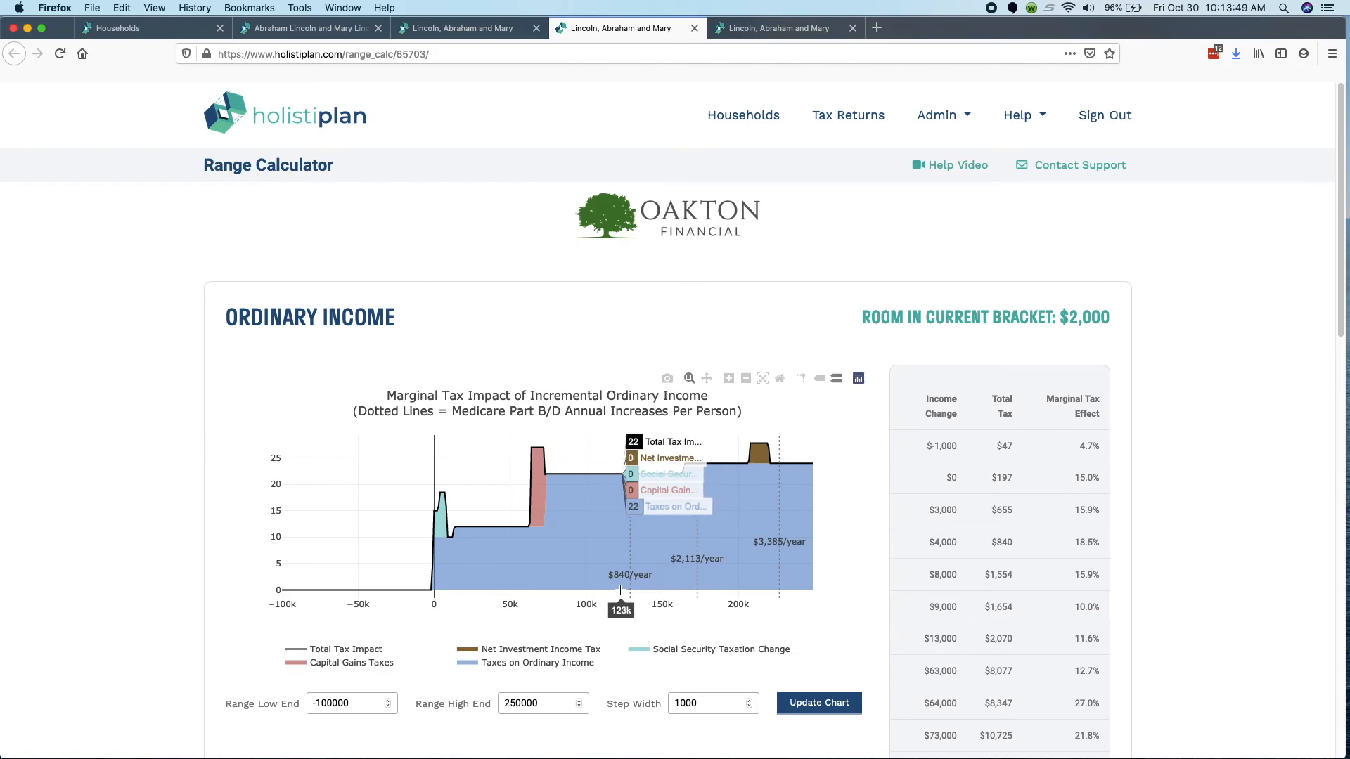
pyautogui.moveTo(663, 588)
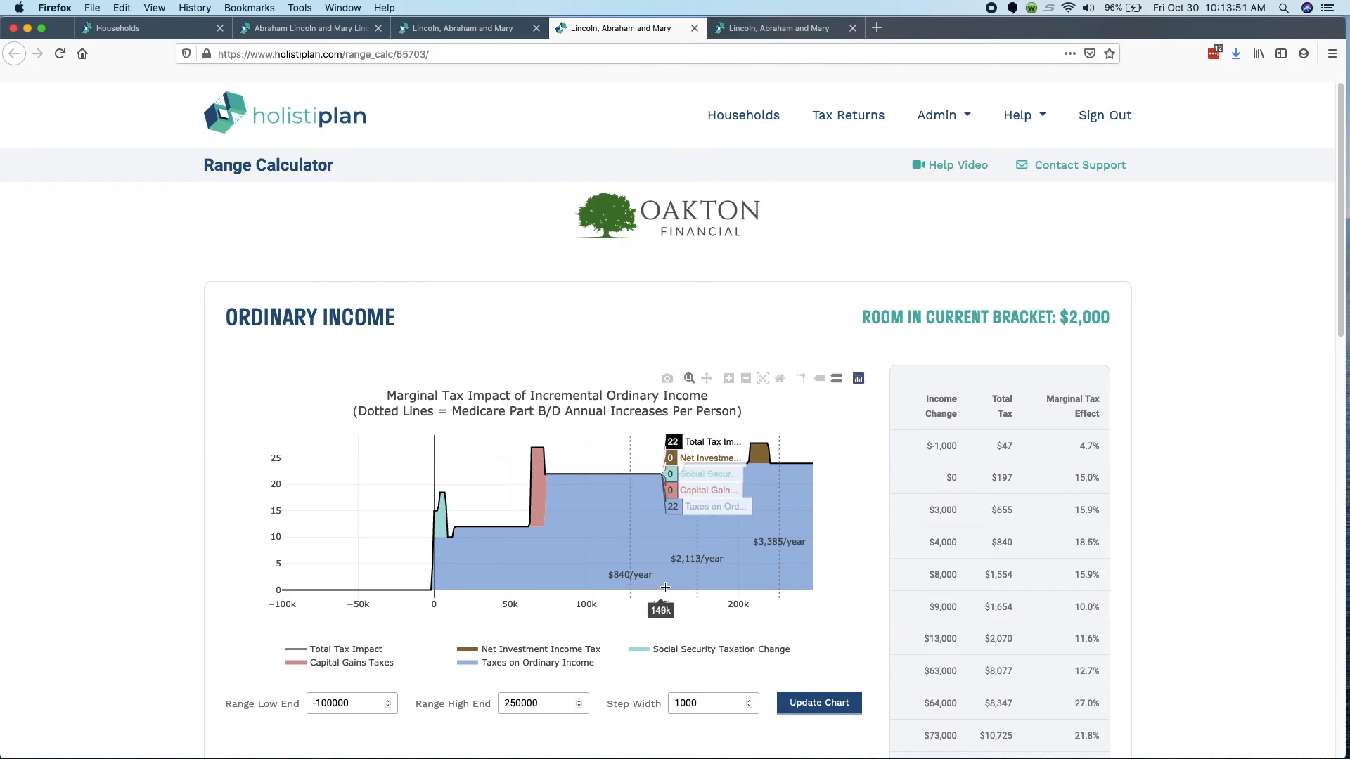
pyautogui.moveTo(678, 584)
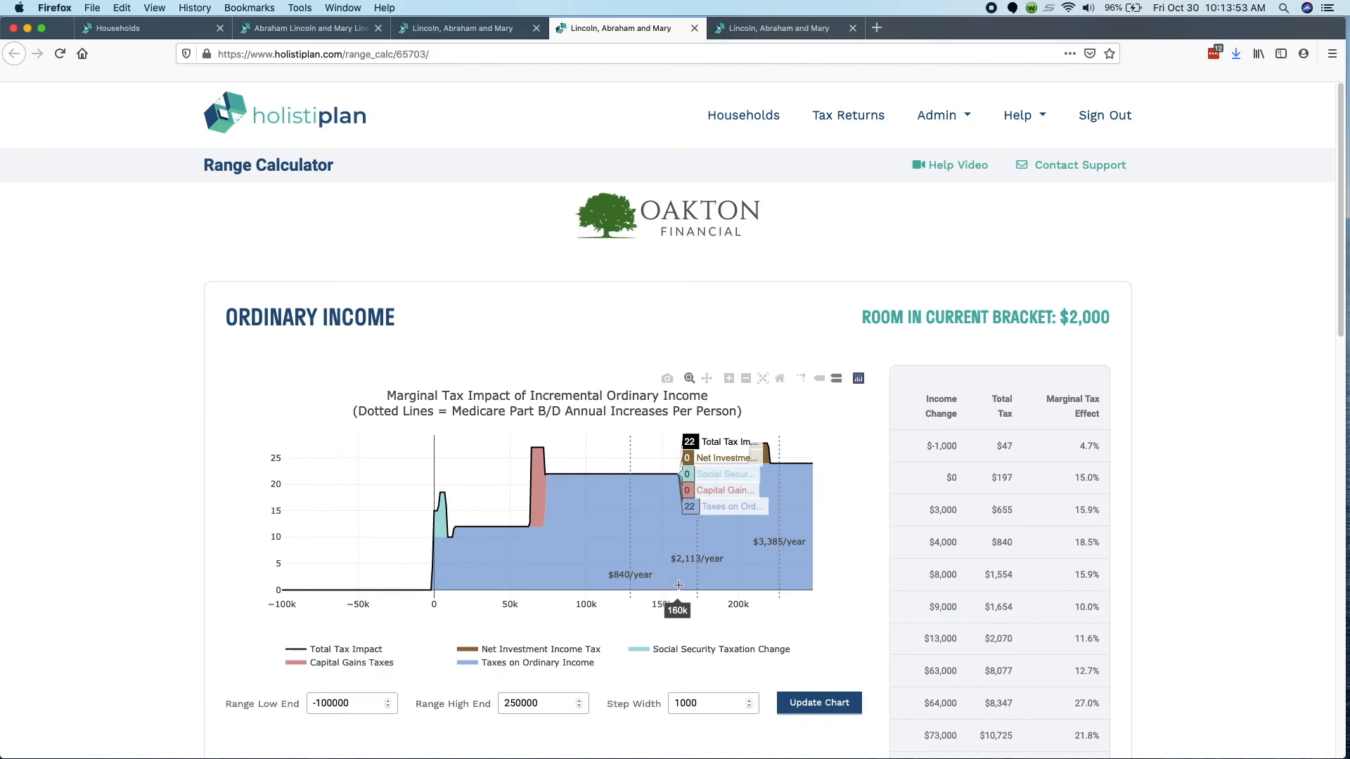
pyautogui.moveTo(680, 586)
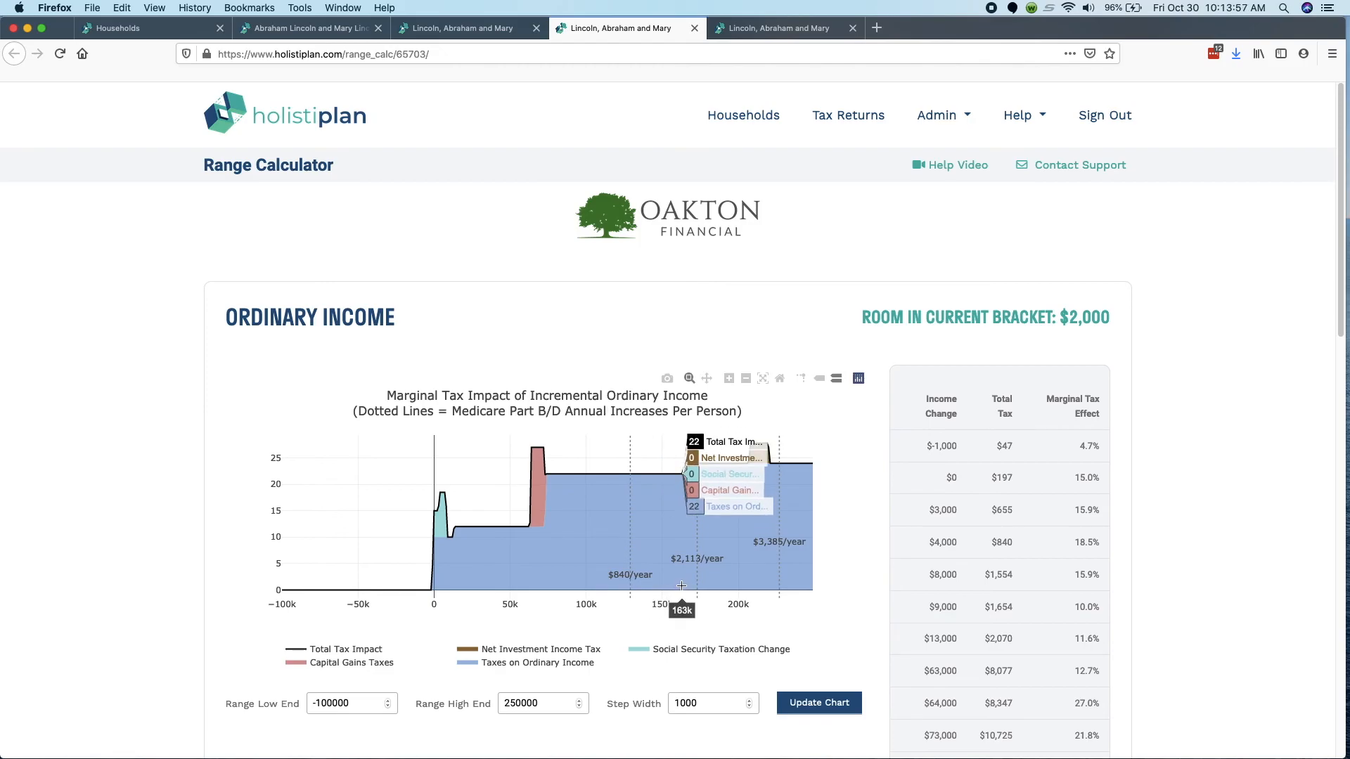
pyautogui.moveTo(661, 590)
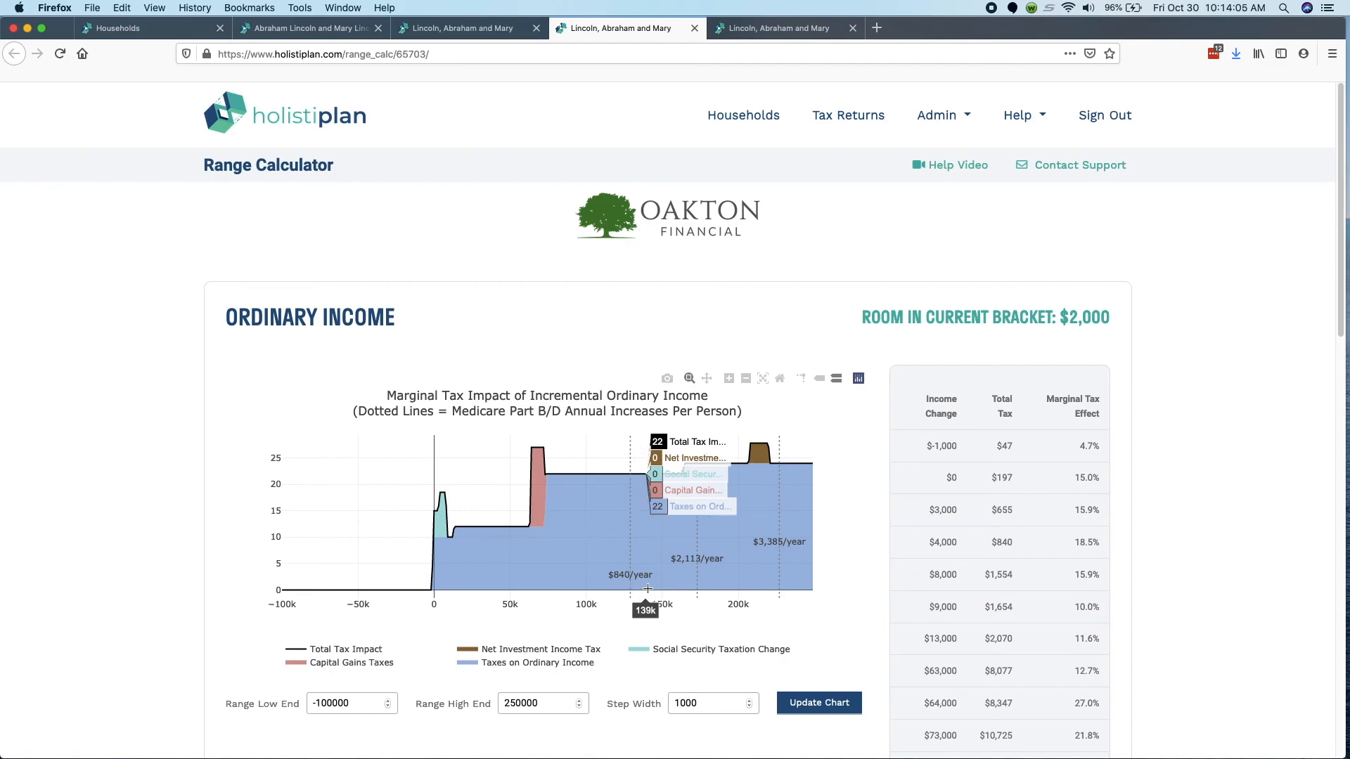
pyautogui.moveTo(669, 590)
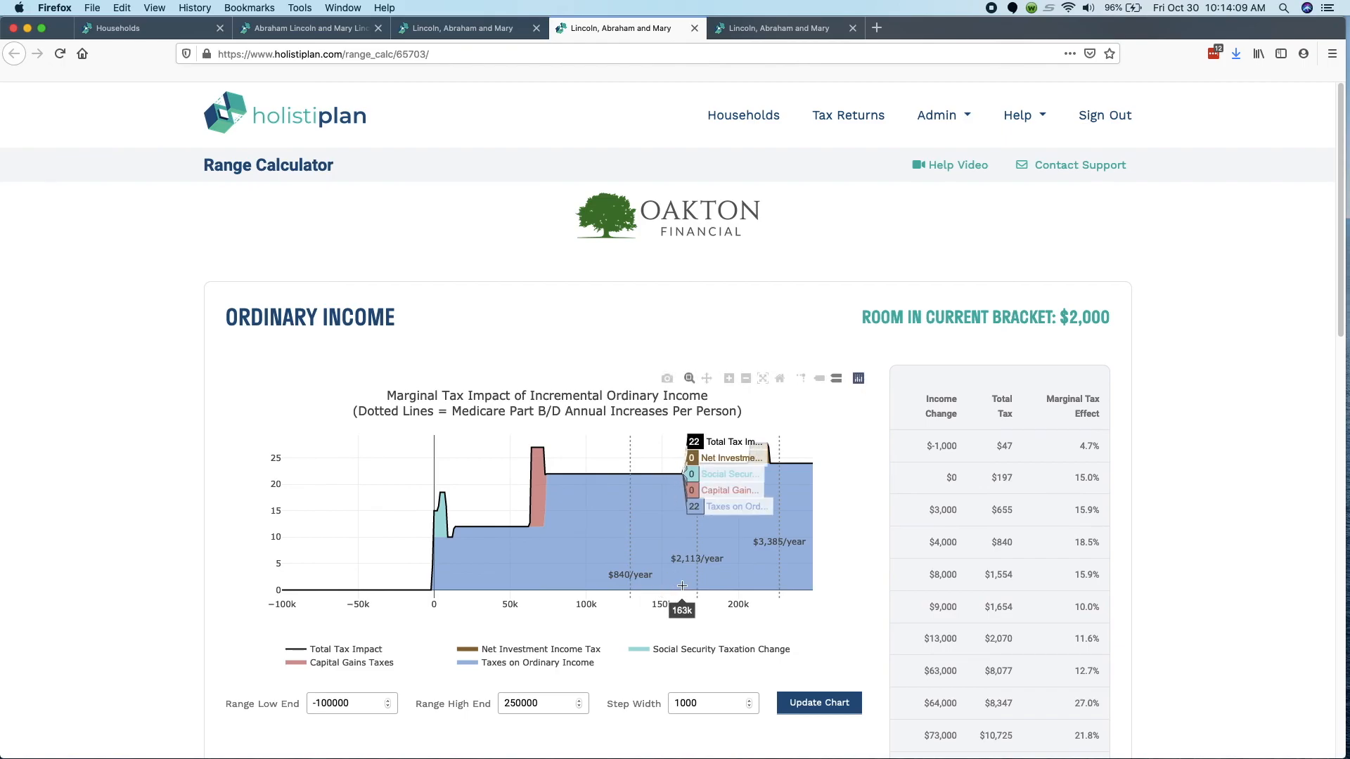
pyautogui.moveTo(630, 586)
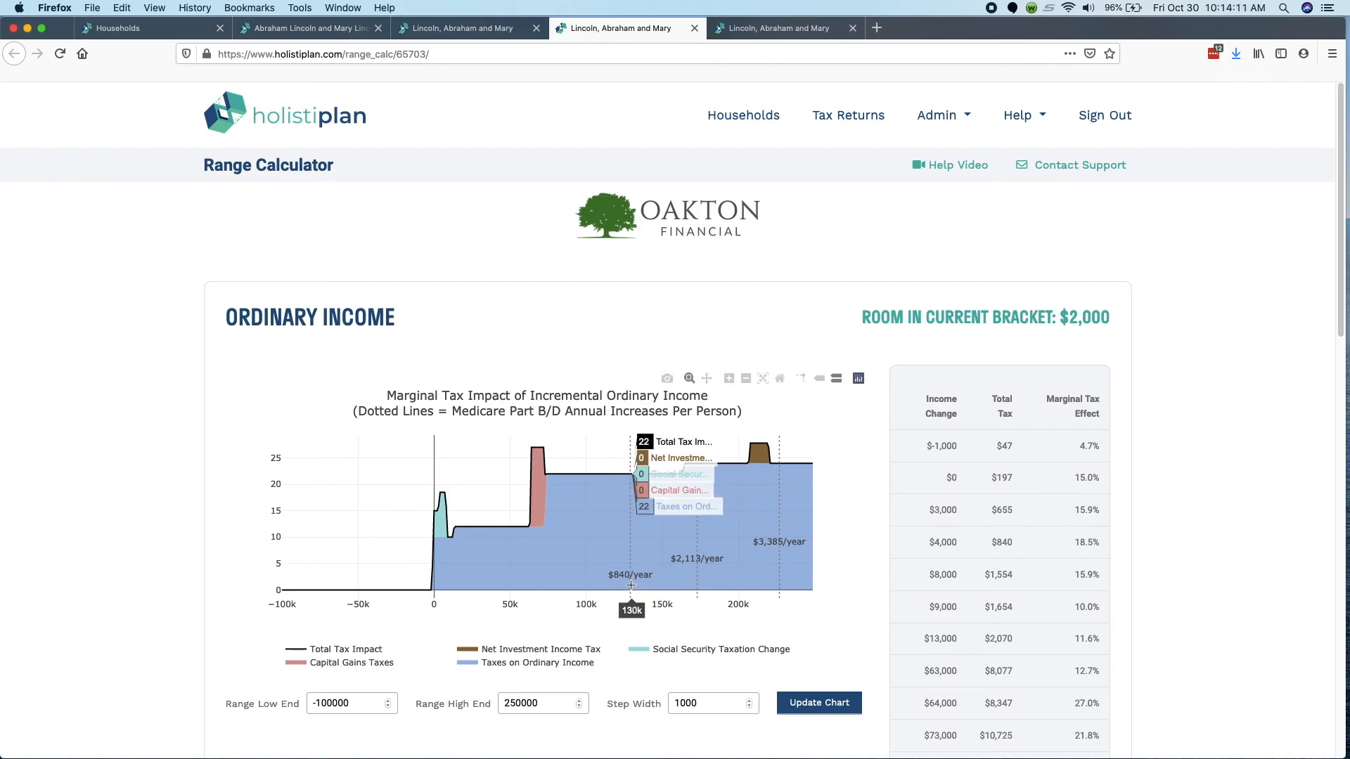
pyautogui.moveTo(628, 583)
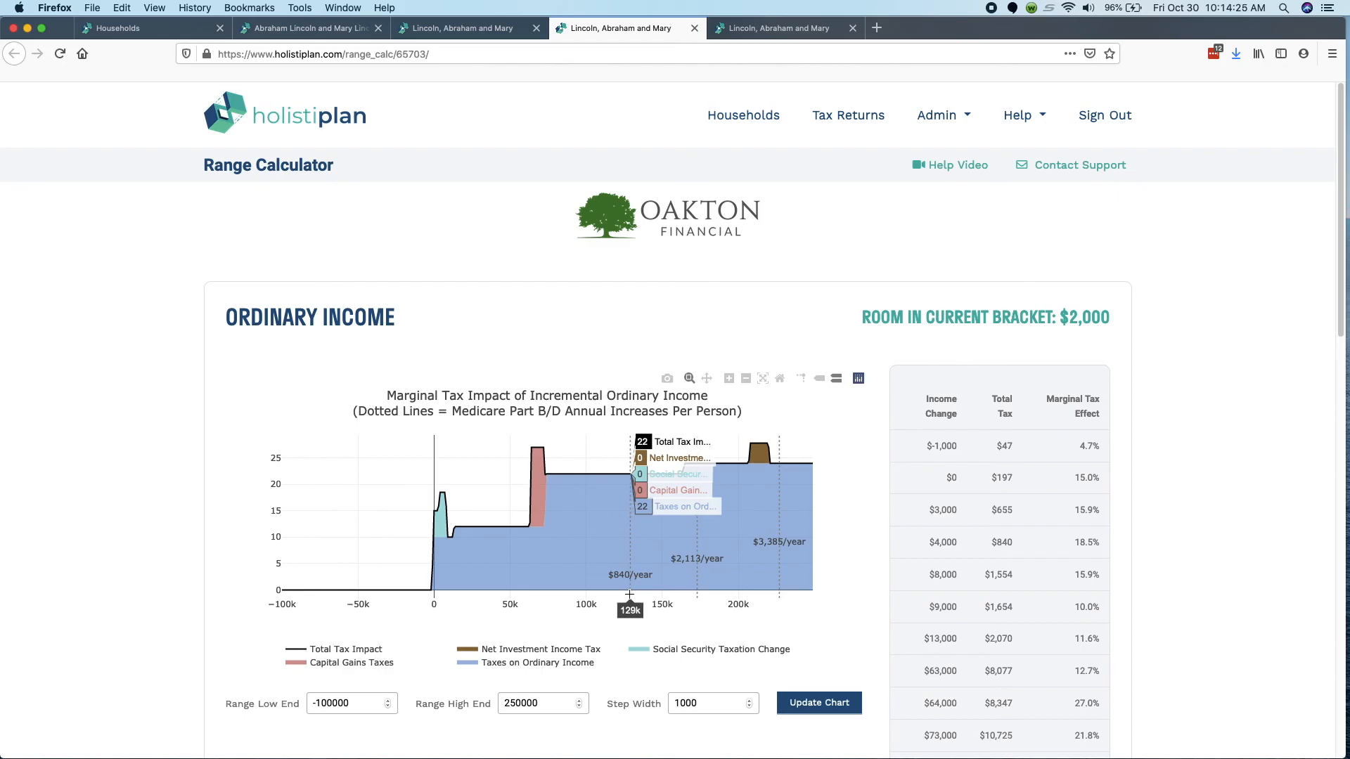
pyautogui.moveTo(629, 591)
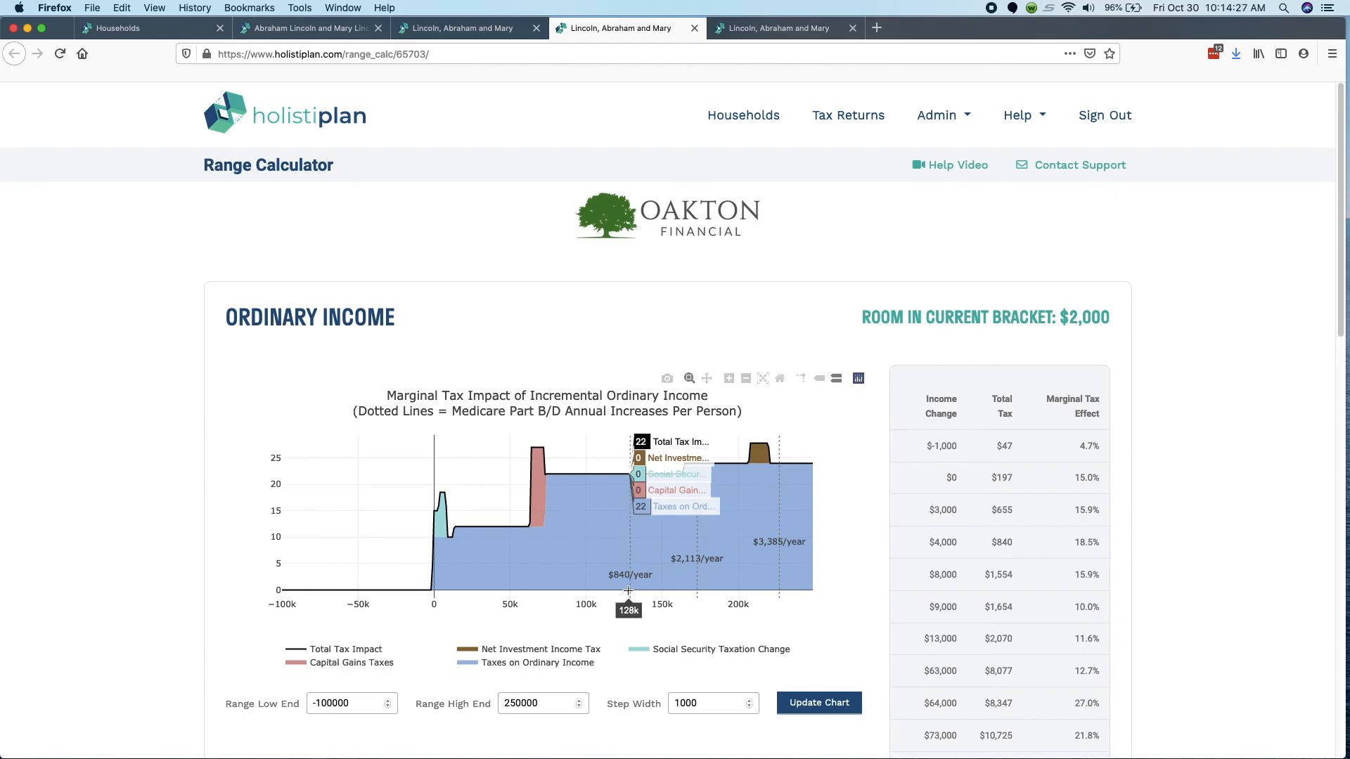
pyautogui.moveTo(674, 590)
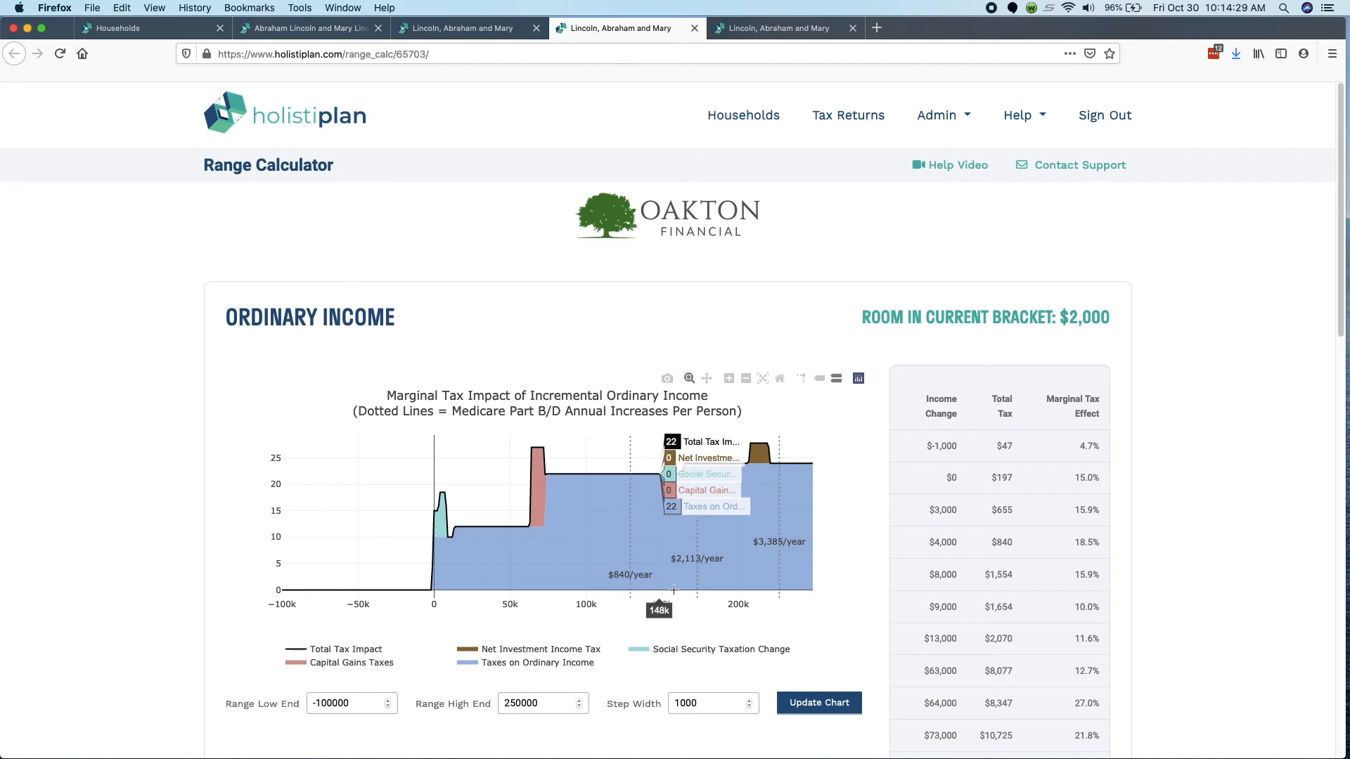